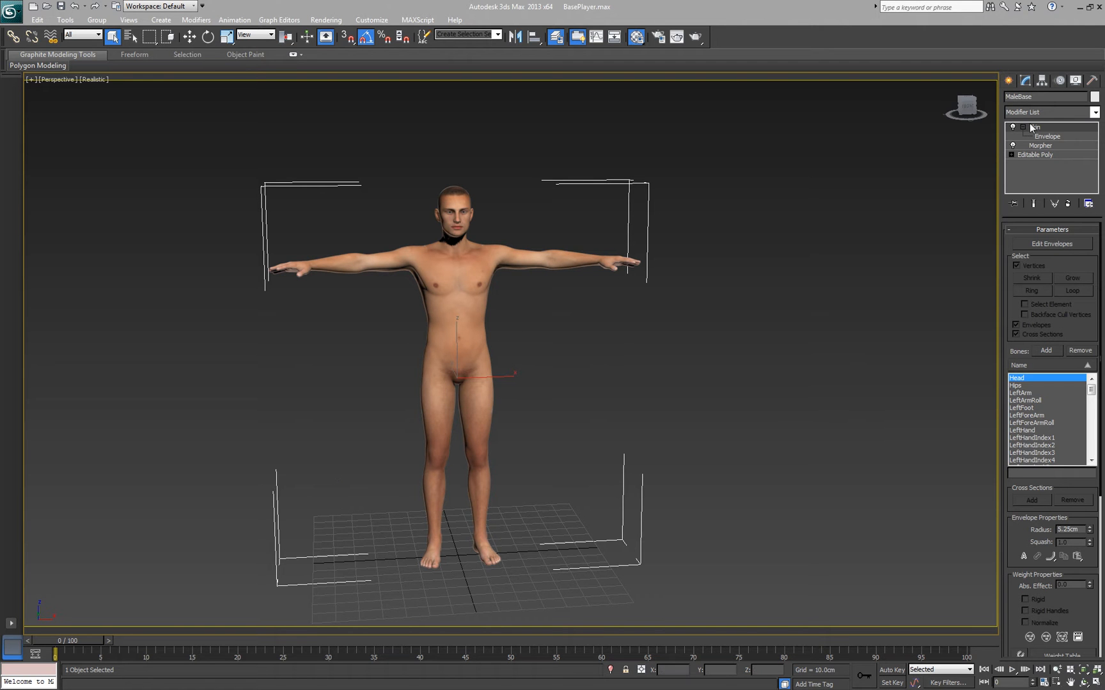
- Collapse the Skin modifier's Envelope sub-level in MaleBase's modifier stack
{"action": "left_click", "coordinate": [1014, 127]}
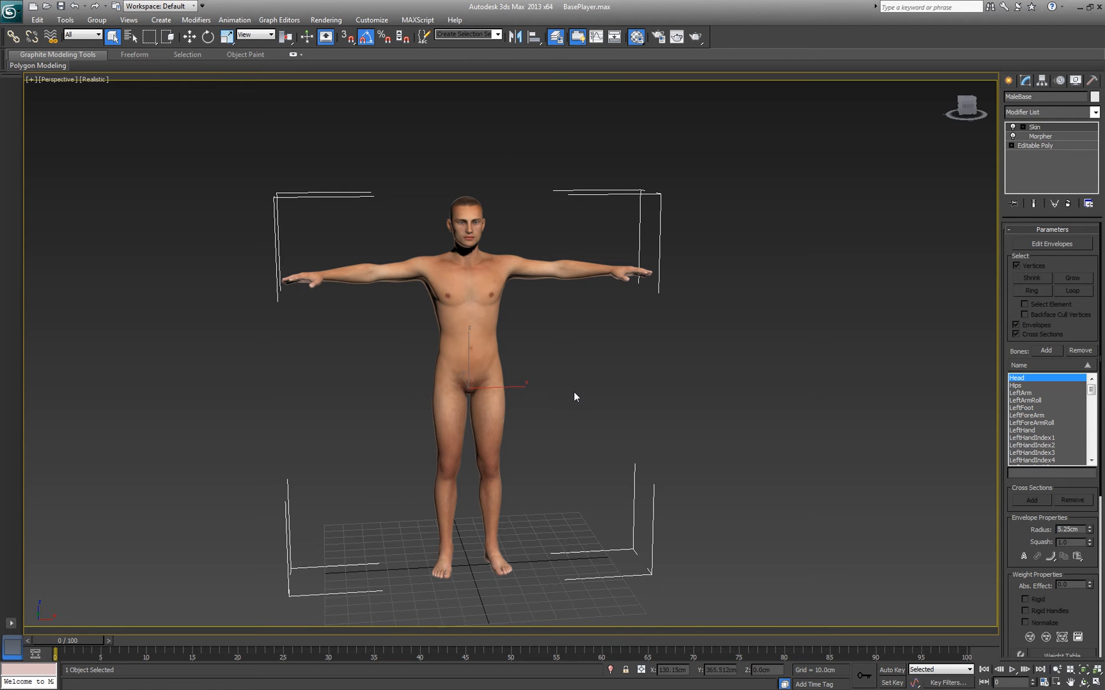
{"action": "mouse_move", "coordinate": [815, 220]}
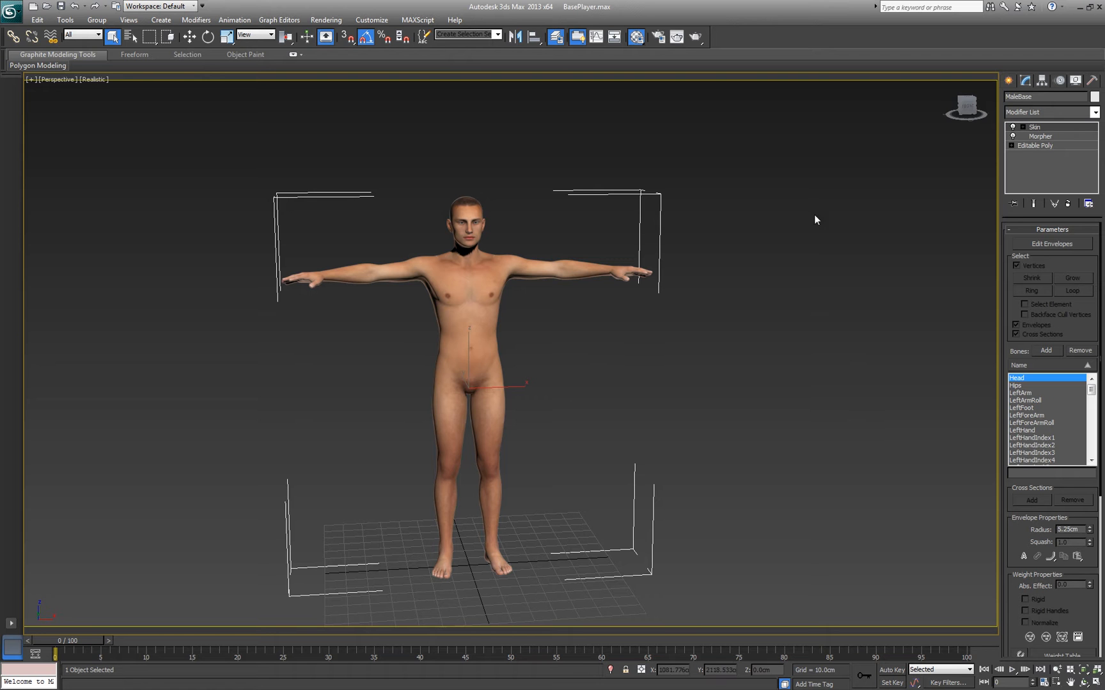
{"action": "left_click", "coordinate": [1094, 97]}
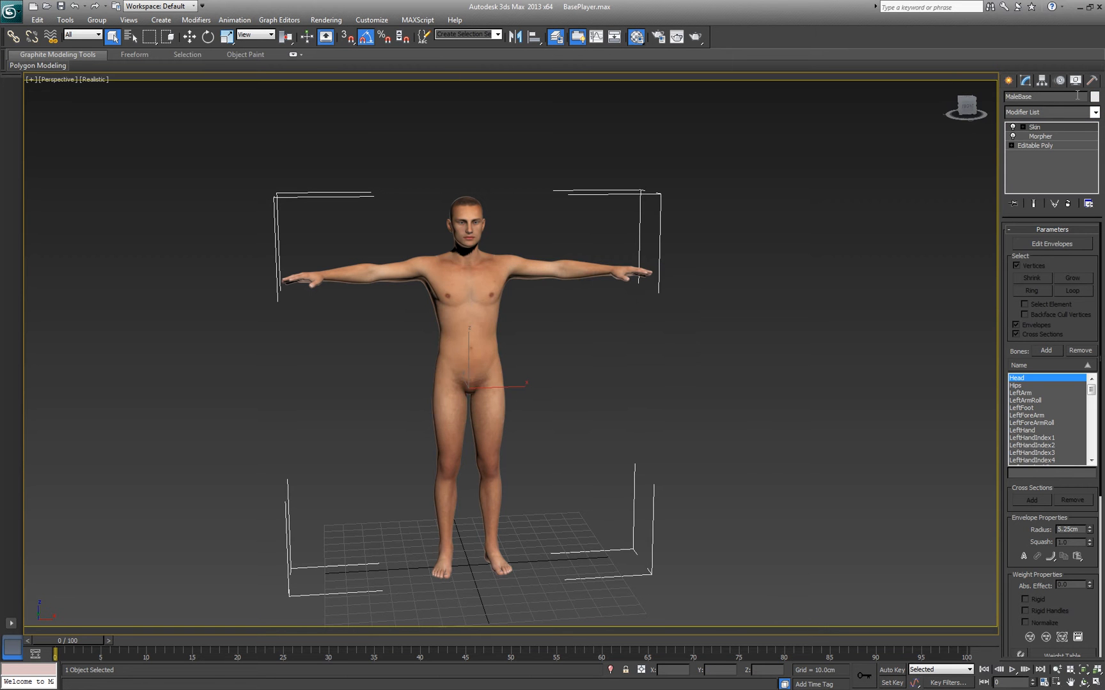
- Assign Polygon Counter to the first utility button slot, replacing Skin Utilities
{"action": "left_click", "coordinate": [1076, 79]}
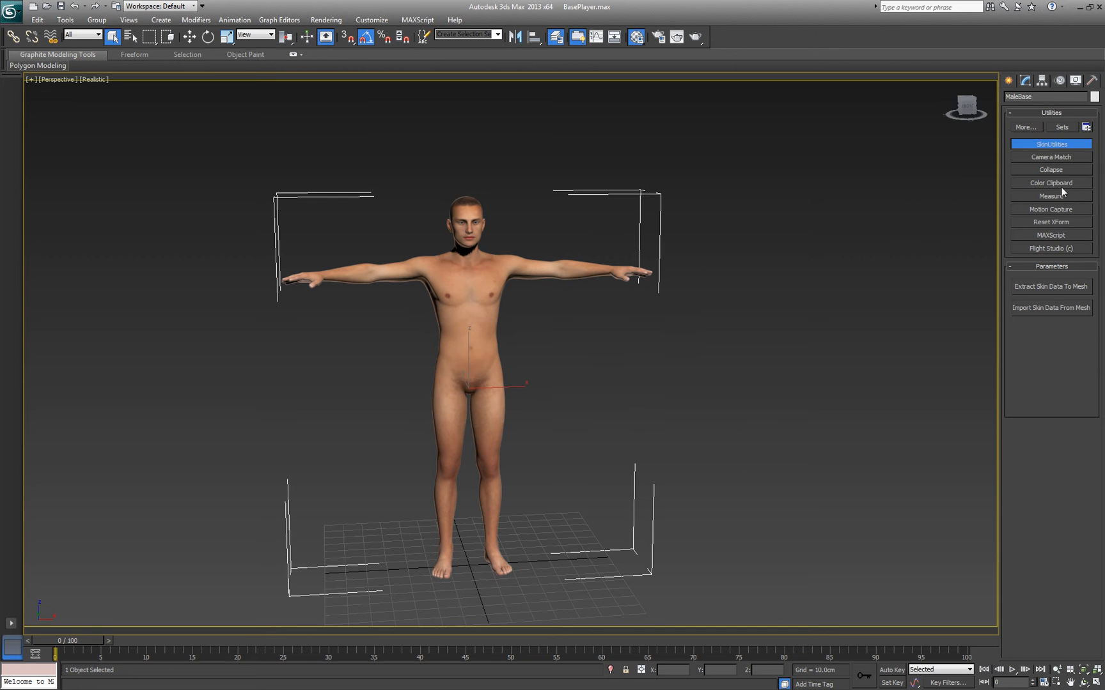
{"action": "left_click", "coordinate": [1049, 157]}
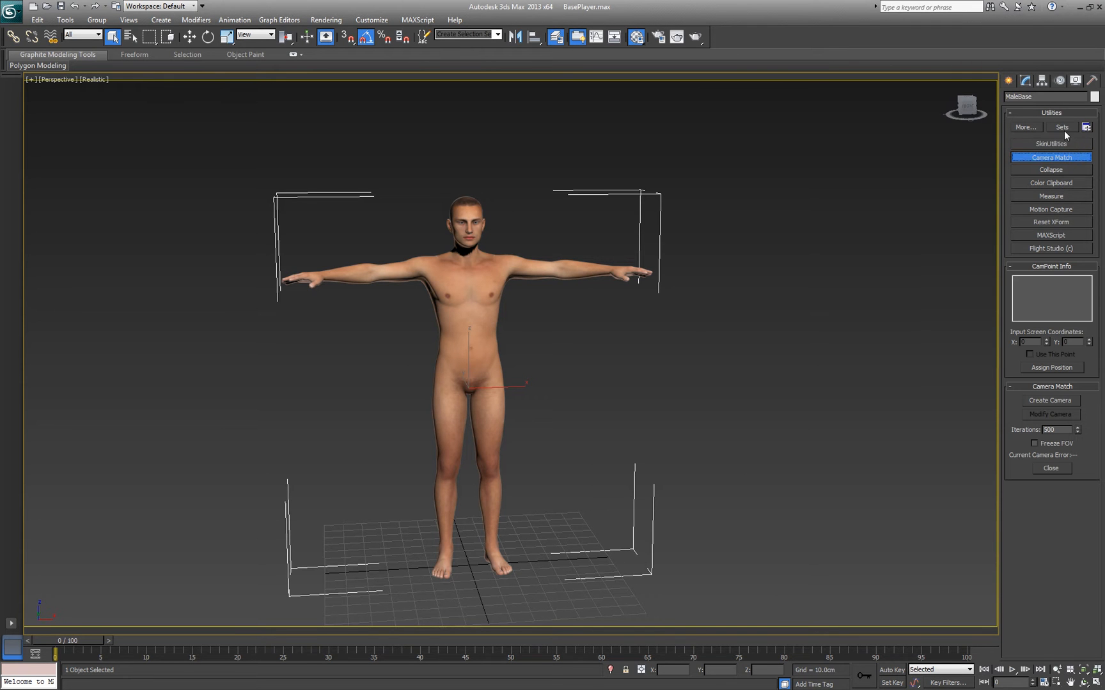
{"action": "left_click", "coordinate": [1086, 126]}
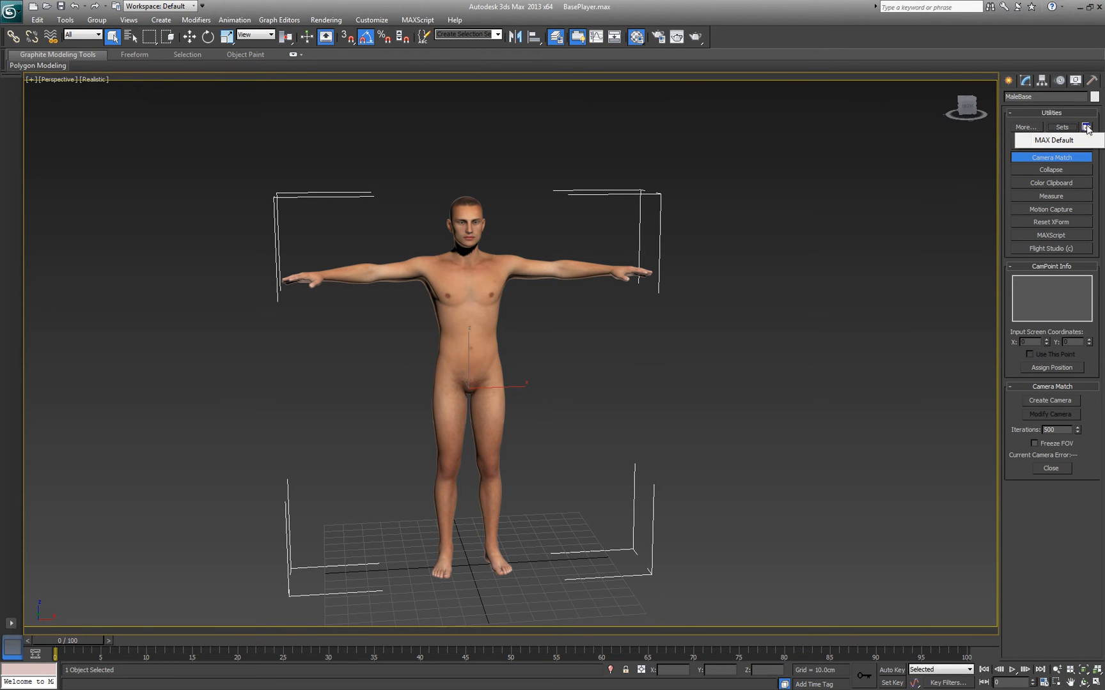
{"action": "left_click", "coordinate": [1061, 126]}
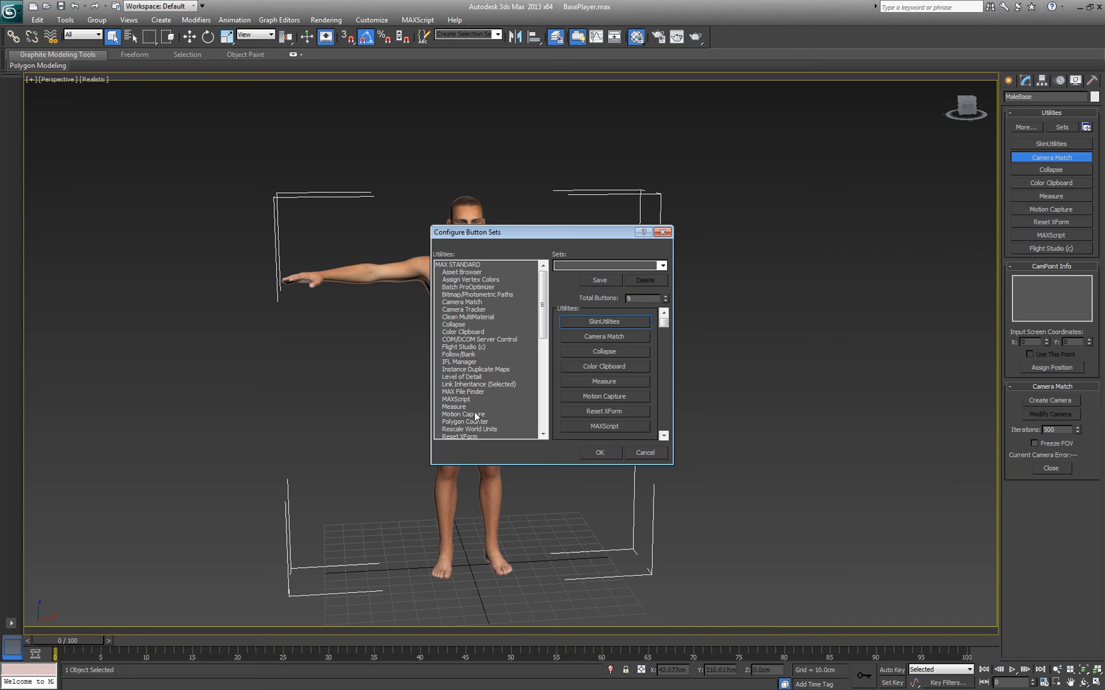
{"action": "left_click", "coordinate": [464, 421]}
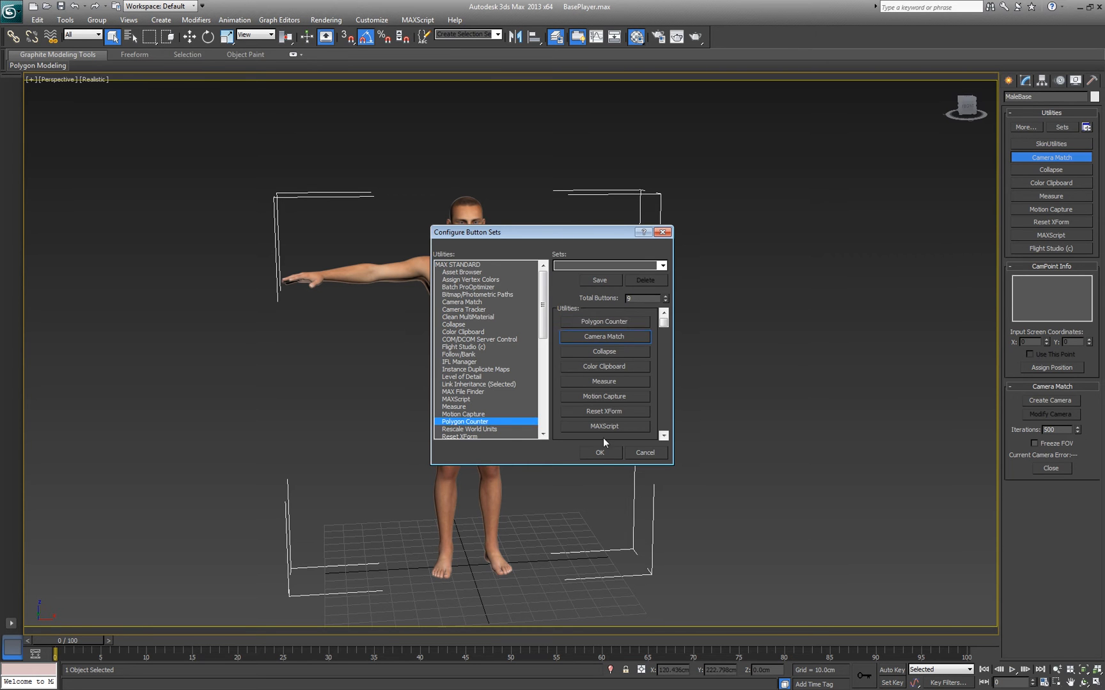
- Confirm the button set and read MaleBase's counts: 21098 polygons, 42162 triangles
{"action": "left_click", "coordinate": [599, 453]}
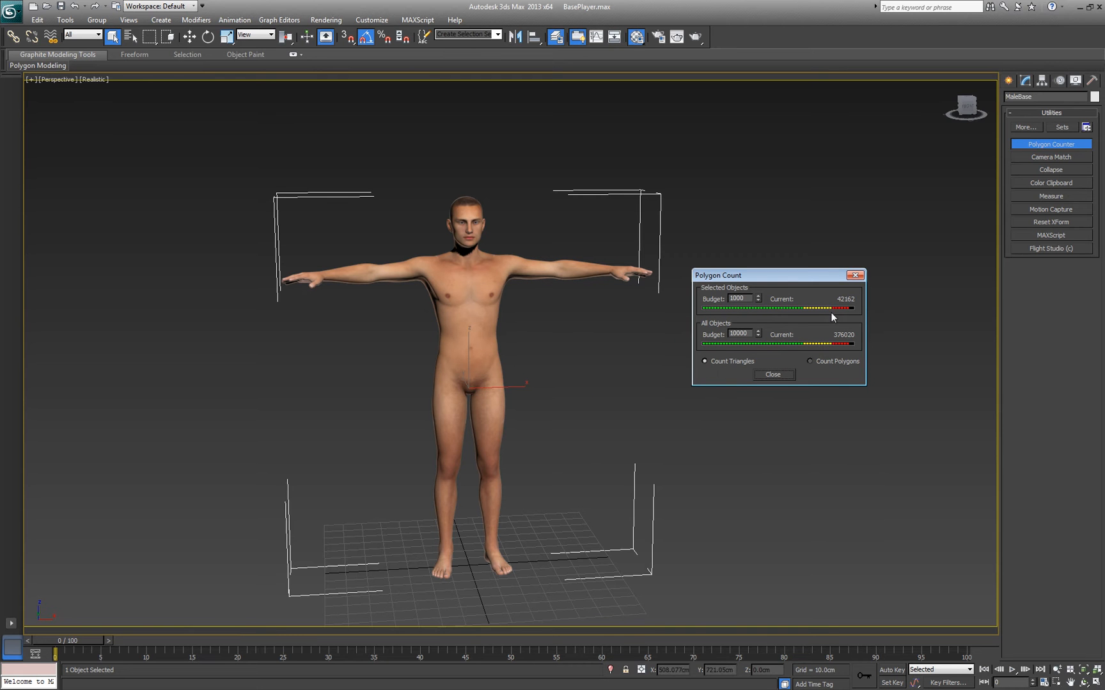
{"action": "mouse_move", "coordinate": [850, 306]}
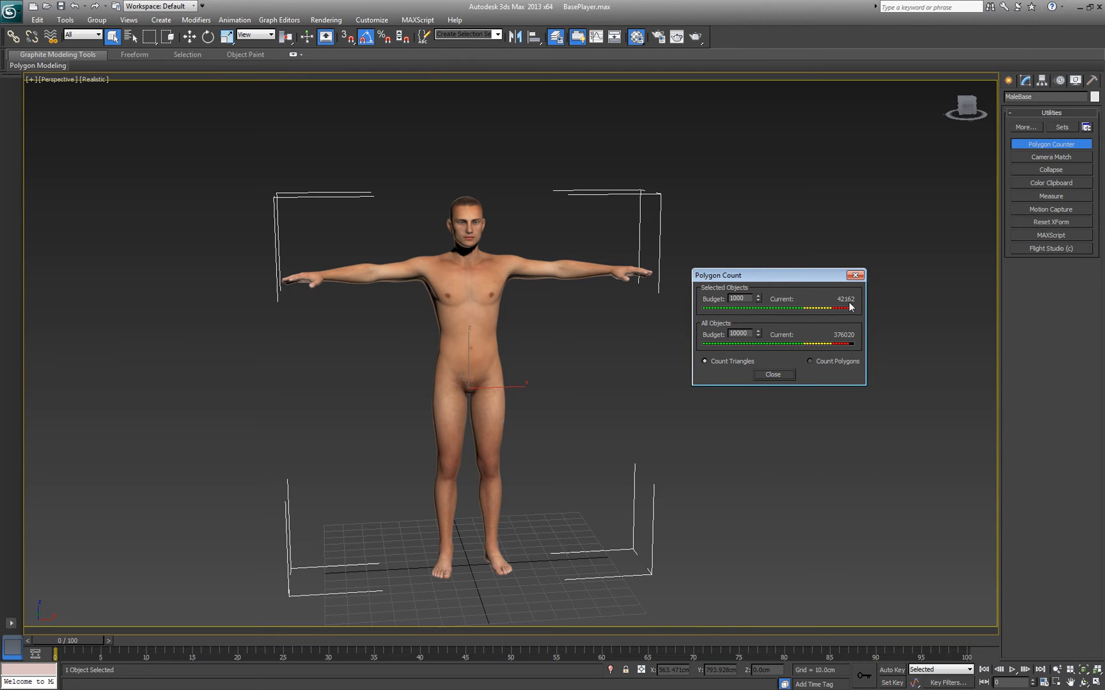
{"action": "mouse_move", "coordinate": [638, 351]}
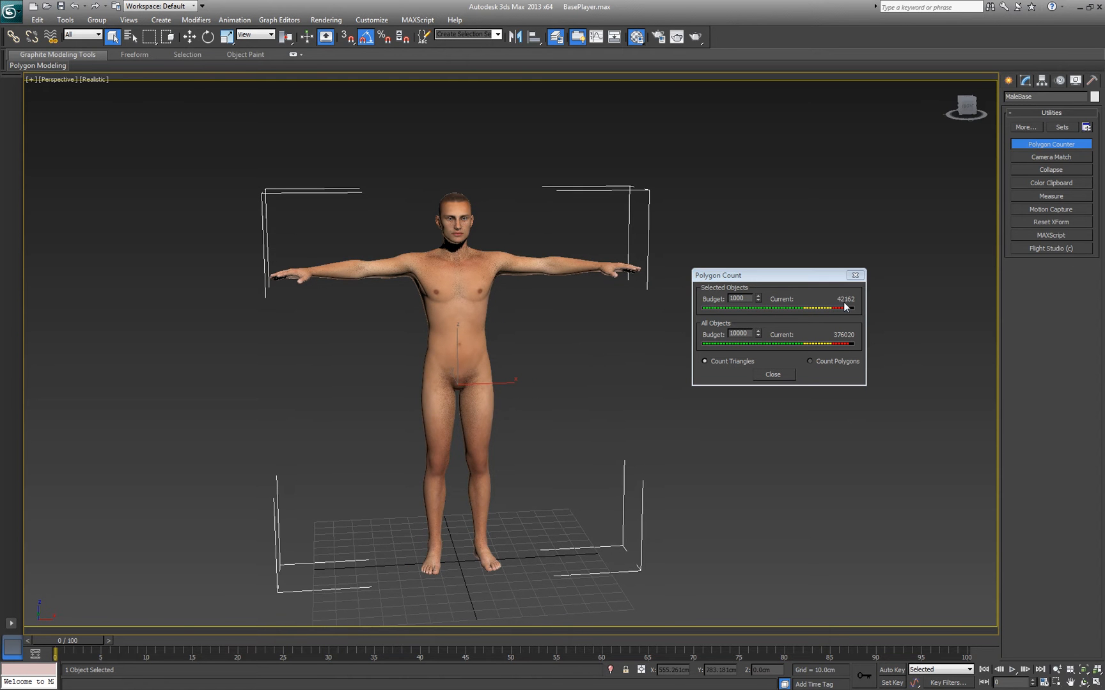
{"action": "mouse_move", "coordinate": [813, 384]}
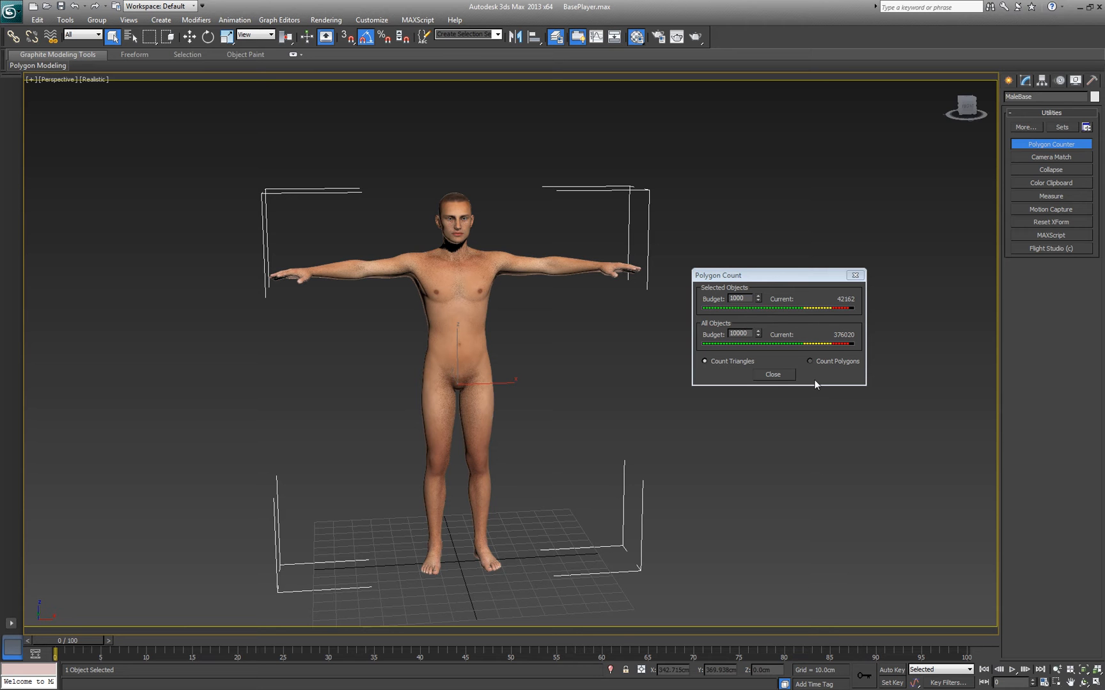
{"action": "mouse_move", "coordinate": [517, 263]}
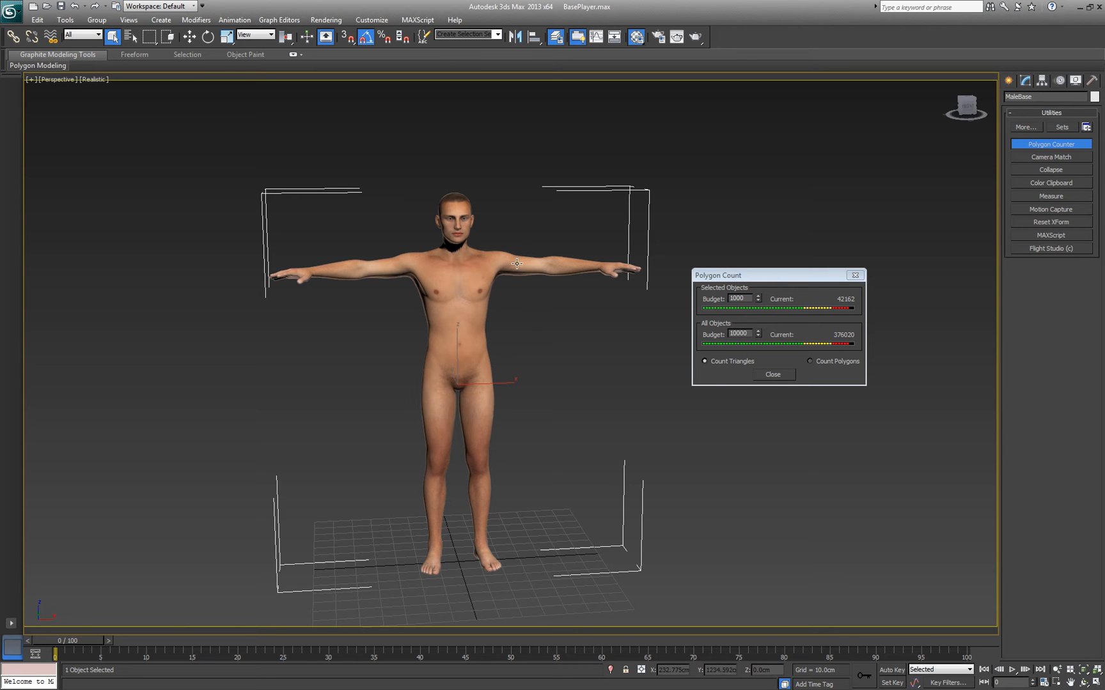
{"action": "mouse_move", "coordinate": [463, 227]}
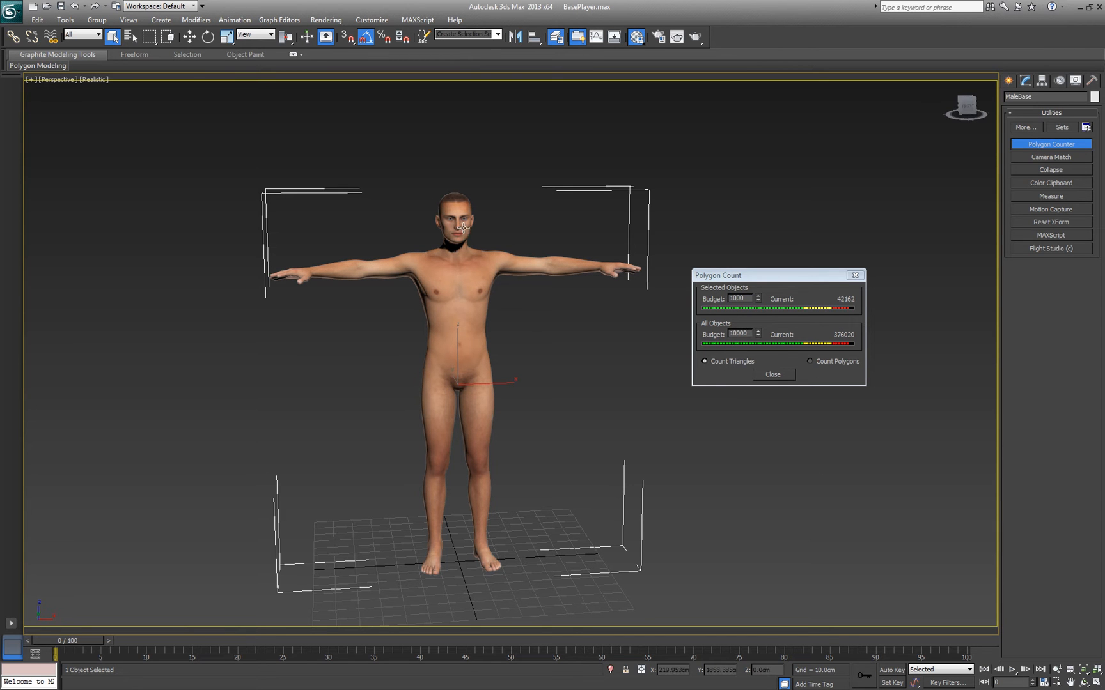
{"action": "mouse_move", "coordinate": [698, 312]}
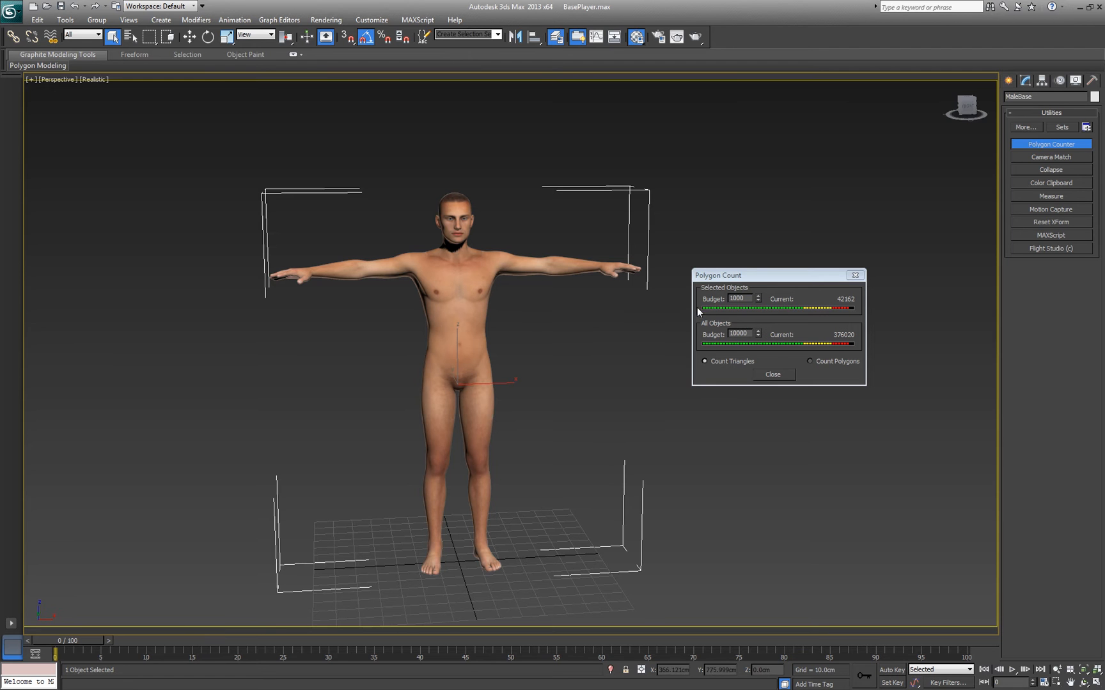
{"action": "mouse_move", "coordinate": [844, 308]}
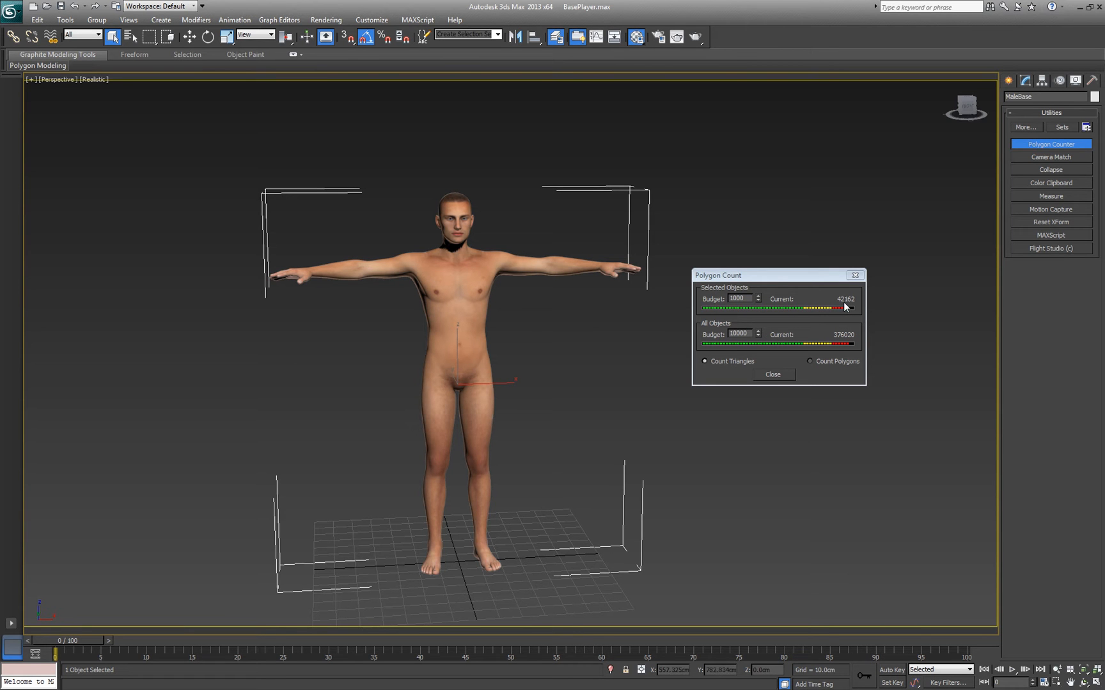
{"action": "left_click", "coordinate": [810, 361]}
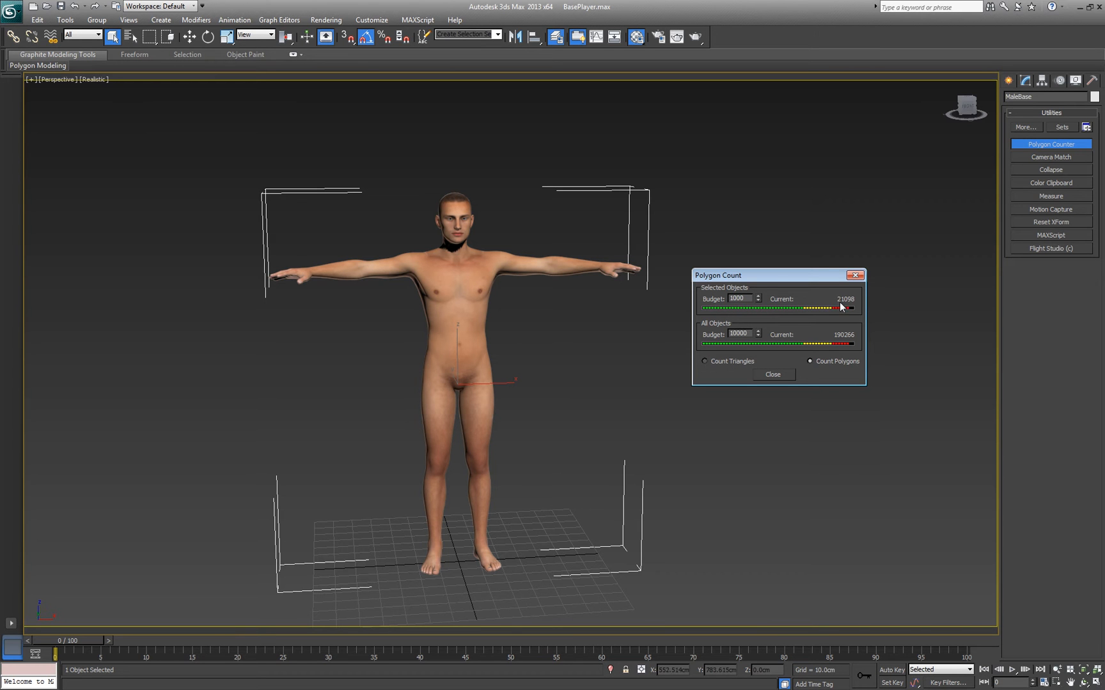
{"action": "mouse_move", "coordinate": [843, 304]}
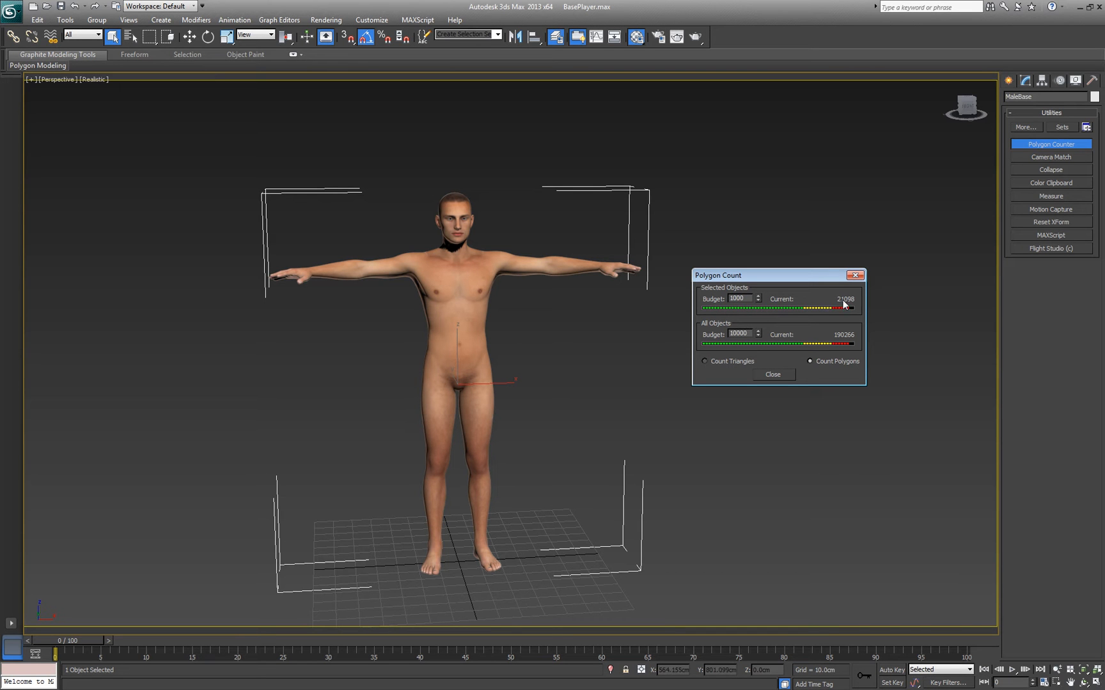
{"action": "mouse_move", "coordinate": [835, 380]}
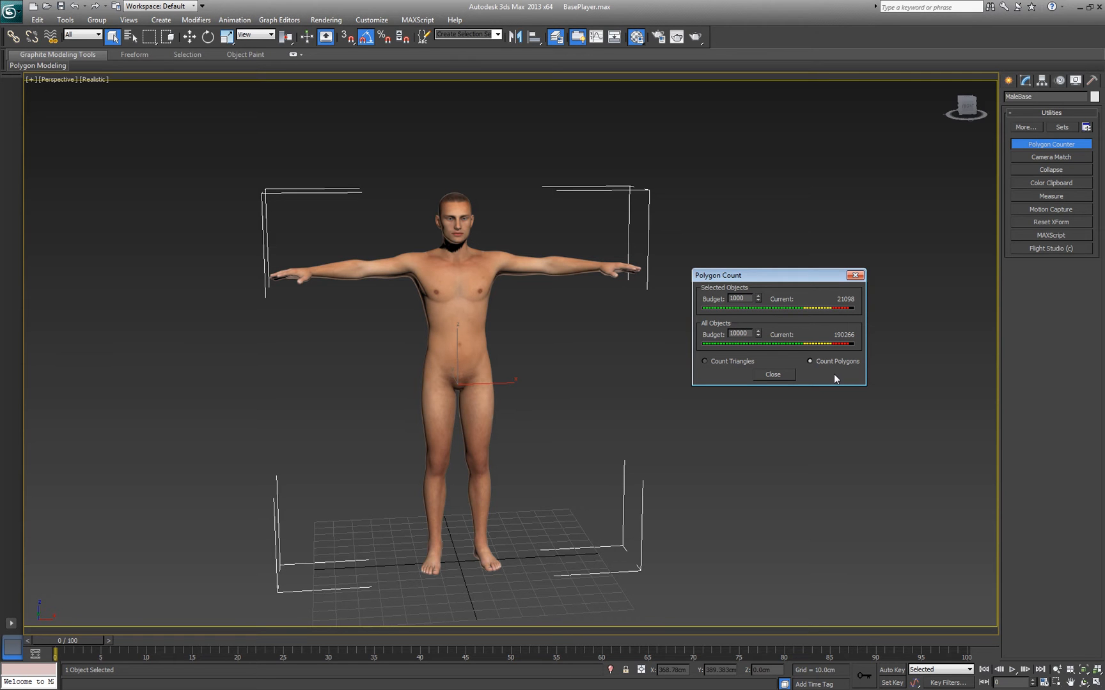
{"action": "left_click", "coordinate": [703, 361]}
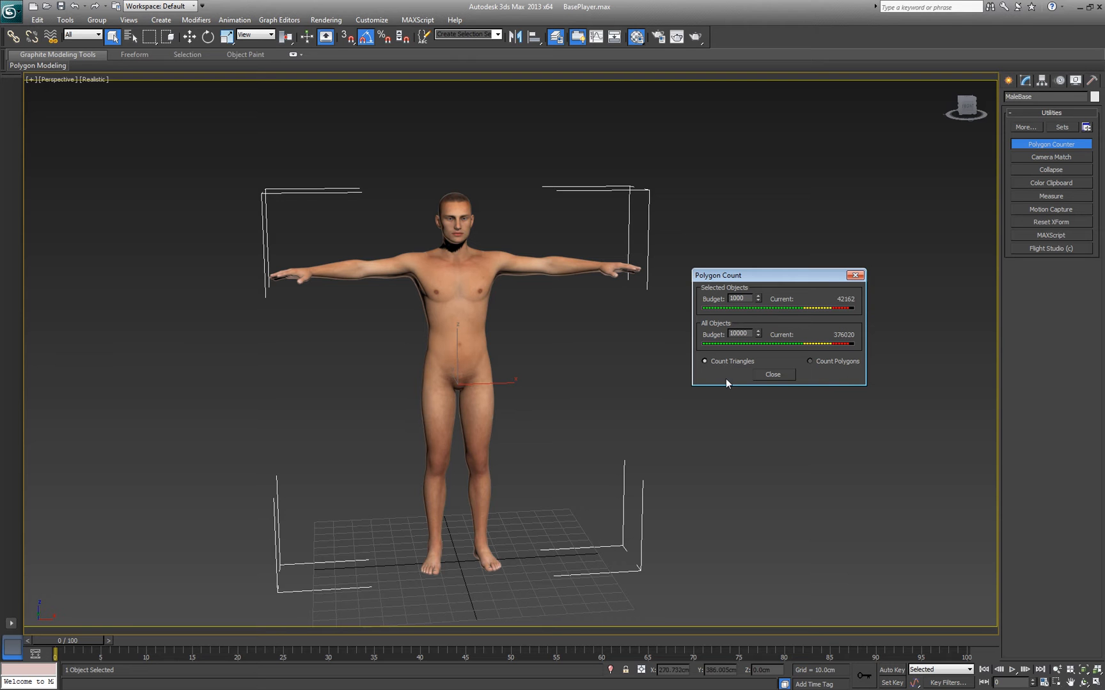
{"action": "mouse_move", "coordinate": [717, 423]}
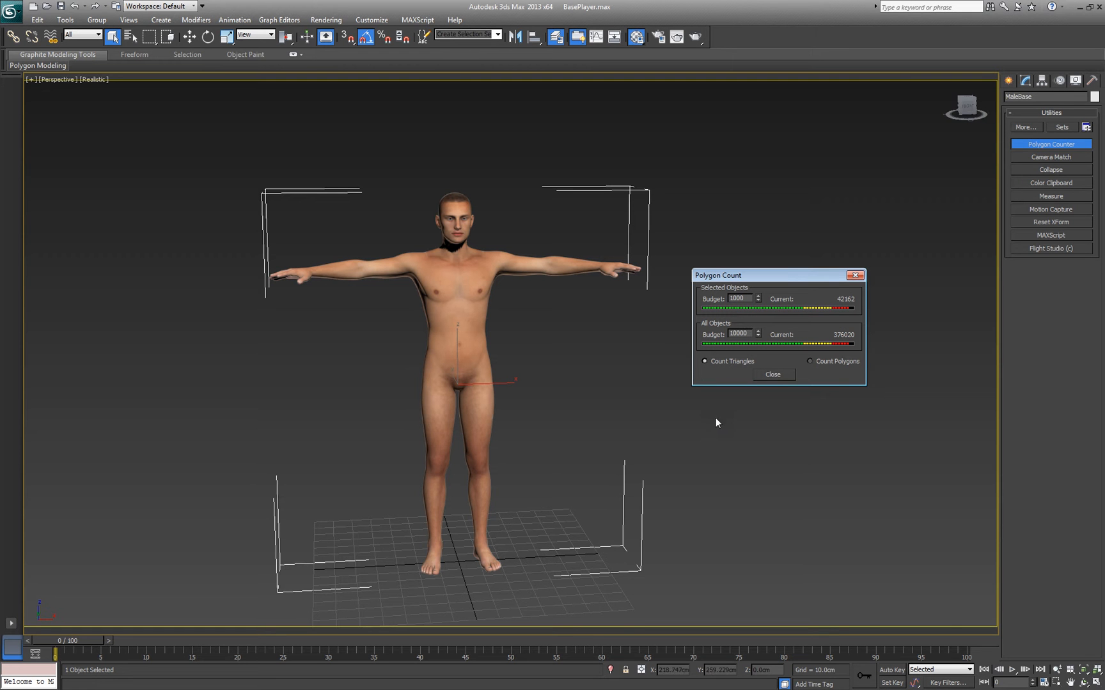
{"action": "mouse_move", "coordinate": [539, 420]}
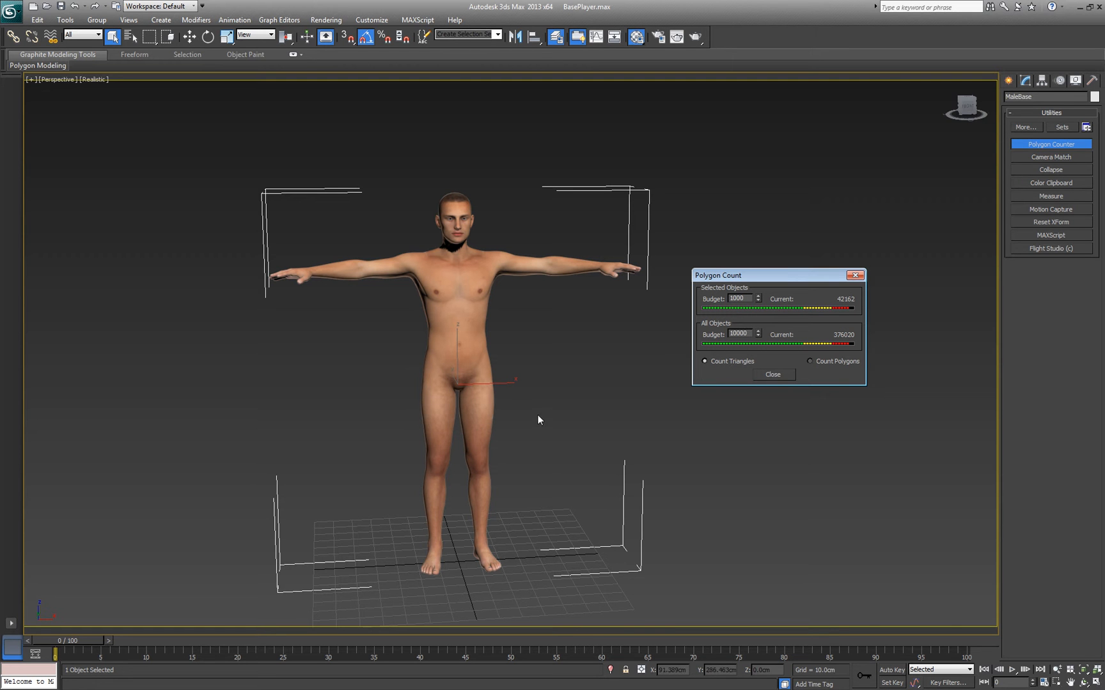
{"action": "mouse_move", "coordinate": [724, 372]}
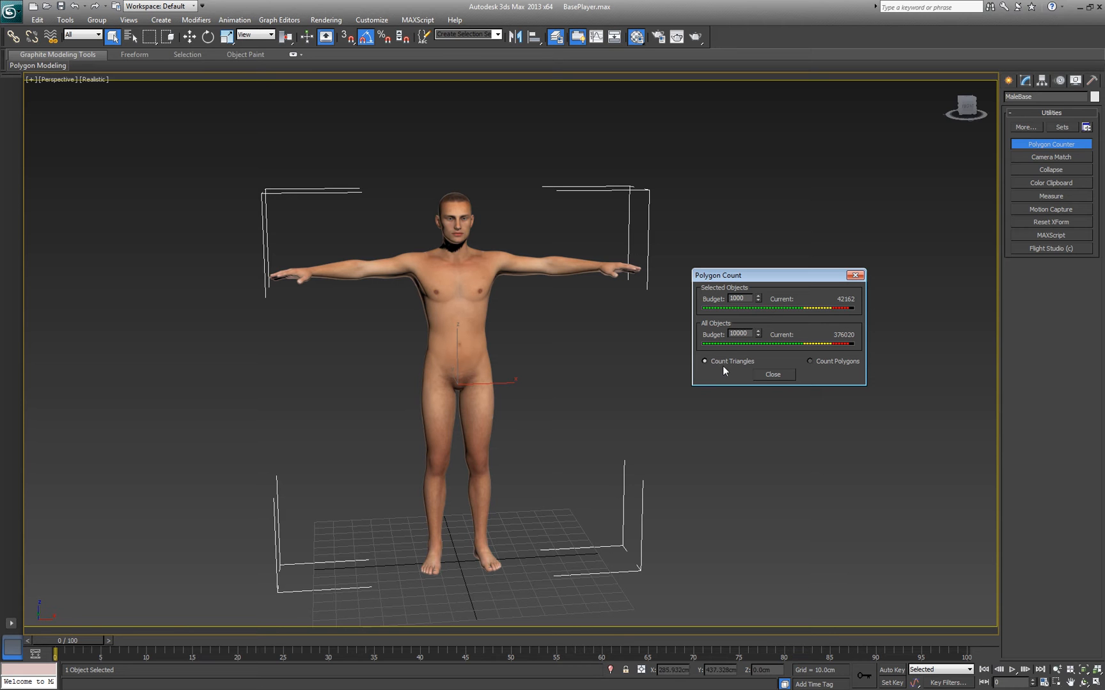
{"action": "mouse_move", "coordinate": [788, 367]}
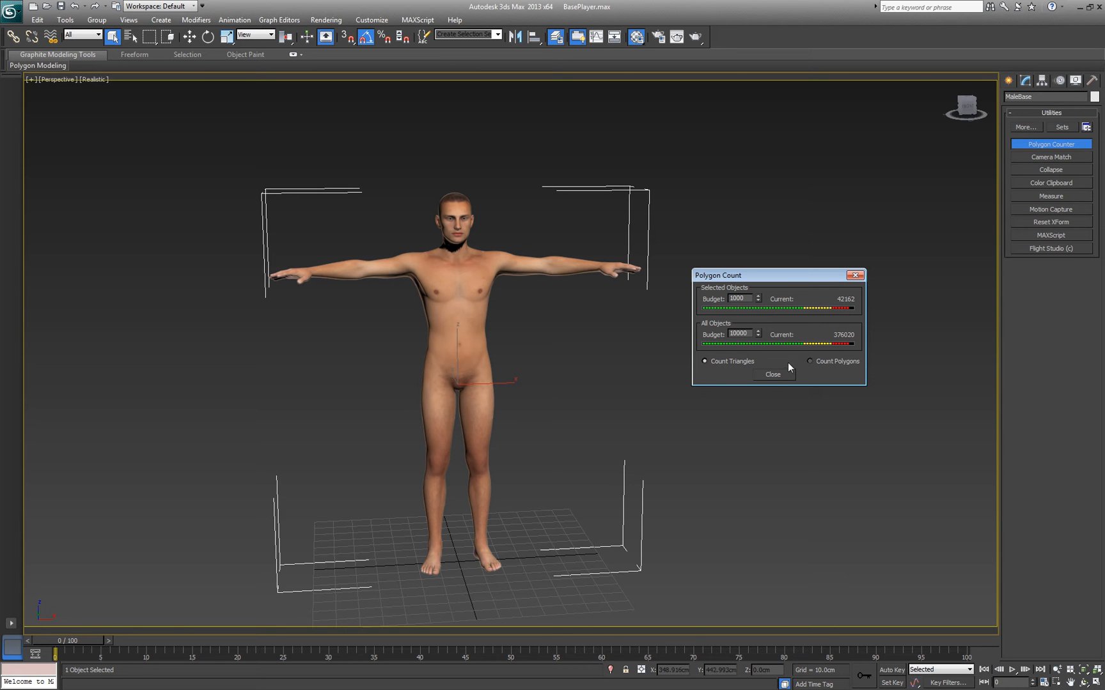
{"action": "mouse_move", "coordinate": [843, 366]}
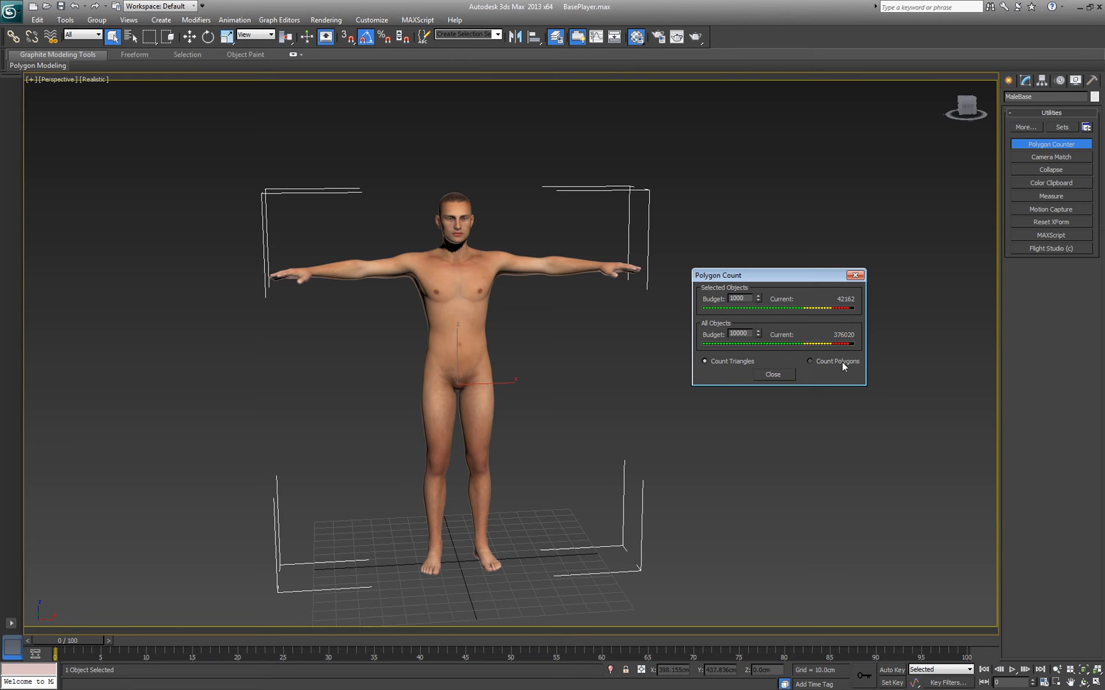
{"action": "mouse_move", "coordinate": [842, 370]}
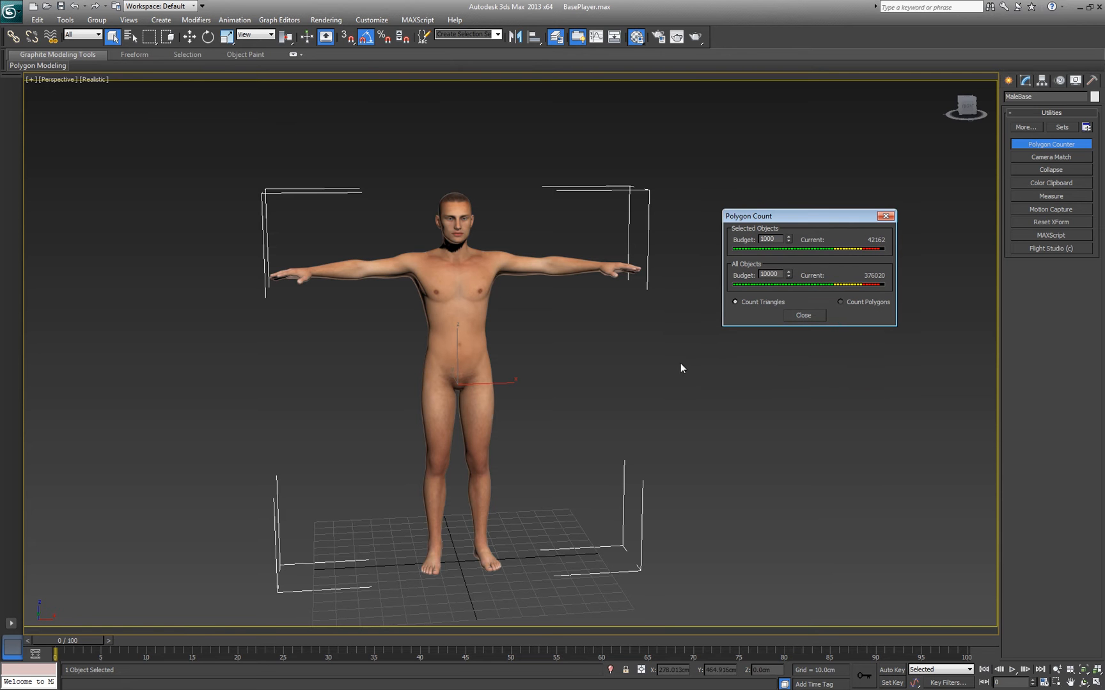
{"action": "left_click", "coordinate": [802, 315]}
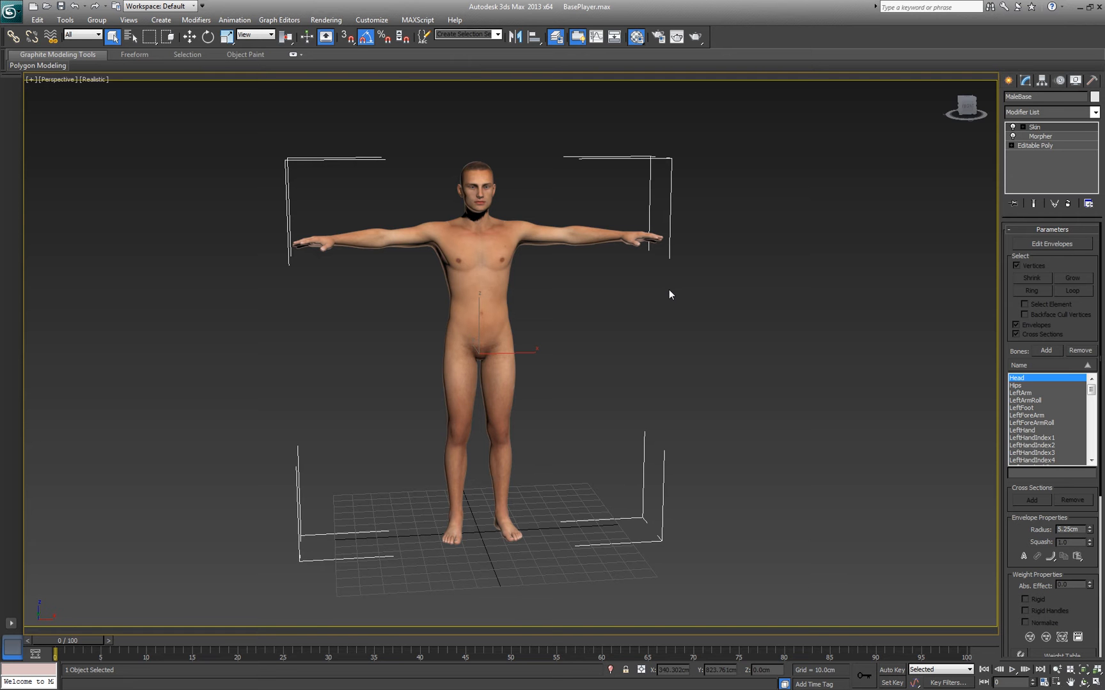
{"action": "mouse_move", "coordinate": [686, 265]}
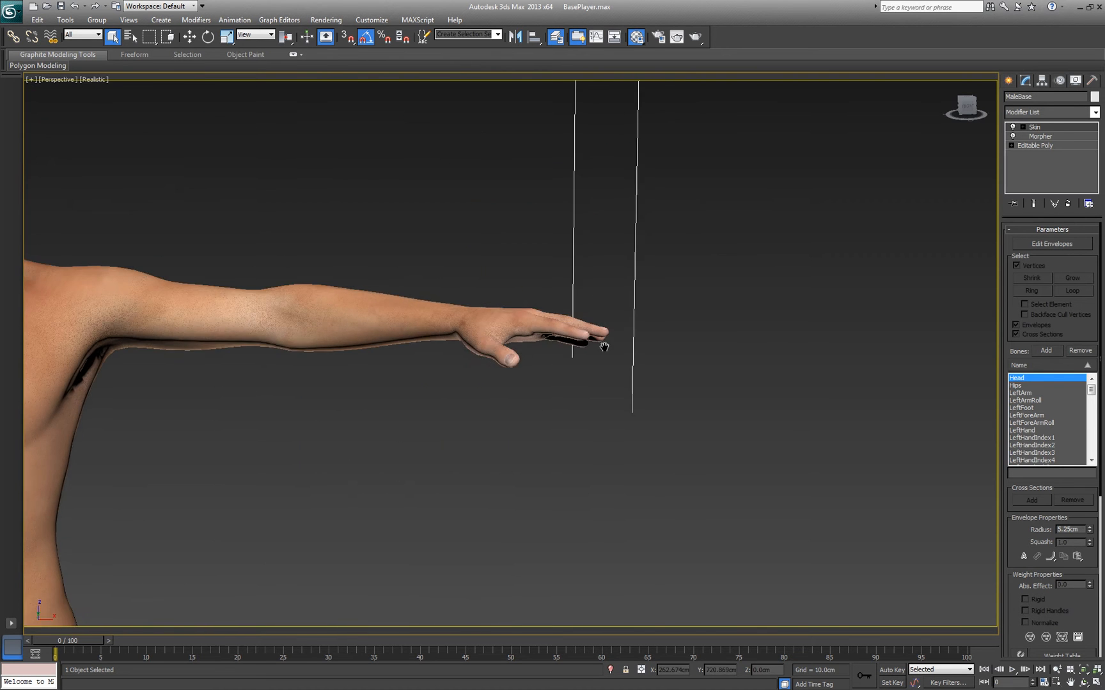
- Show polygon edges over the shaded MaleBase mesh with F4
{"action": "key", "text": "F4"}
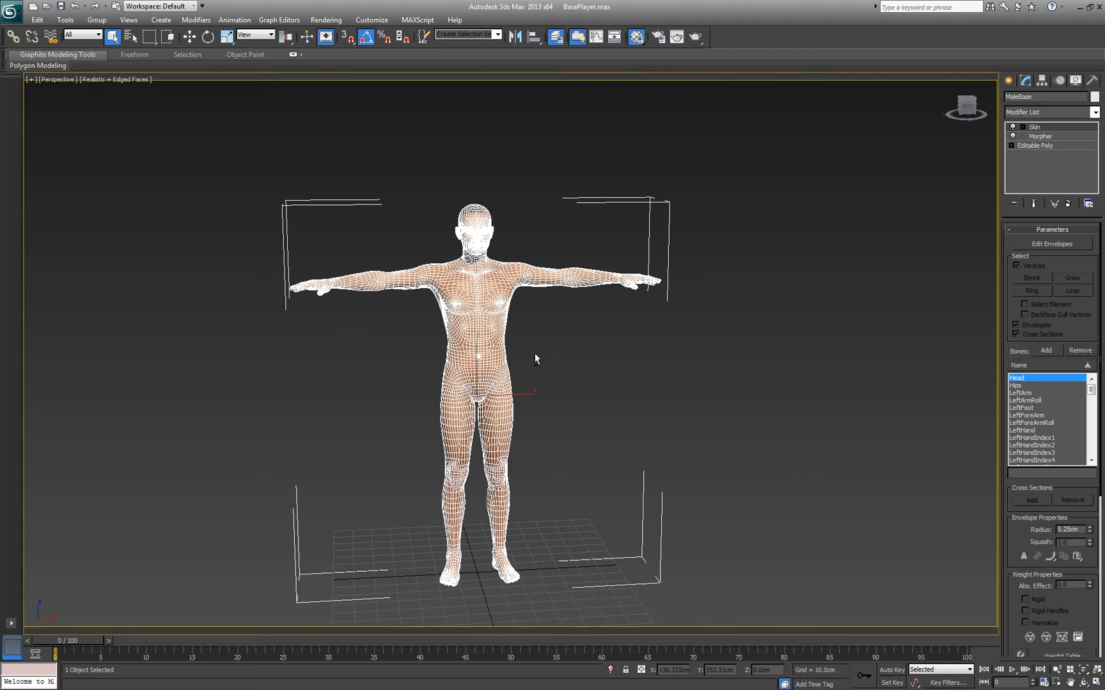
{"action": "mouse_move", "coordinate": [554, 371]}
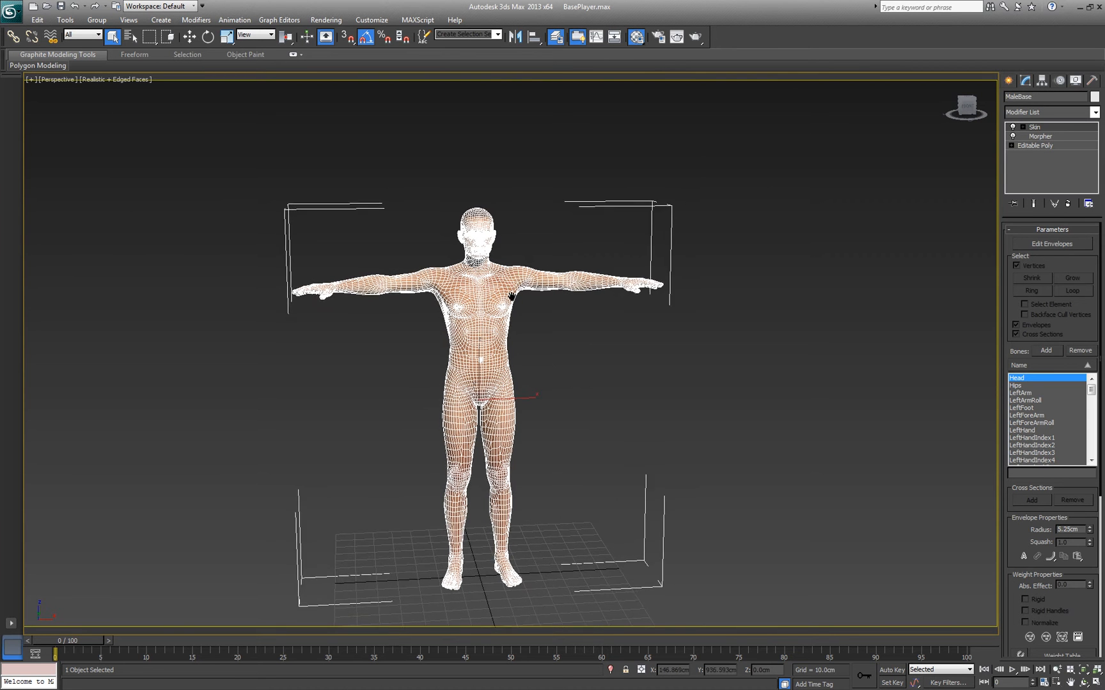
{"action": "mouse_move", "coordinate": [579, 400]}
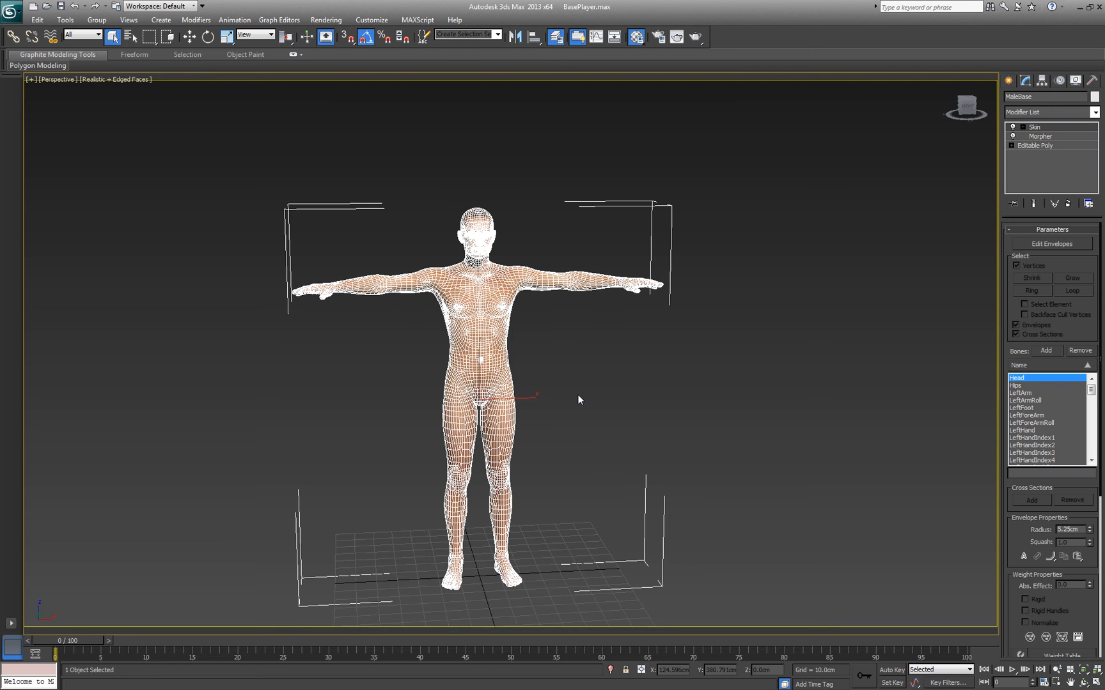
{"action": "mouse_move", "coordinate": [586, 398]}
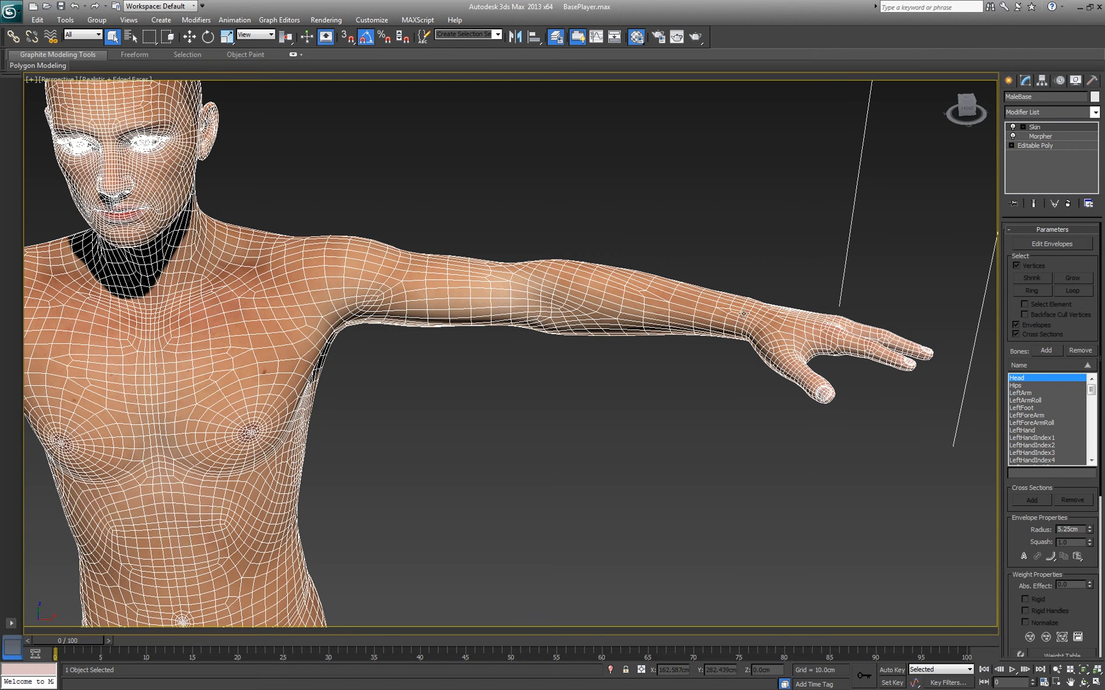
{"action": "mouse_move", "coordinate": [707, 378]}
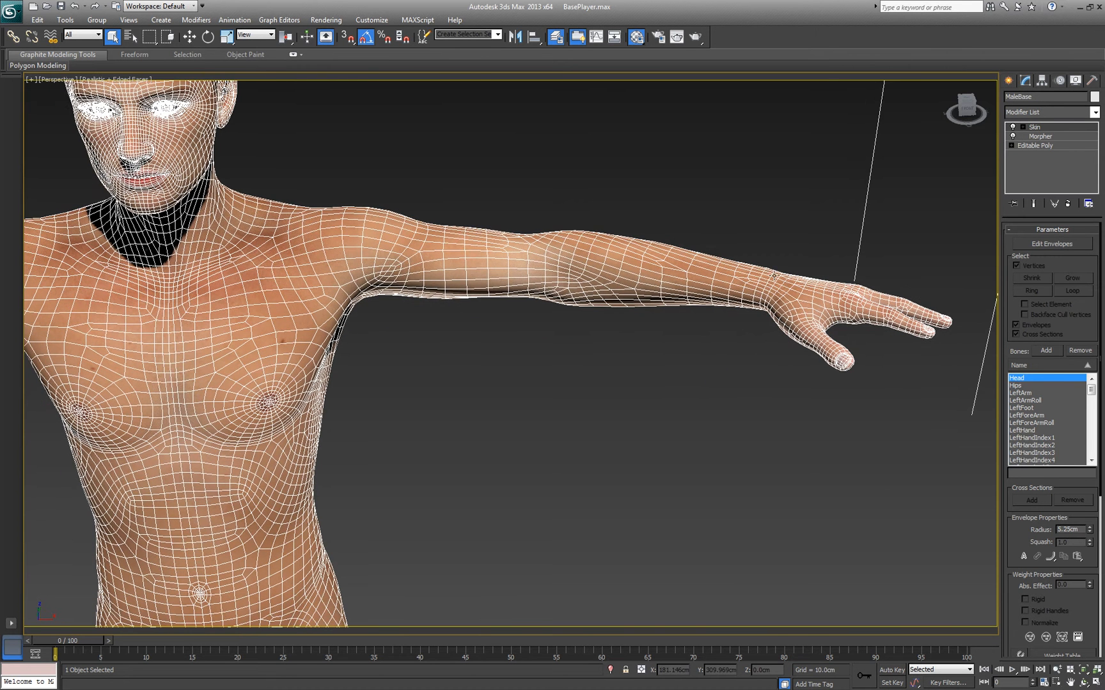
{"action": "scroll", "scroll_direction": "down", "scroll_amount": 3}
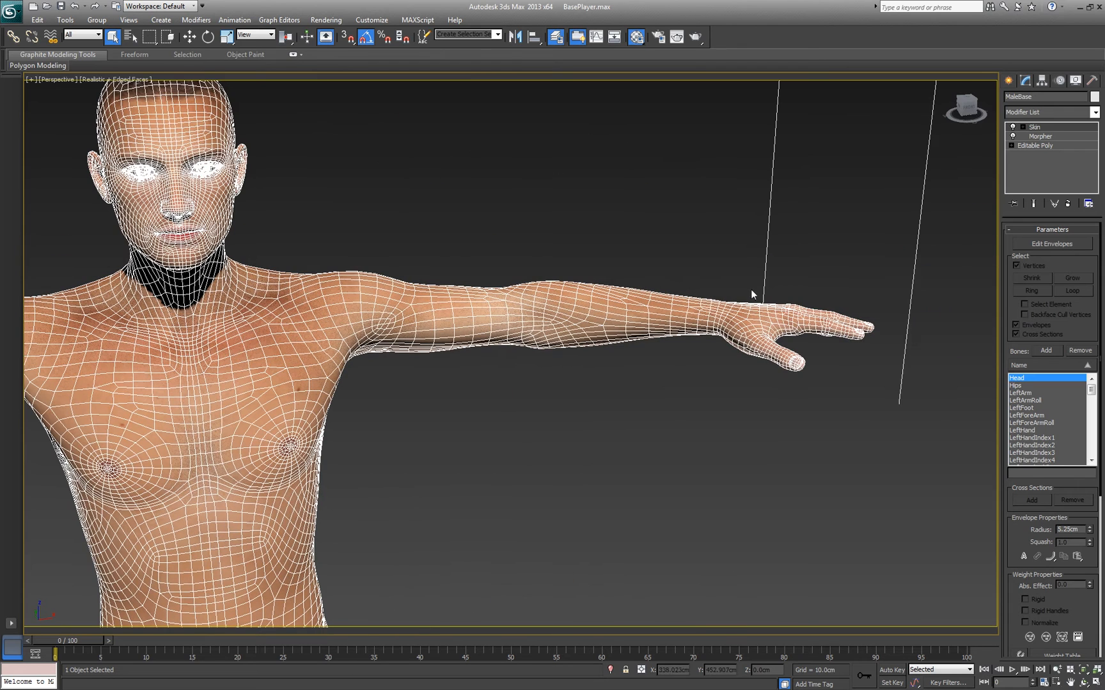
{"action": "mouse_move", "coordinate": [722, 298]}
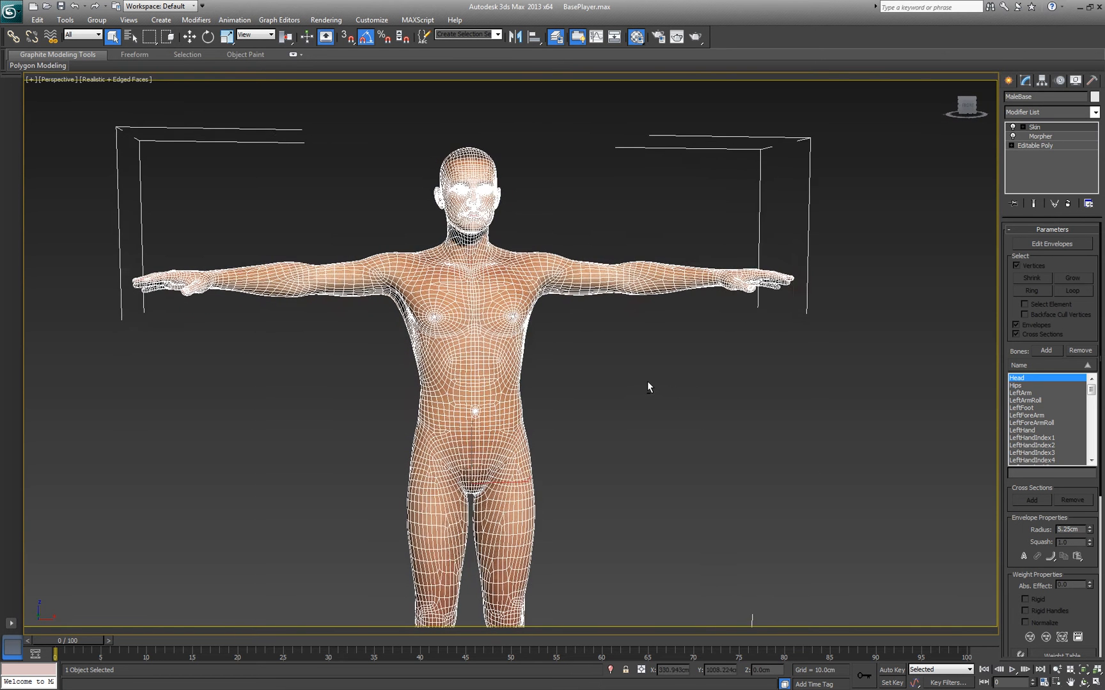
{"action": "scroll", "scroll_direction": "down", "scroll_amount": 3}
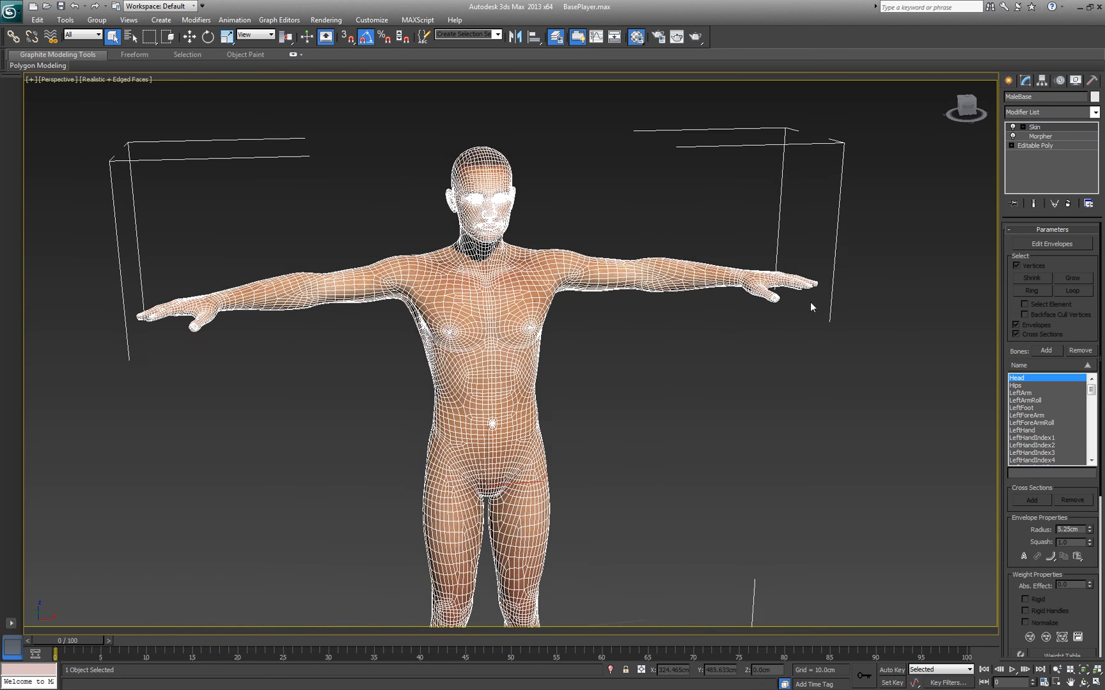
{"action": "right_click", "coordinate": [1033, 146]}
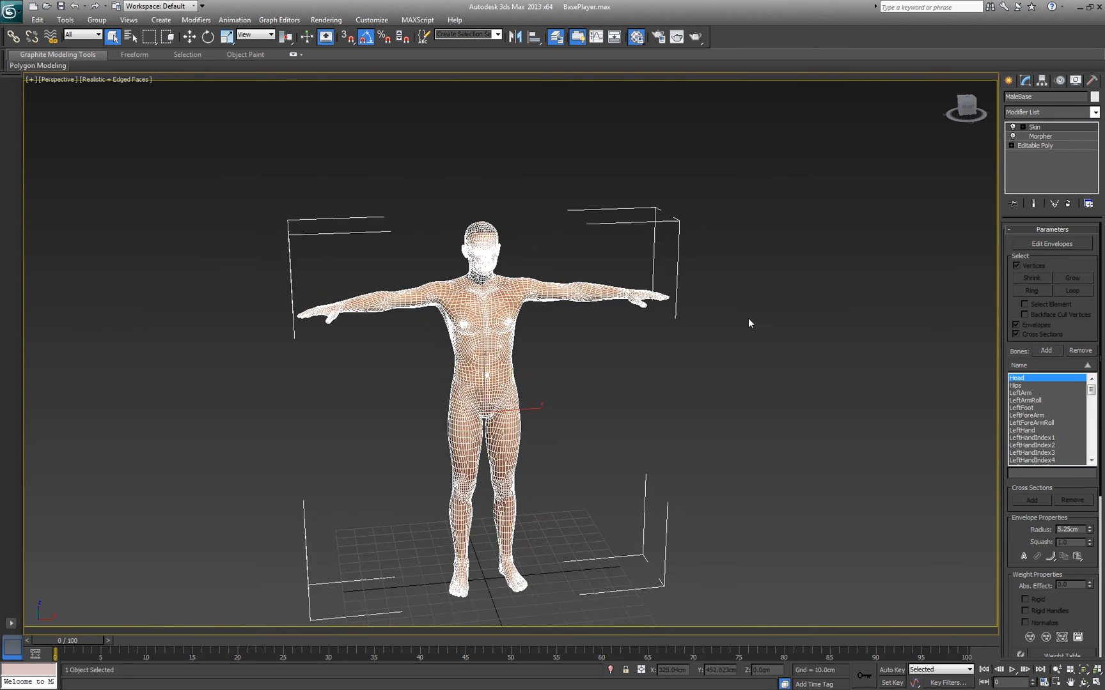
- Clone MaleBase from the quad menu as an instance named playerModel_edit
{"action": "right_click", "coordinate": [493, 324]}
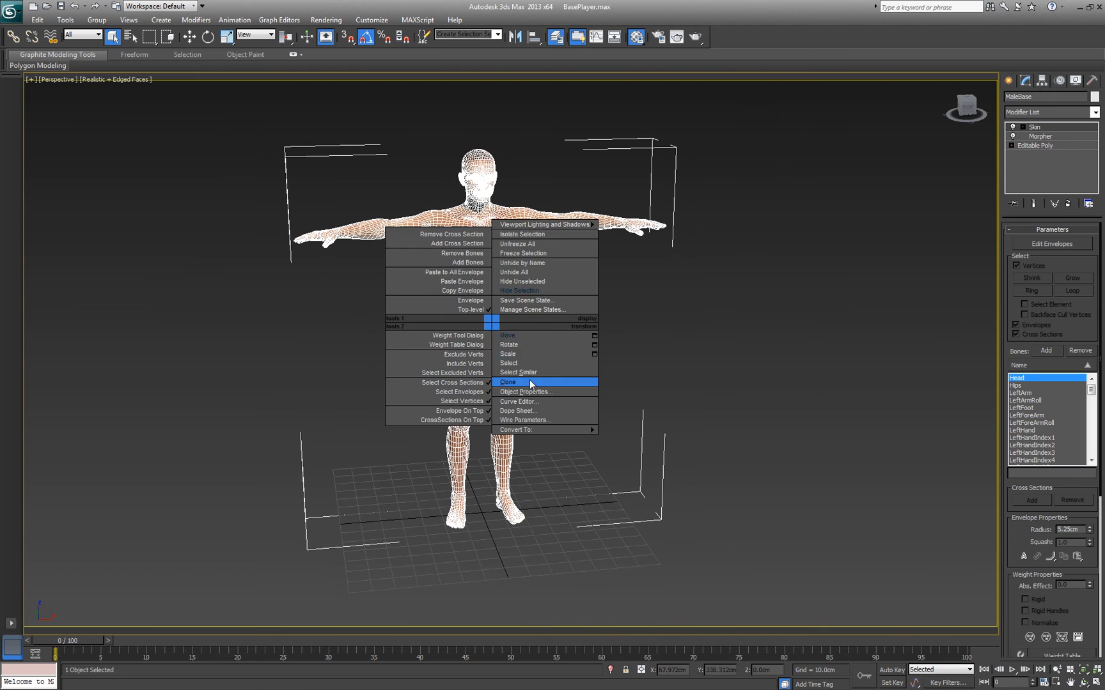
{"action": "left_click", "coordinate": [507, 382]}
{"action": "type", "text": "p"}
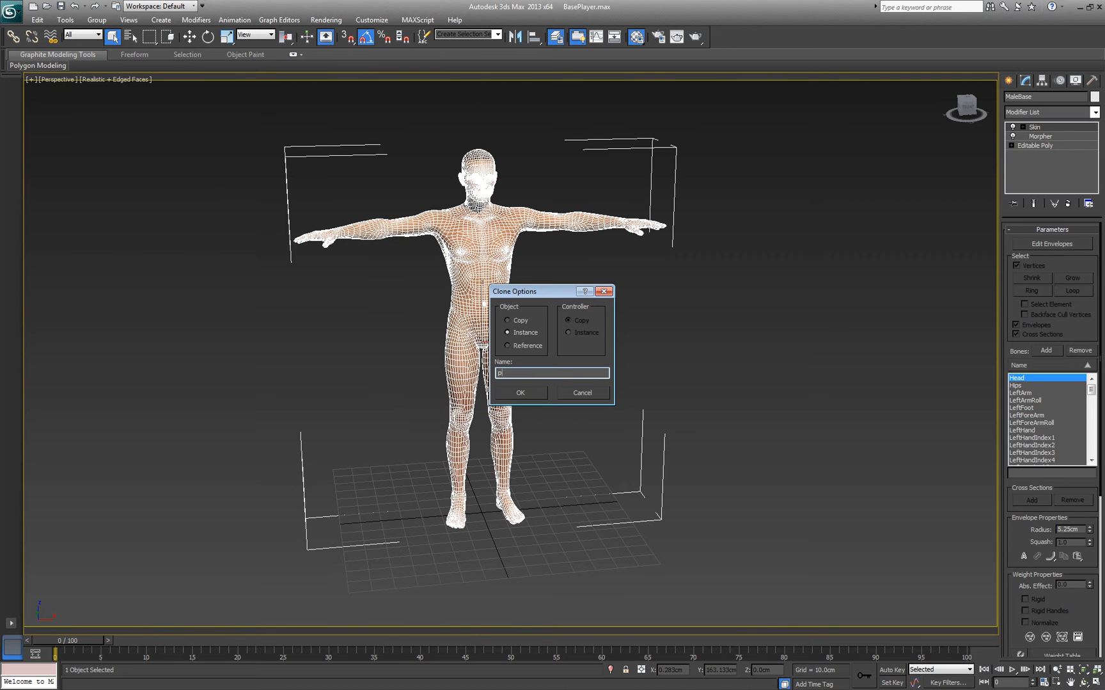
{"action": "type", "text": "layerModel_edit"}
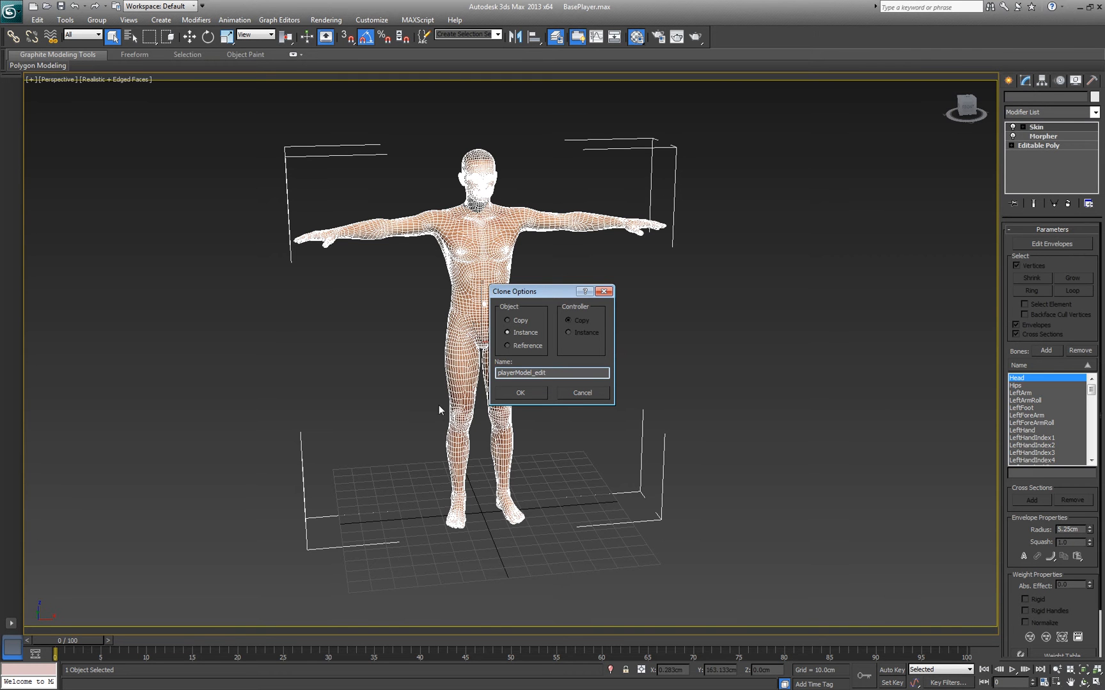
{"action": "left_click", "coordinate": [520, 392]}
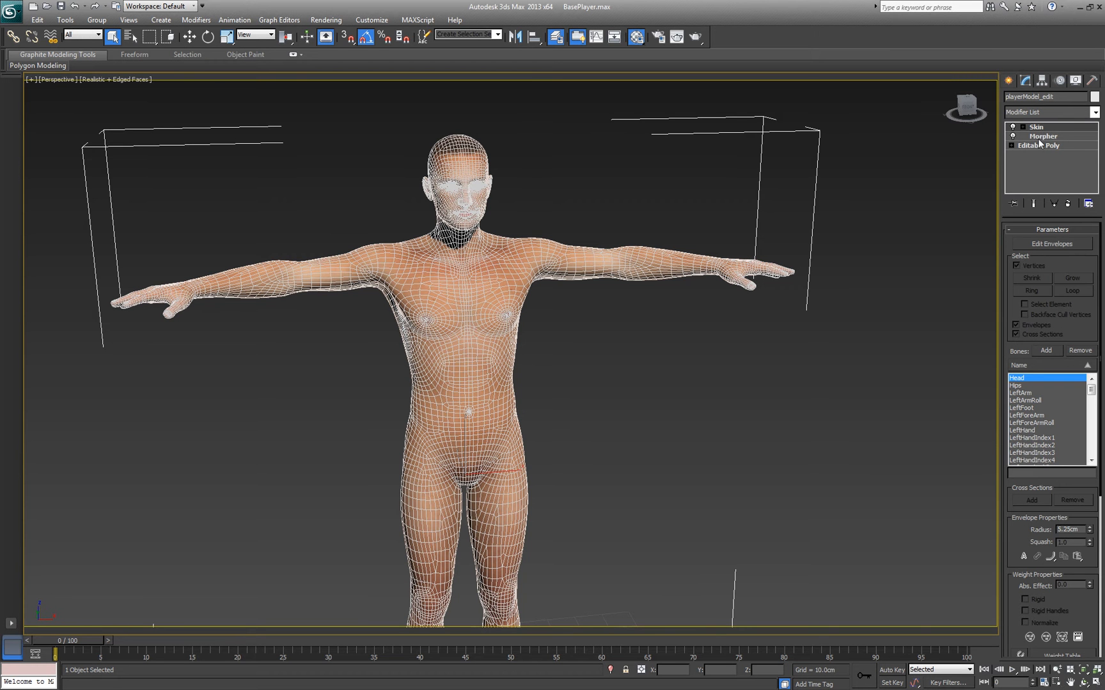
{"action": "mouse_move", "coordinate": [1026, 152]}
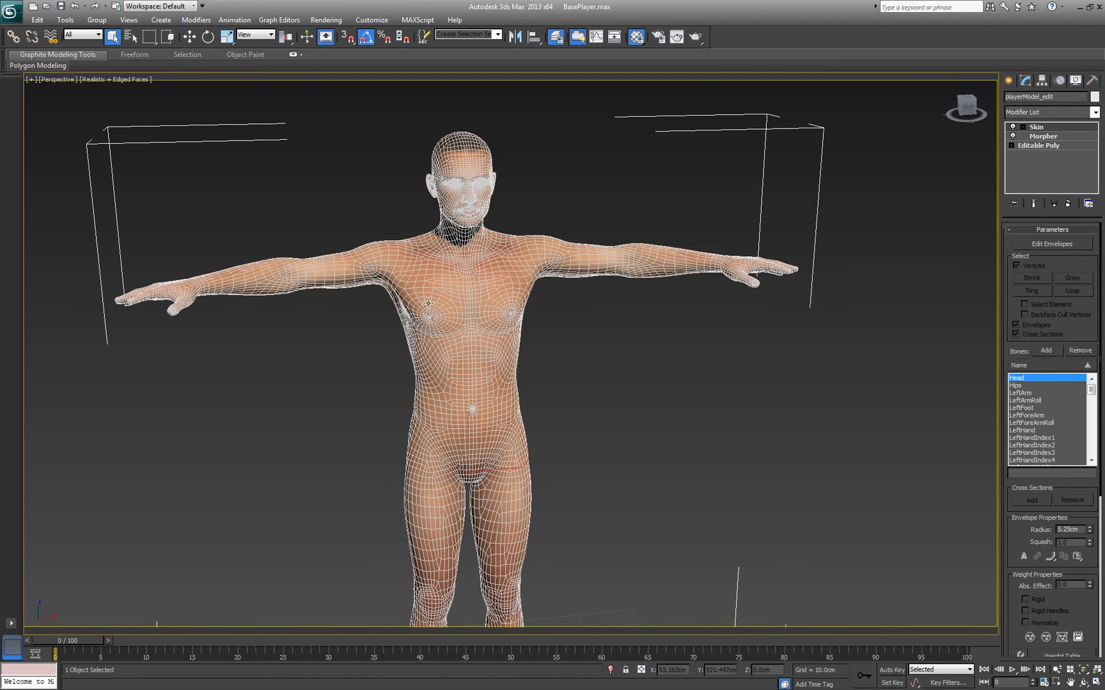
{"action": "mouse_move", "coordinate": [912, 188]}
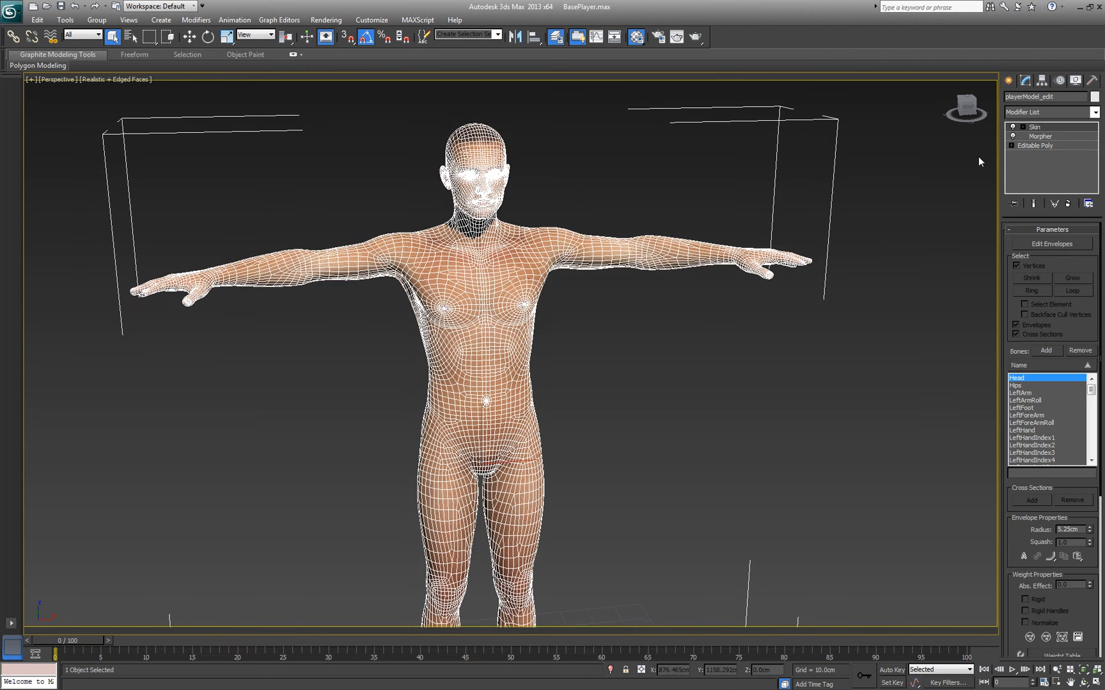
{"action": "left_click", "coordinate": [1041, 136]}
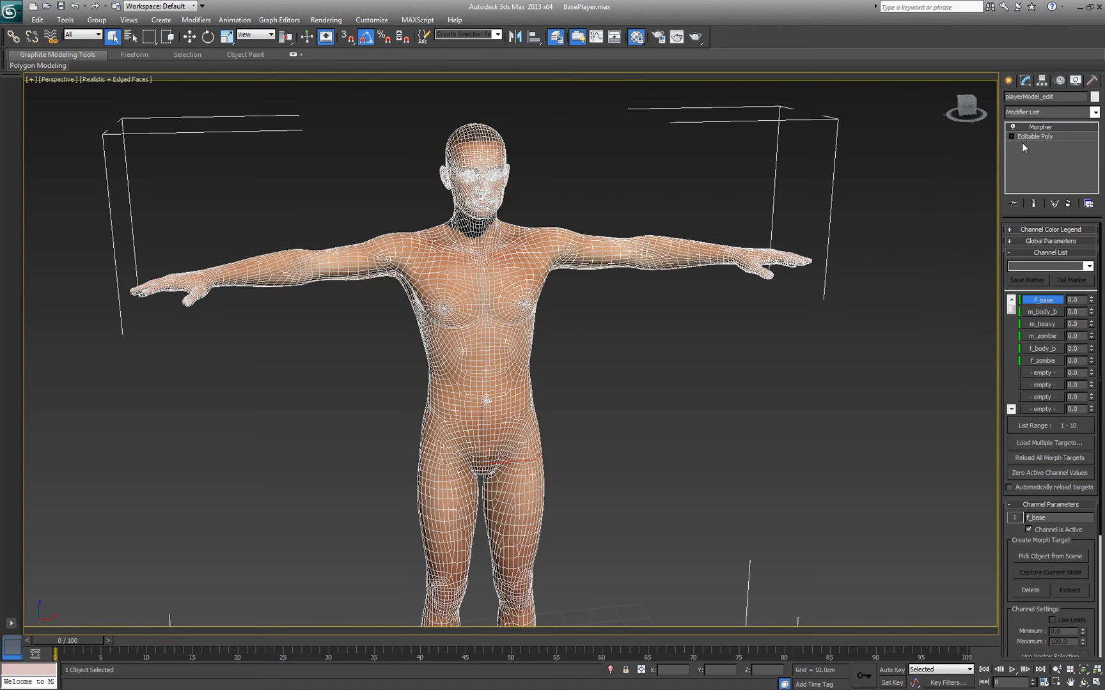
{"action": "left_click", "coordinate": [1034, 136]}
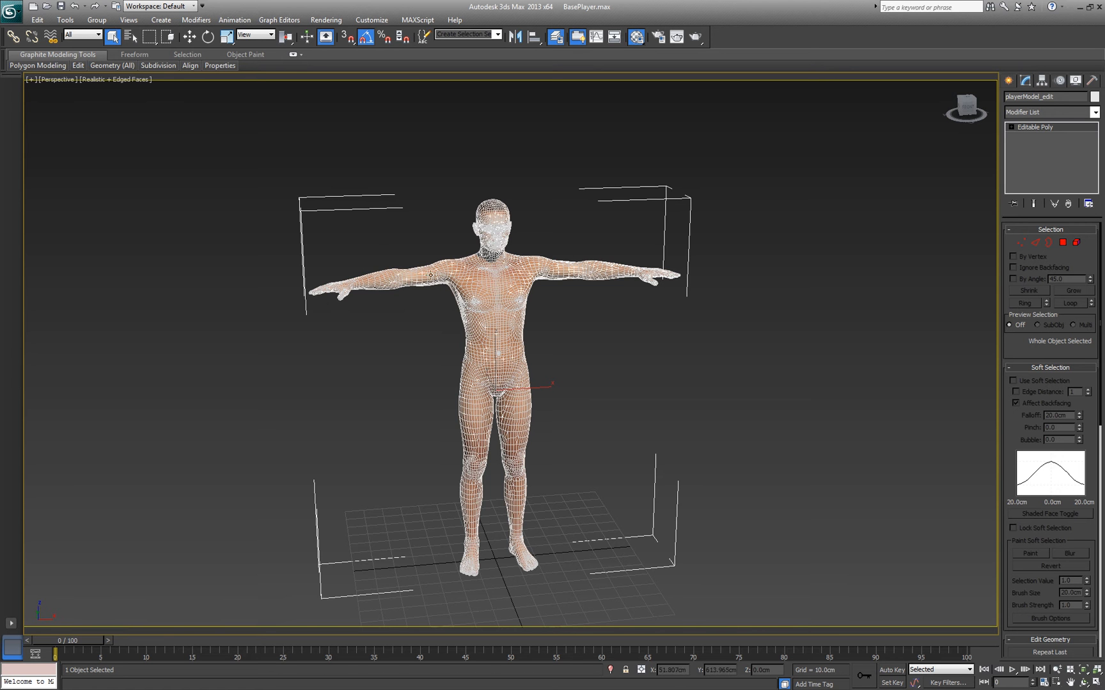
{"action": "mouse_move", "coordinate": [592, 336]}
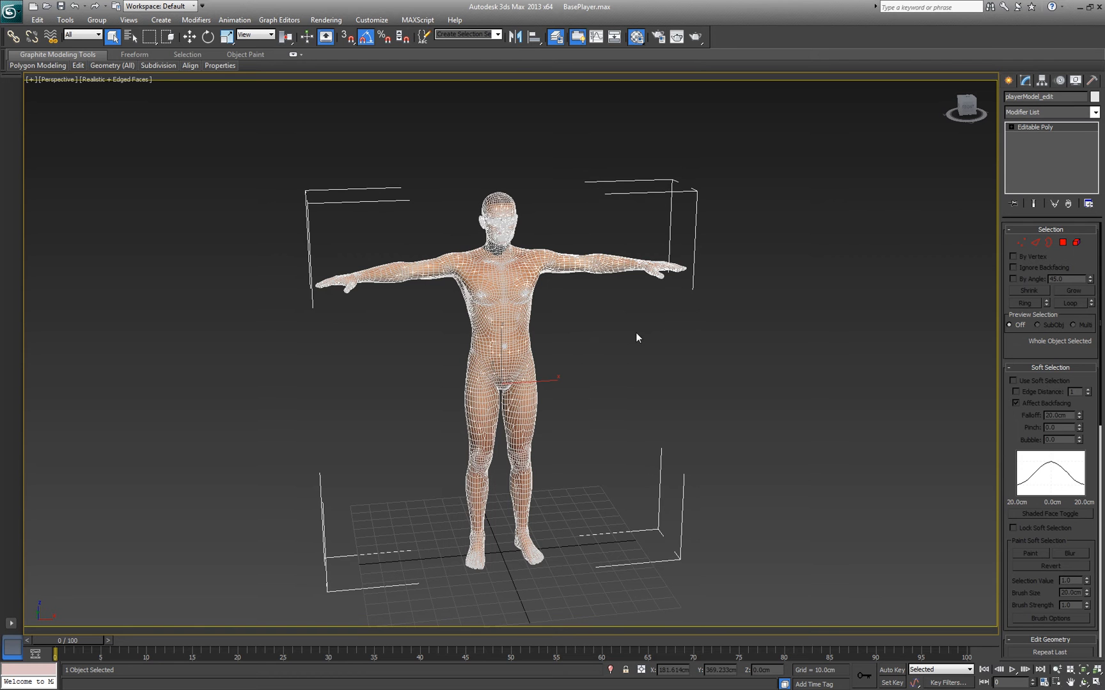
{"action": "mouse_move", "coordinate": [628, 329]}
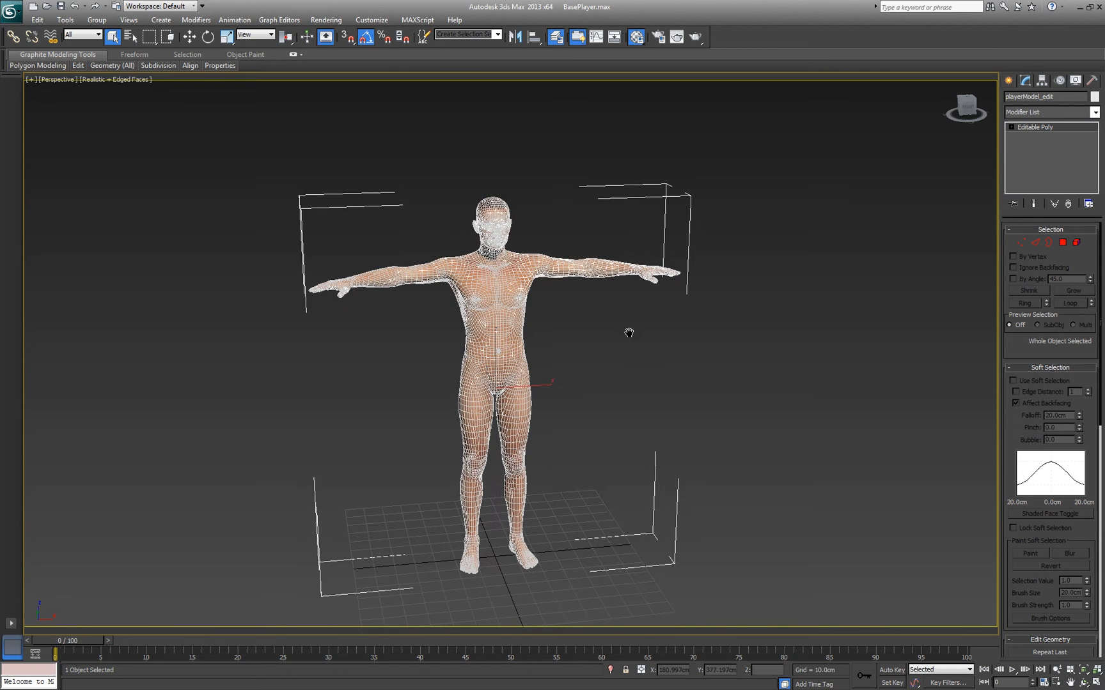
{"action": "mouse_move", "coordinate": [637, 342]}
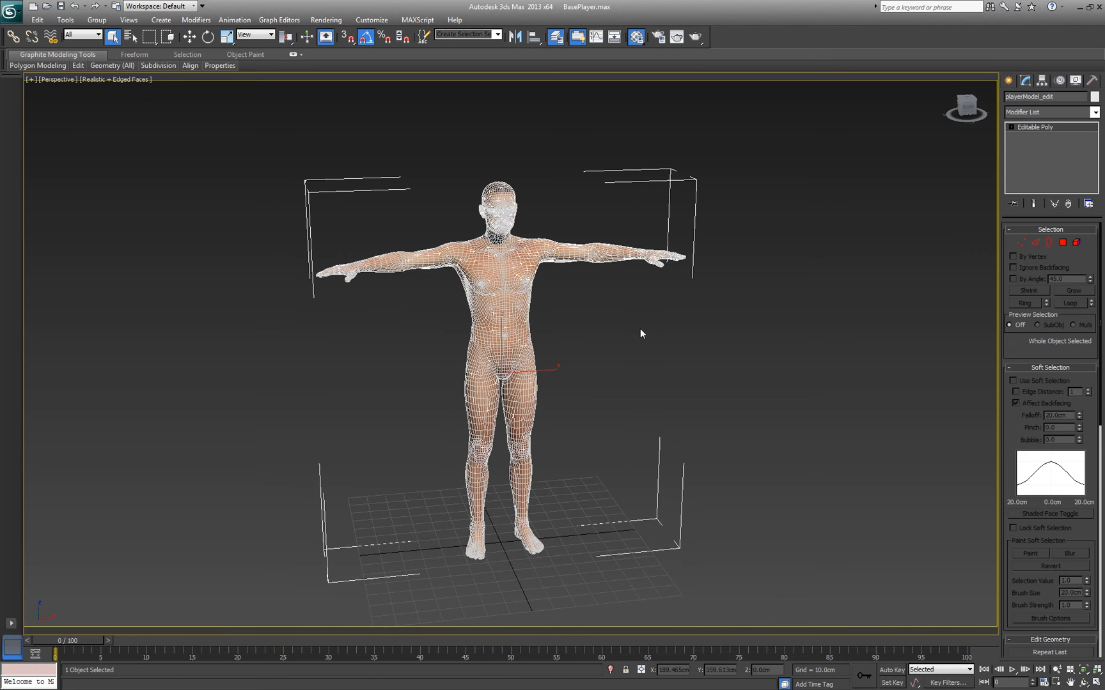
{"action": "scroll", "scroll_direction": "up", "scroll_amount": 3}
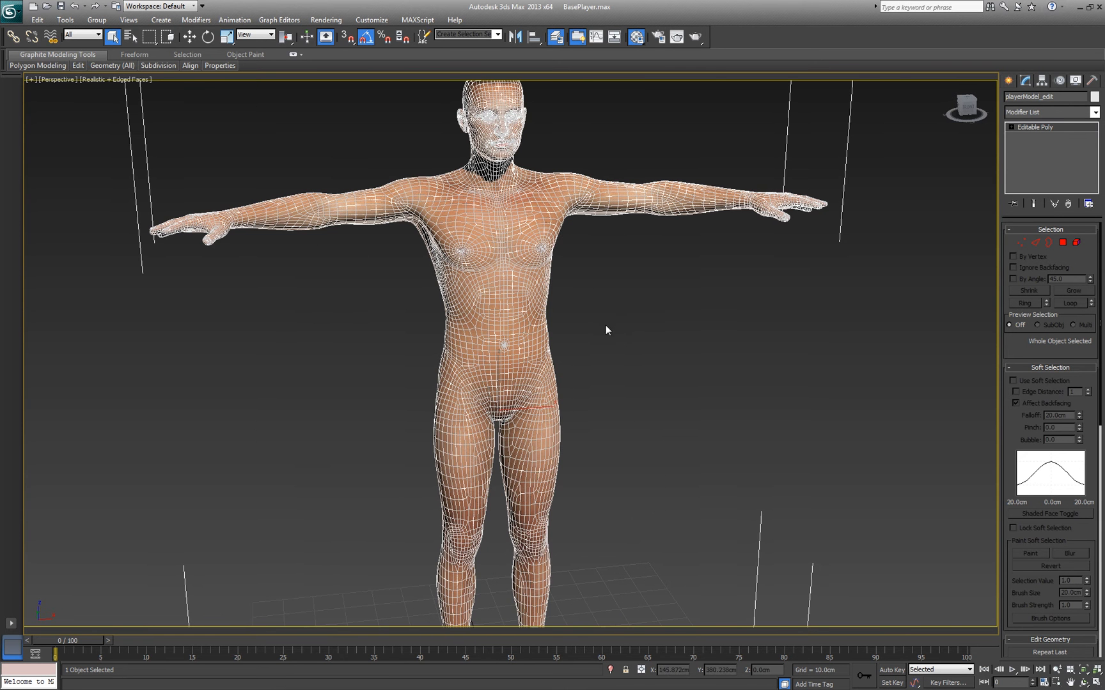
{"action": "mouse_move", "coordinate": [643, 305]}
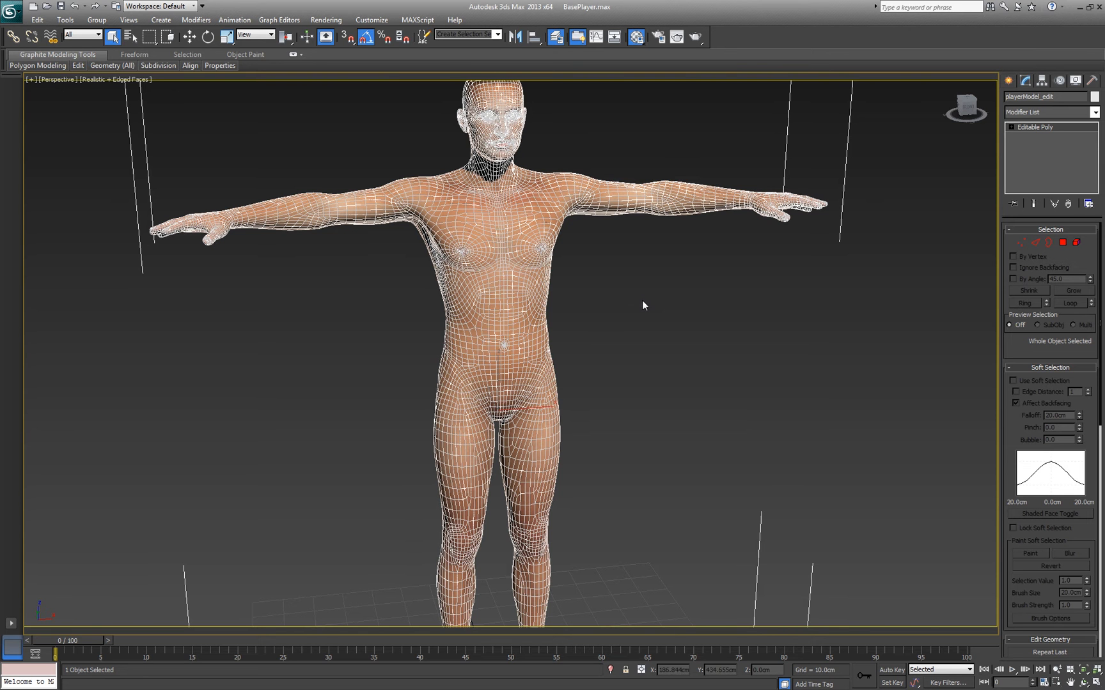
{"action": "mouse_move", "coordinate": [641, 276]}
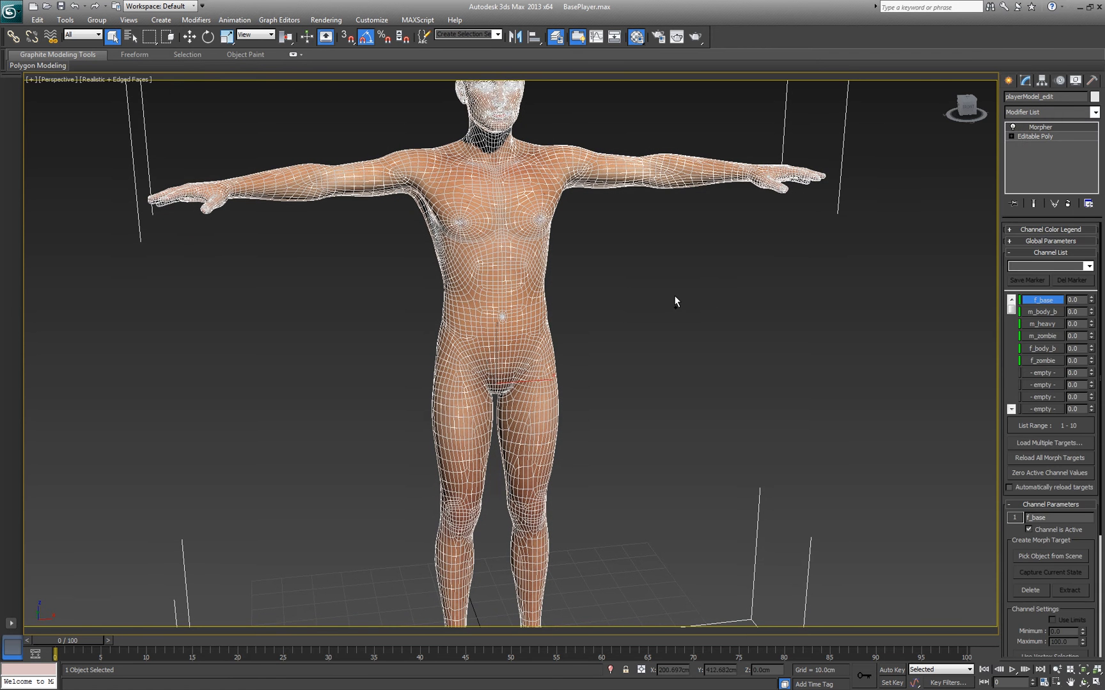
{"action": "left_click", "coordinate": [1048, 111]}
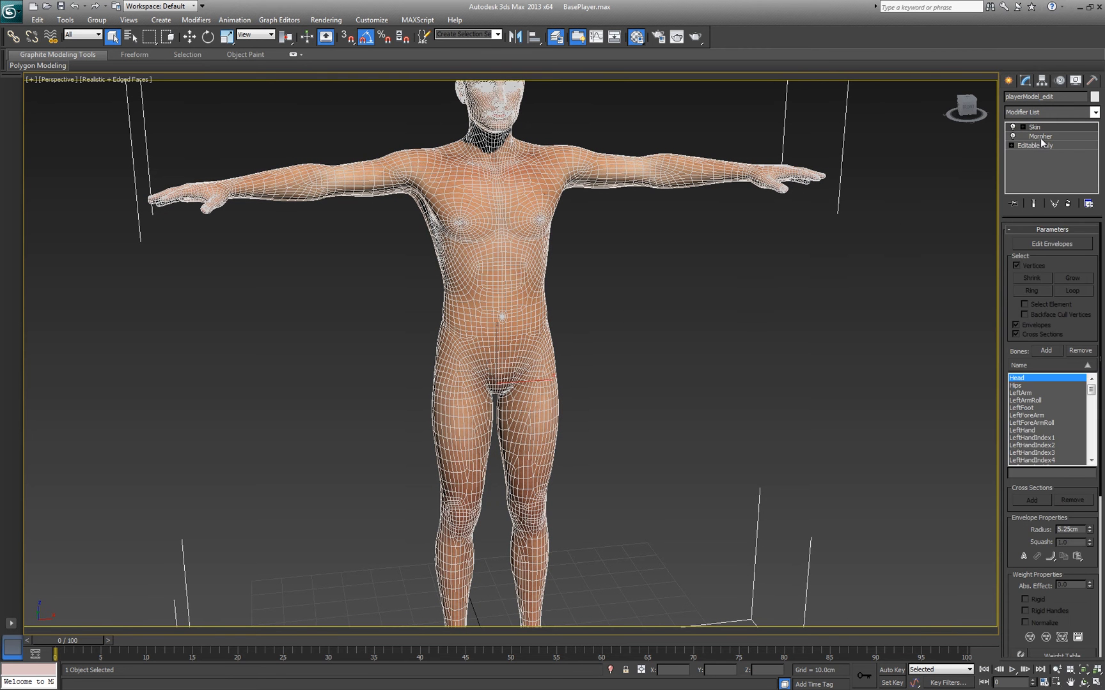
{"action": "right_click", "coordinate": [1040, 136]}
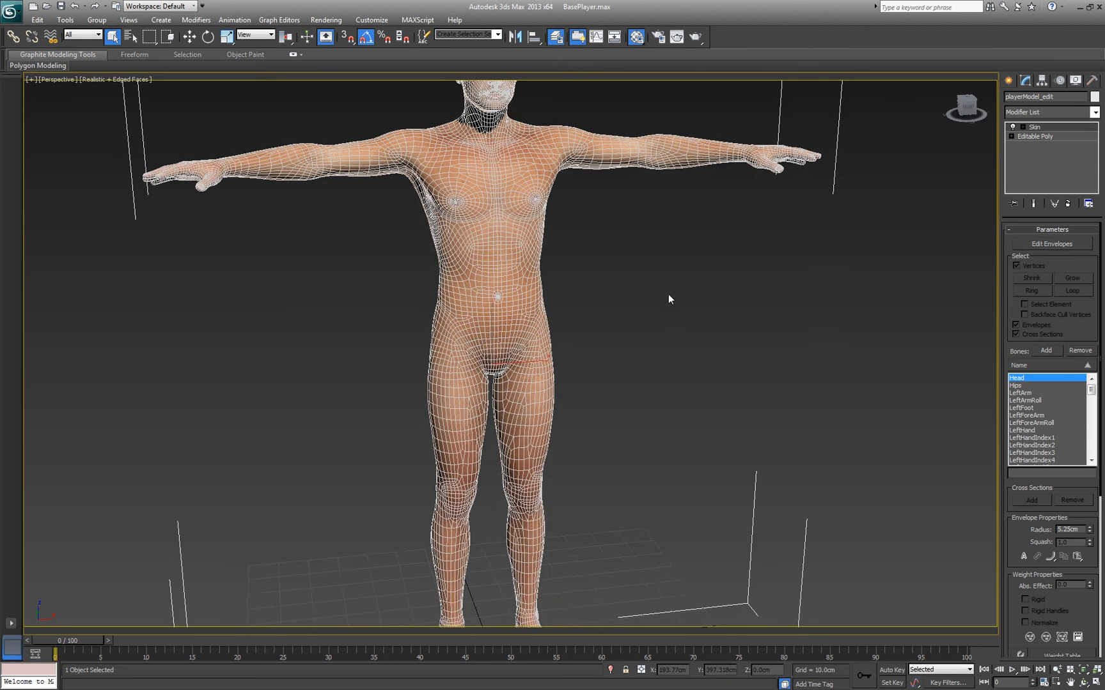
{"action": "scroll", "scroll_direction": "down", "scroll_amount": 3}
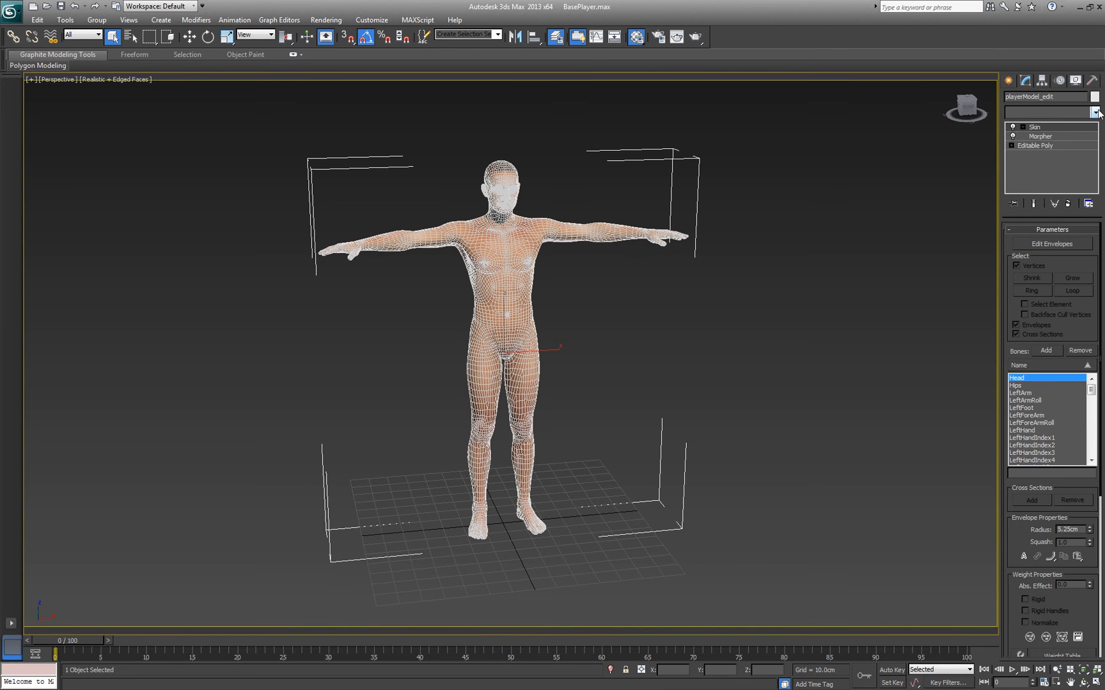
- Add Edit Poly between Skin and Morpher and dismiss the Skin topology warning
{"action": "left_click", "coordinate": [1095, 112]}
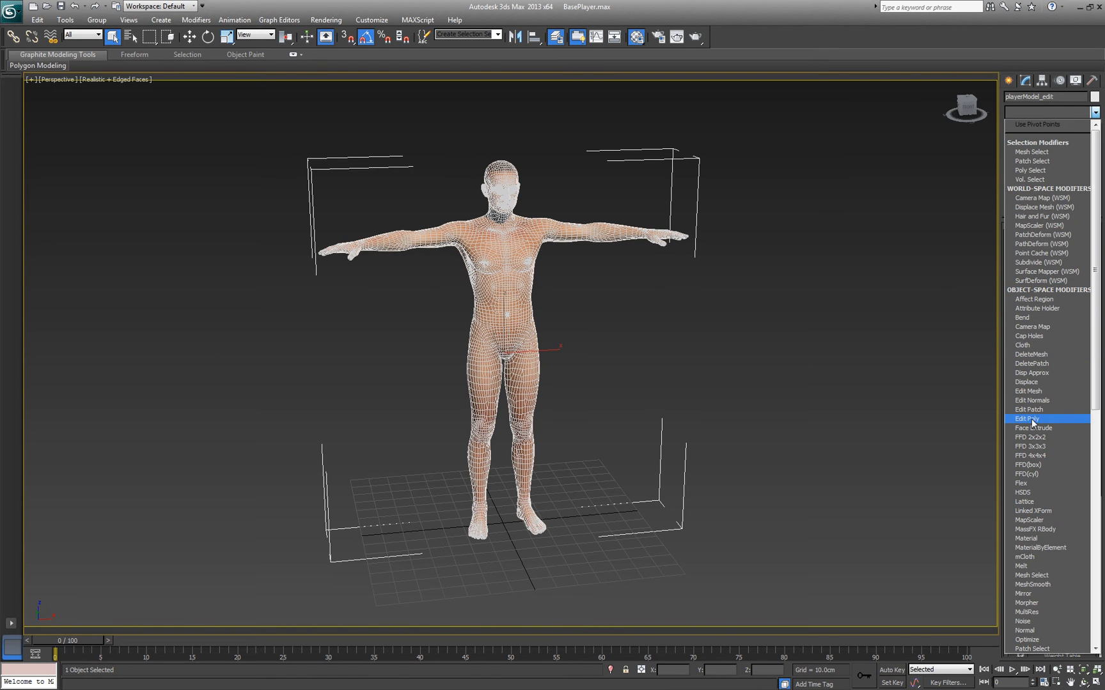
{"action": "left_click", "coordinate": [1028, 419]}
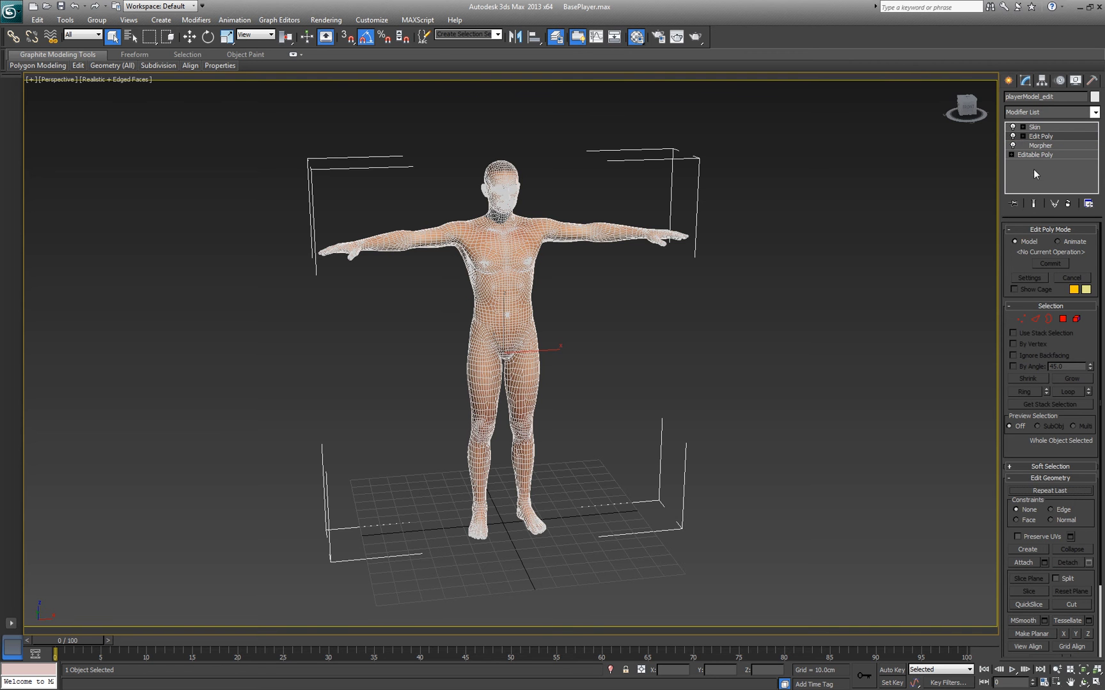
{"action": "mouse_move", "coordinate": [1035, 157]}
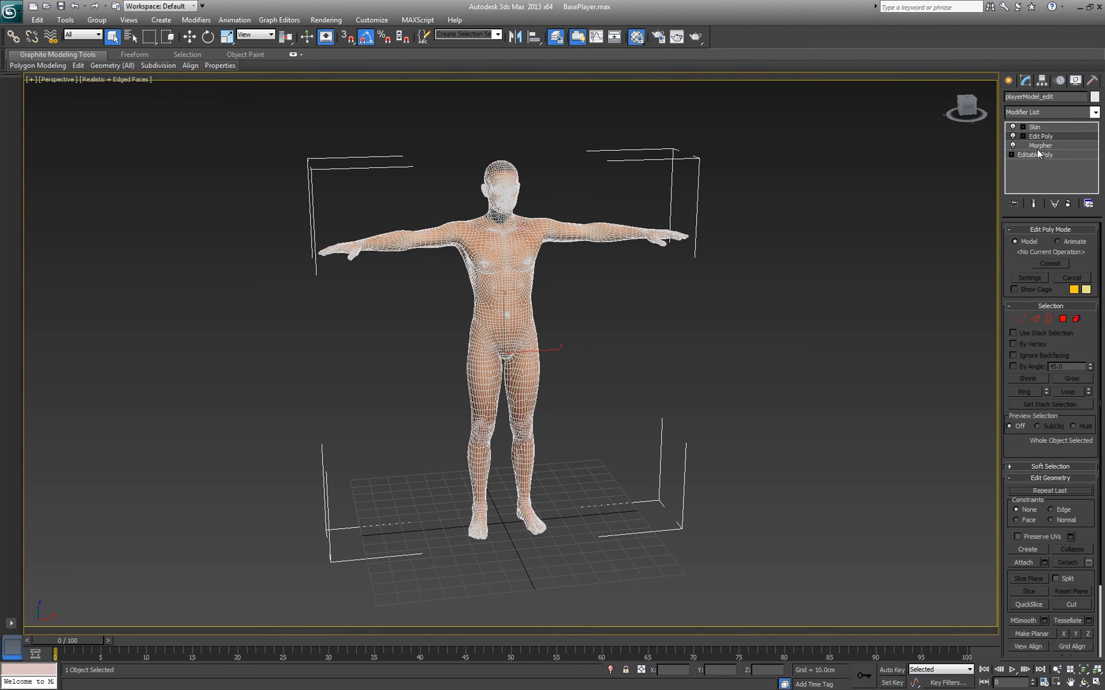
{"action": "left_click", "coordinate": [1041, 154]}
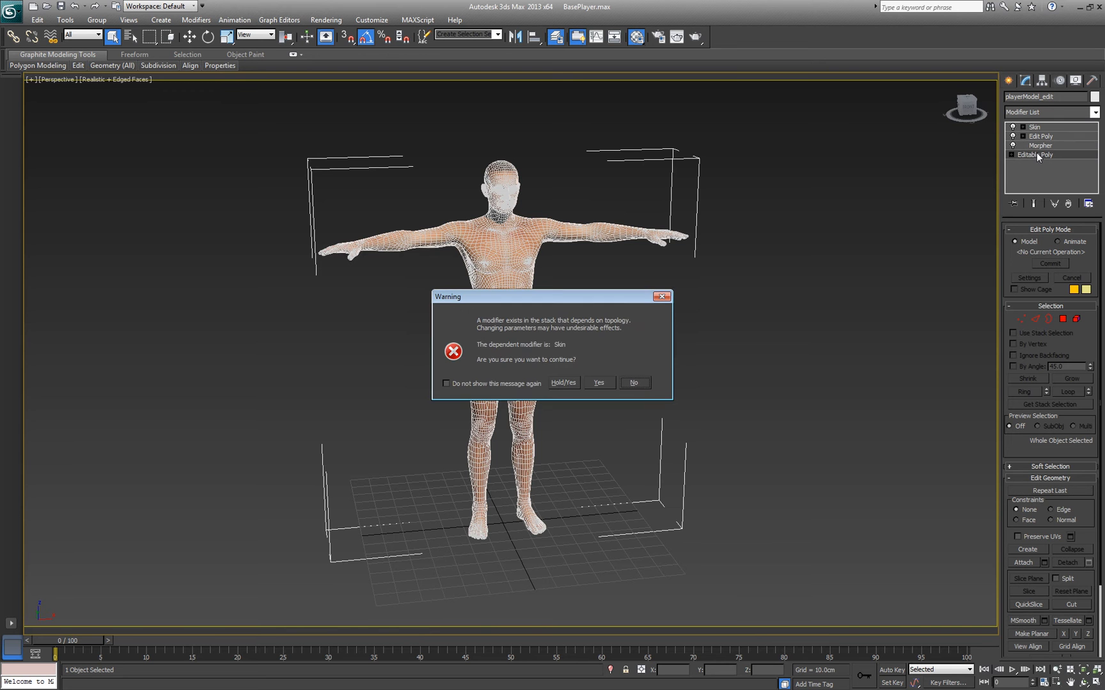
{"action": "left_click", "coordinate": [598, 383]}
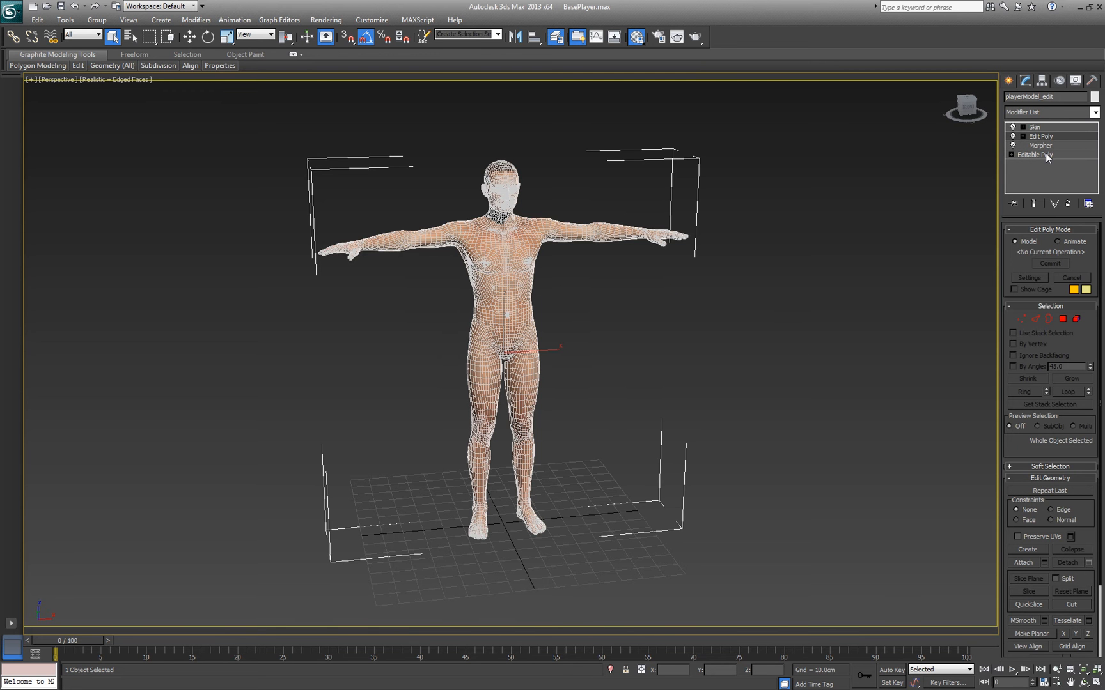
{"action": "mouse_move", "coordinate": [1040, 146]}
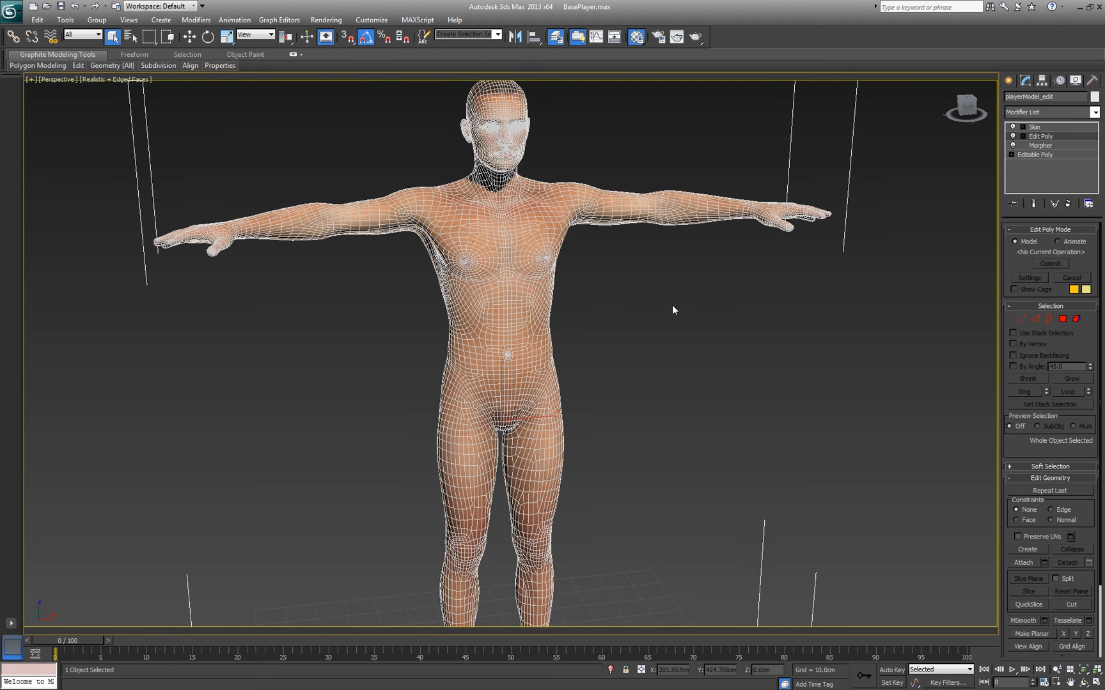
{"action": "scroll", "scroll_direction": "down", "scroll_amount": 3}
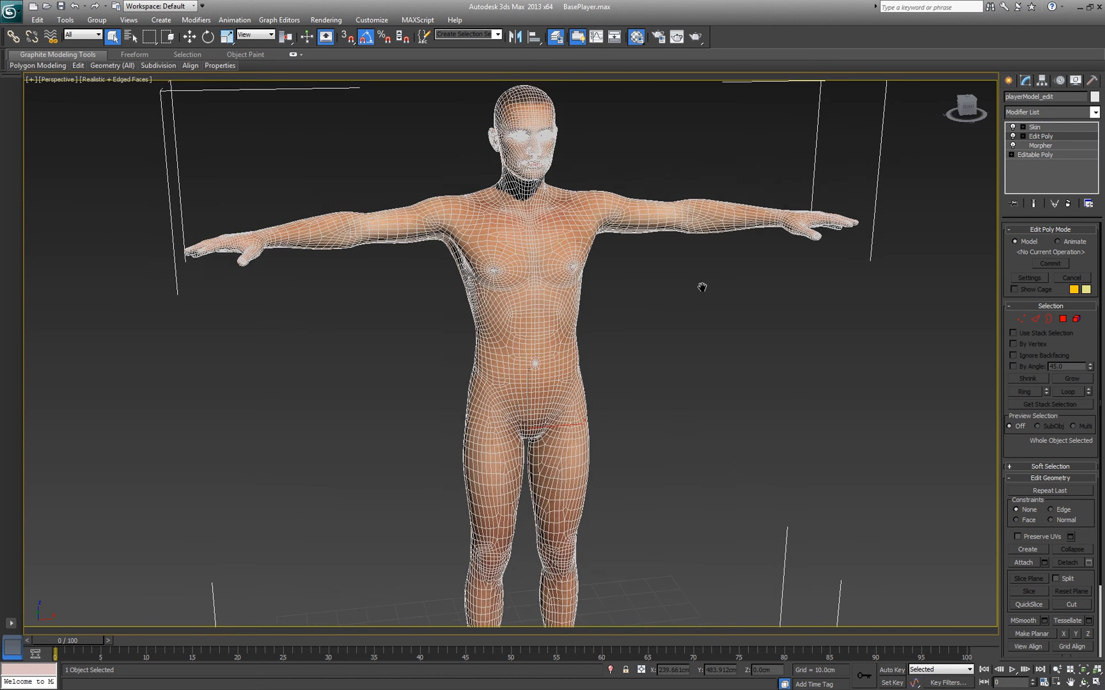
{"action": "left_click", "coordinate": [1094, 112]}
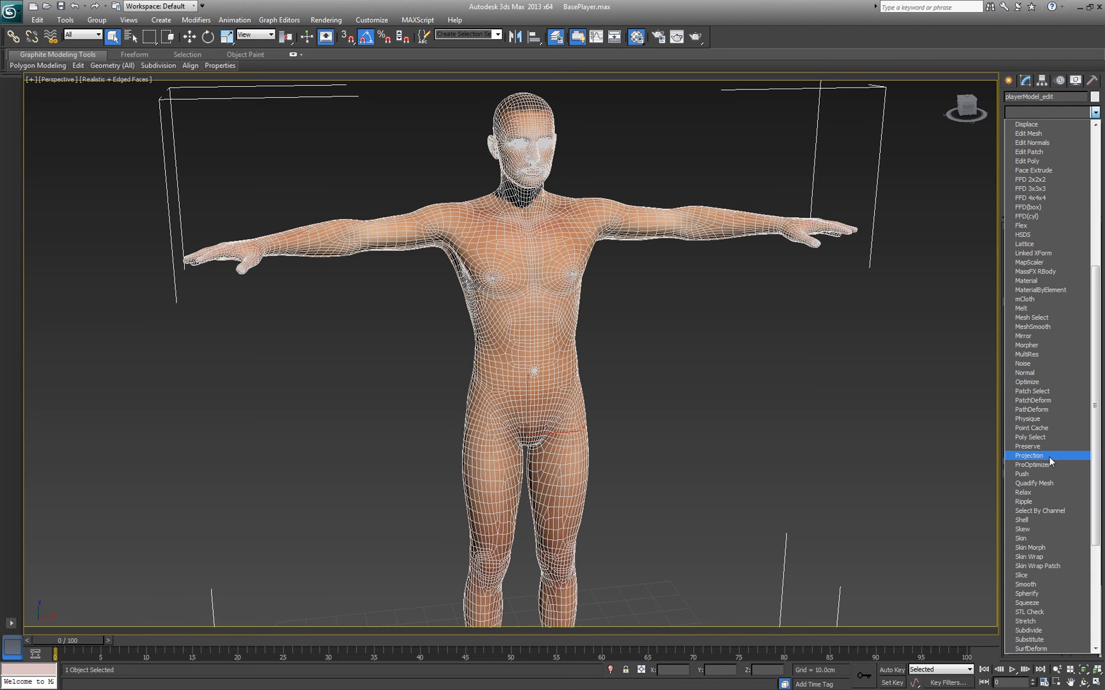
- Add ProOptimizer with Keep Textures and Keep UV Boundaries, then calculate it
{"action": "left_click", "coordinate": [1030, 464]}
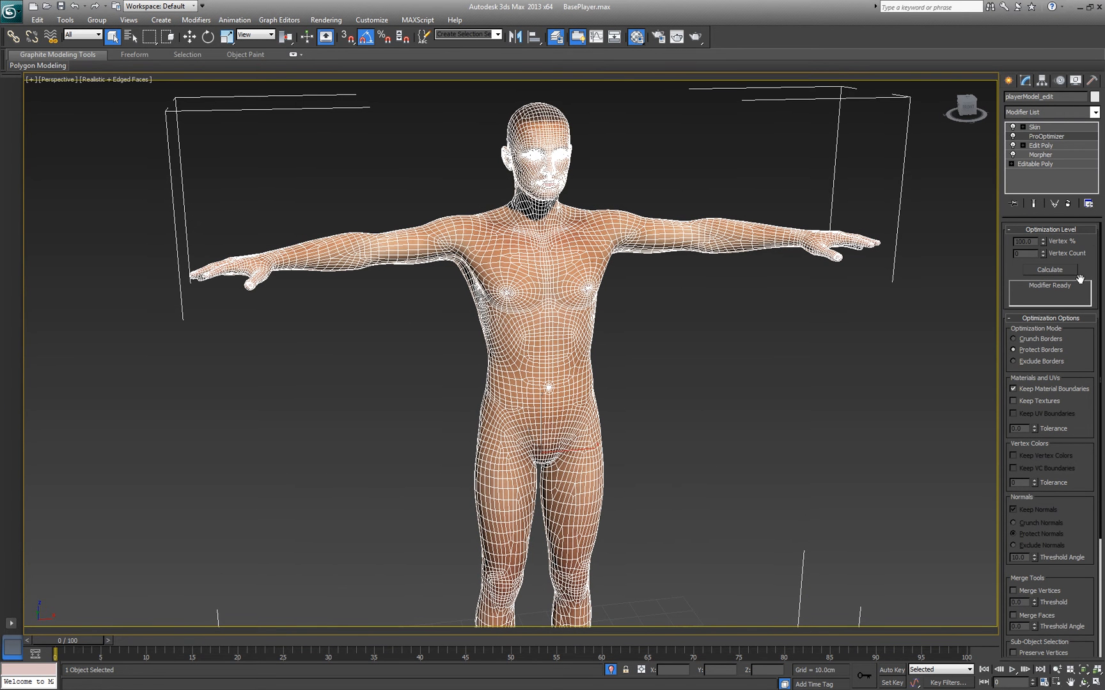
{"action": "left_click", "coordinate": [1048, 269]}
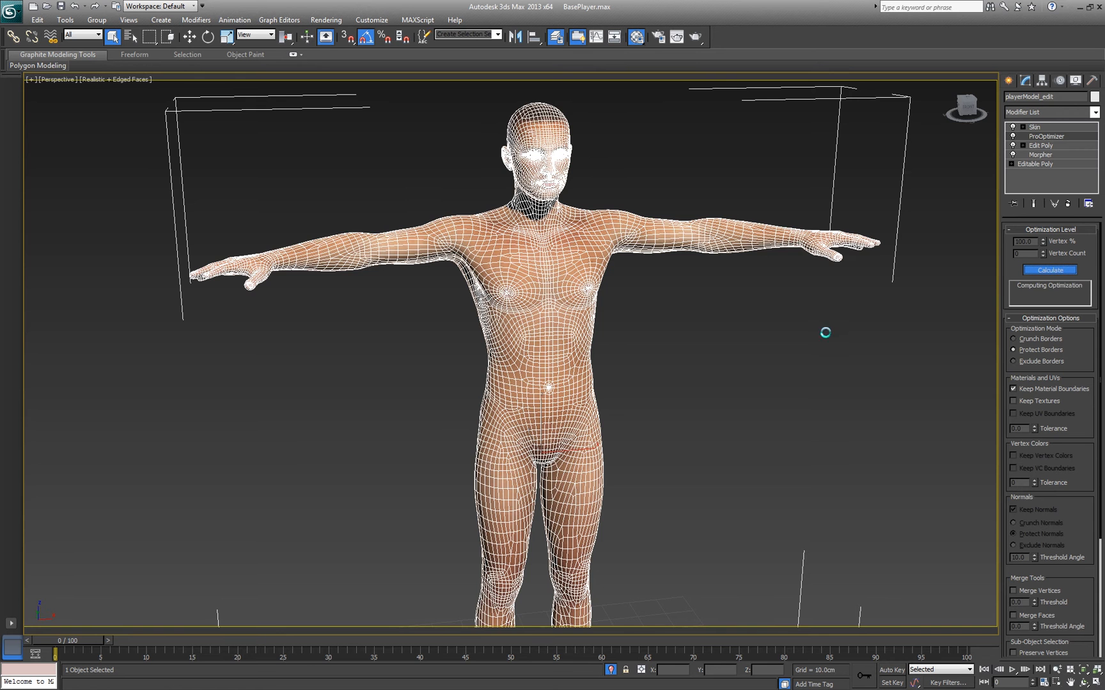
{"action": "left_click", "coordinate": [1049, 270]}
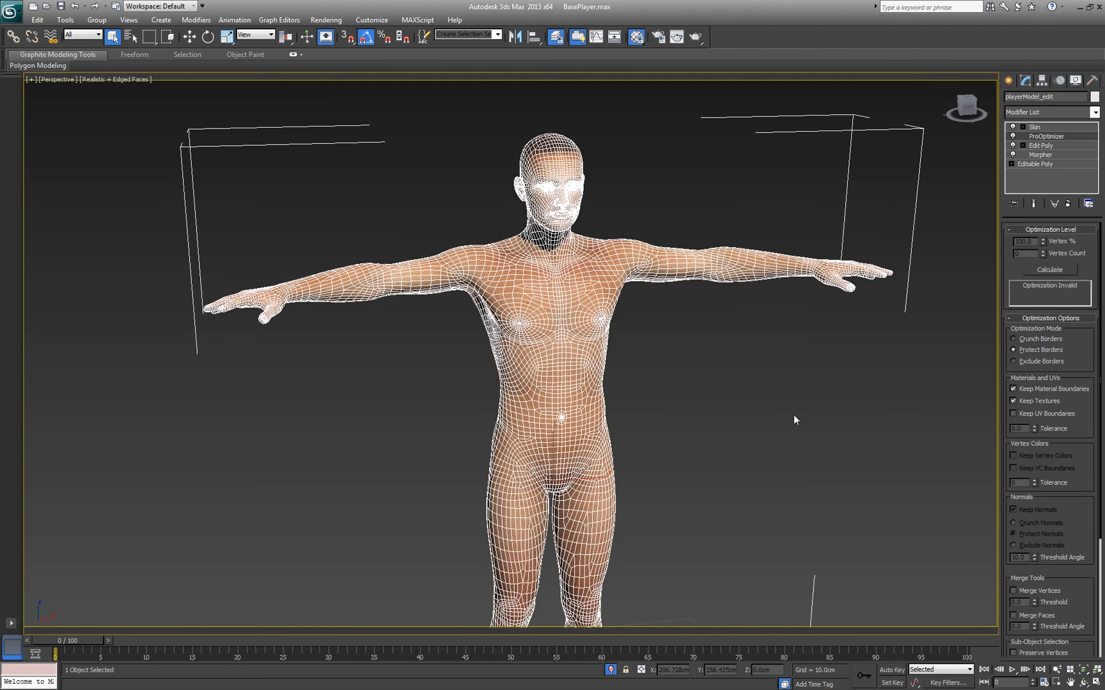
{"action": "mouse_move", "coordinate": [713, 396]}
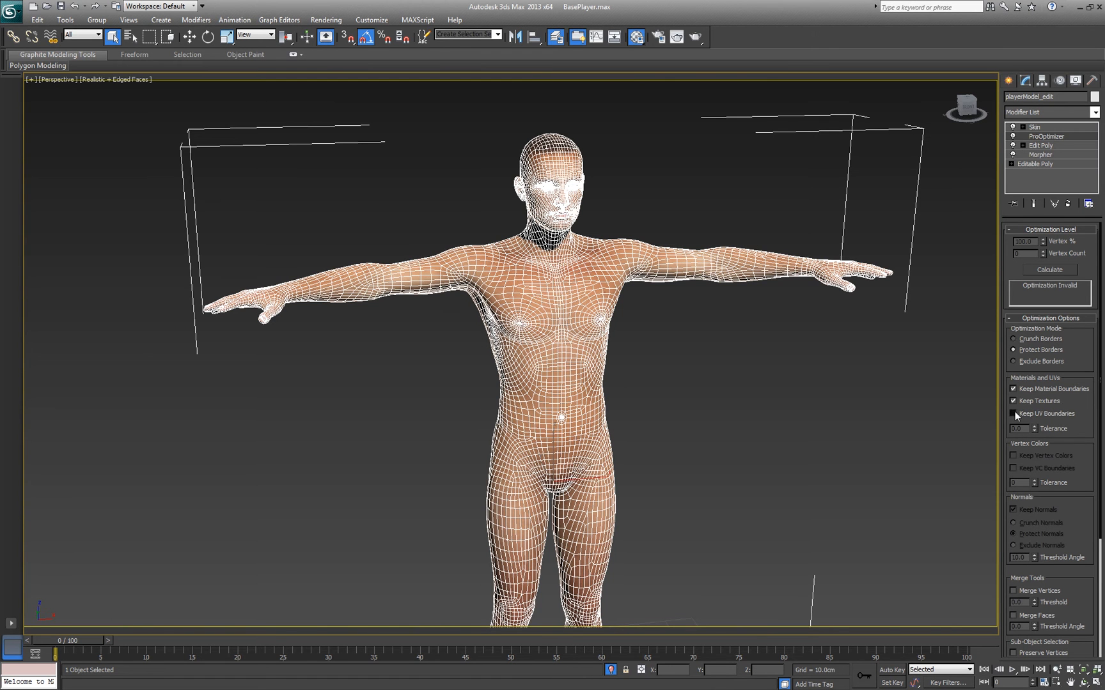
{"action": "left_click", "coordinate": [1014, 413]}
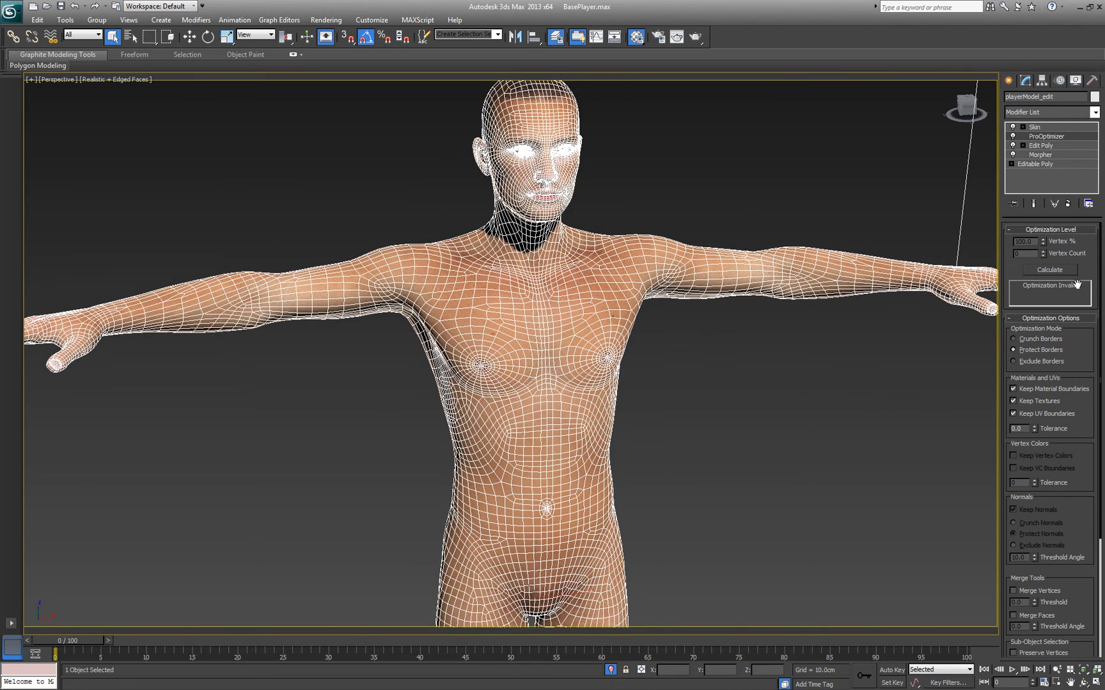
{"action": "left_click", "coordinate": [1049, 269]}
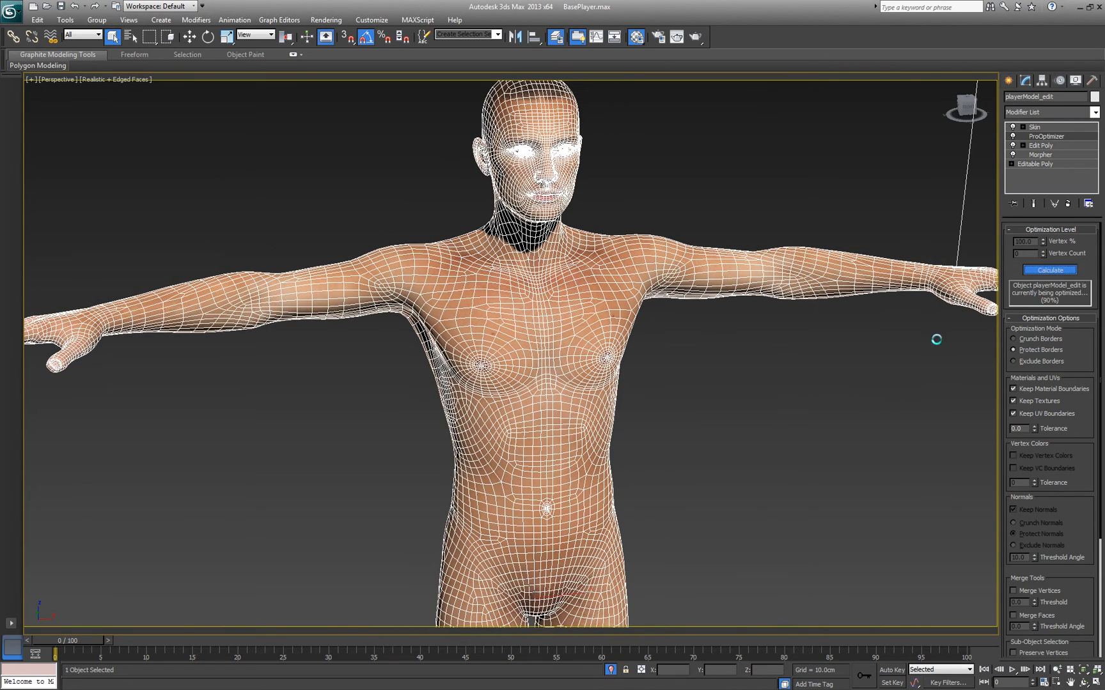
{"action": "left_click", "coordinate": [1049, 270]}
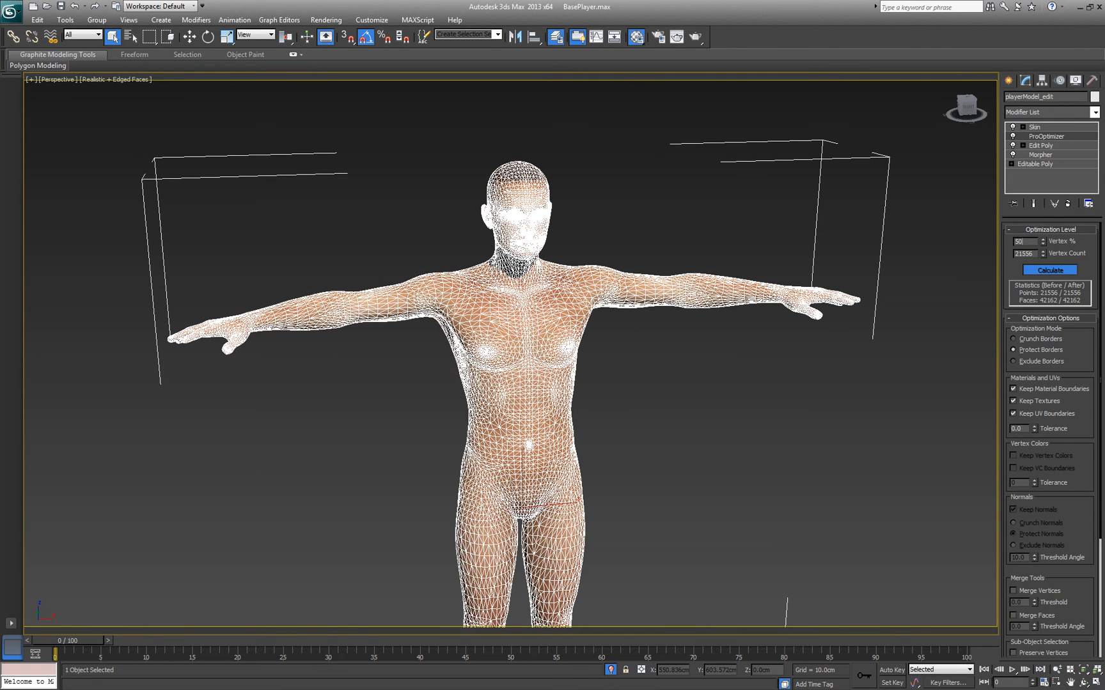
- Apply 50% Vertex reduction, leaving 10778 points and 20914 faces
{"action": "left_click", "coordinate": [1049, 270]}
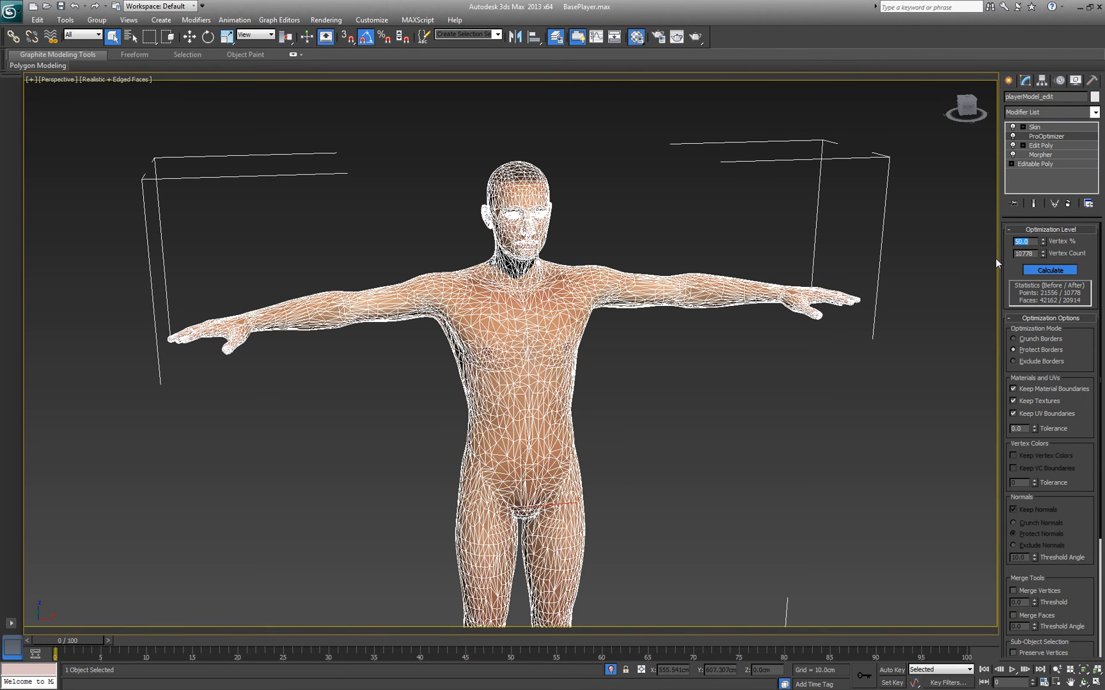
{"action": "mouse_move", "coordinate": [917, 315]}
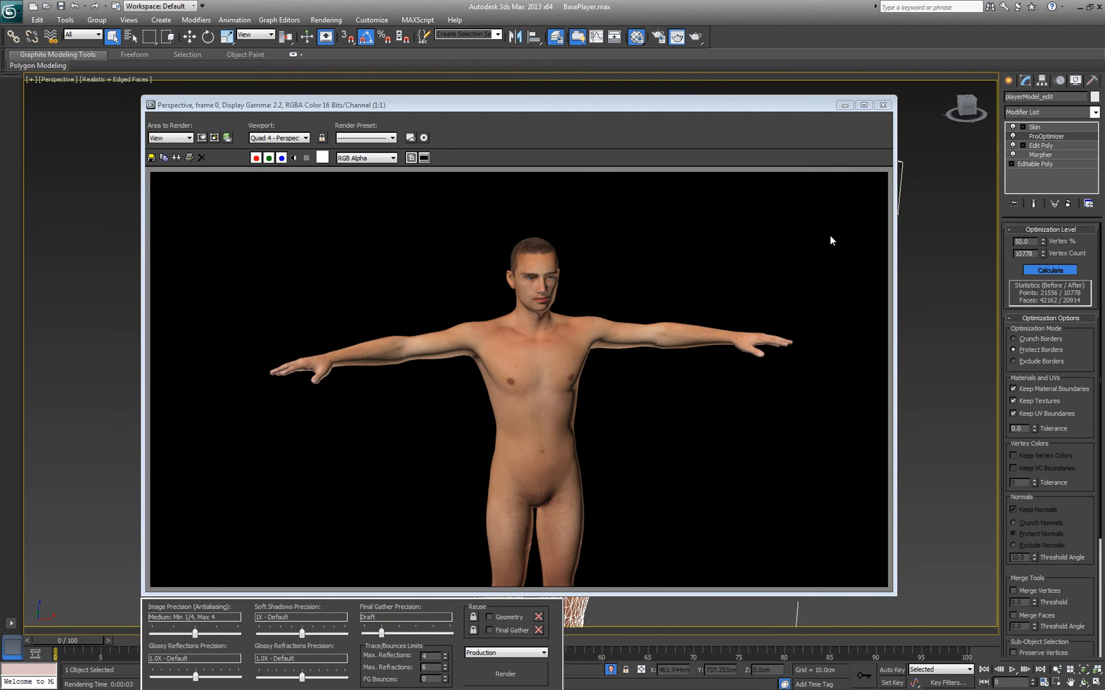
{"action": "mouse_move", "coordinate": [881, 121]}
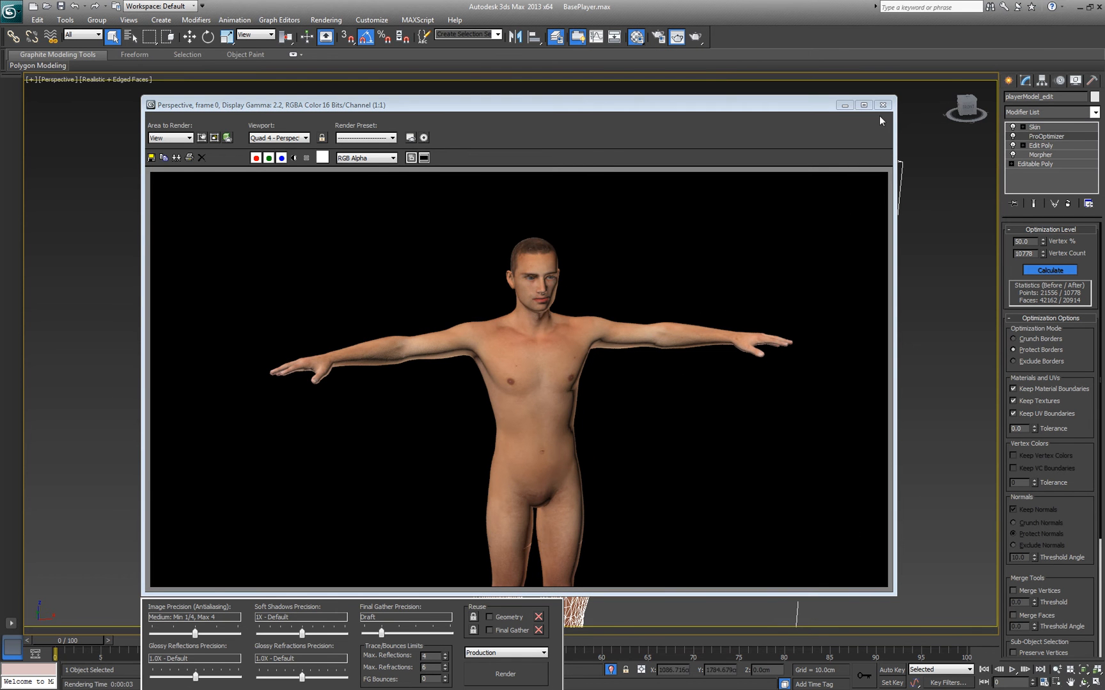
{"action": "left_click", "coordinate": [882, 105]}
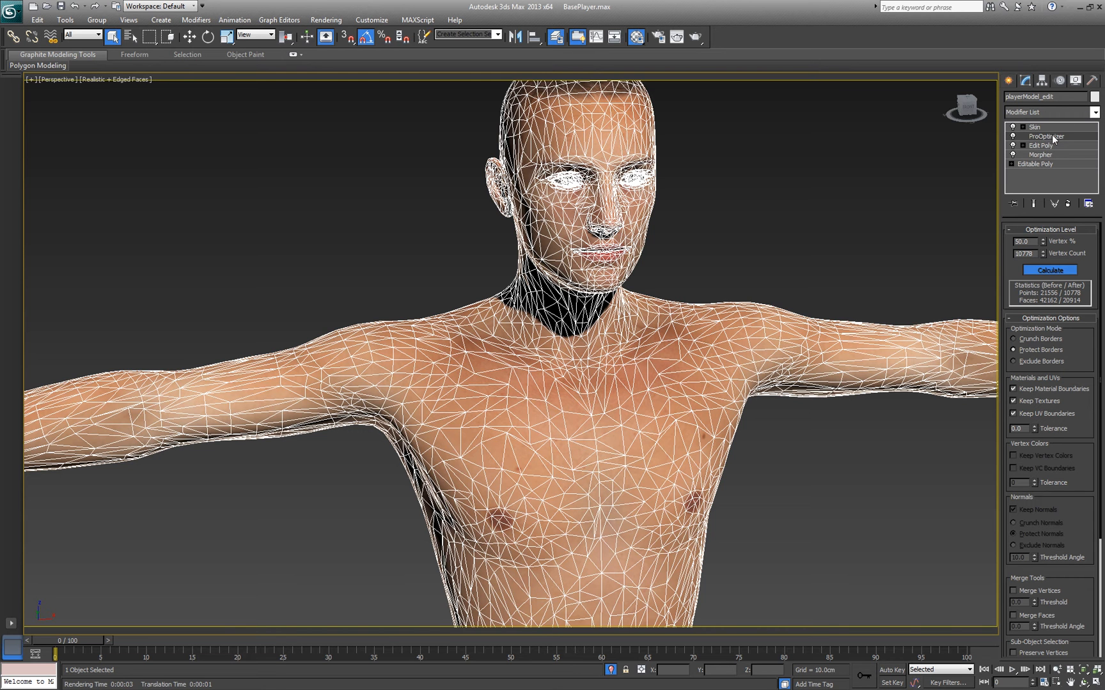
{"action": "mouse_move", "coordinate": [985, 161]}
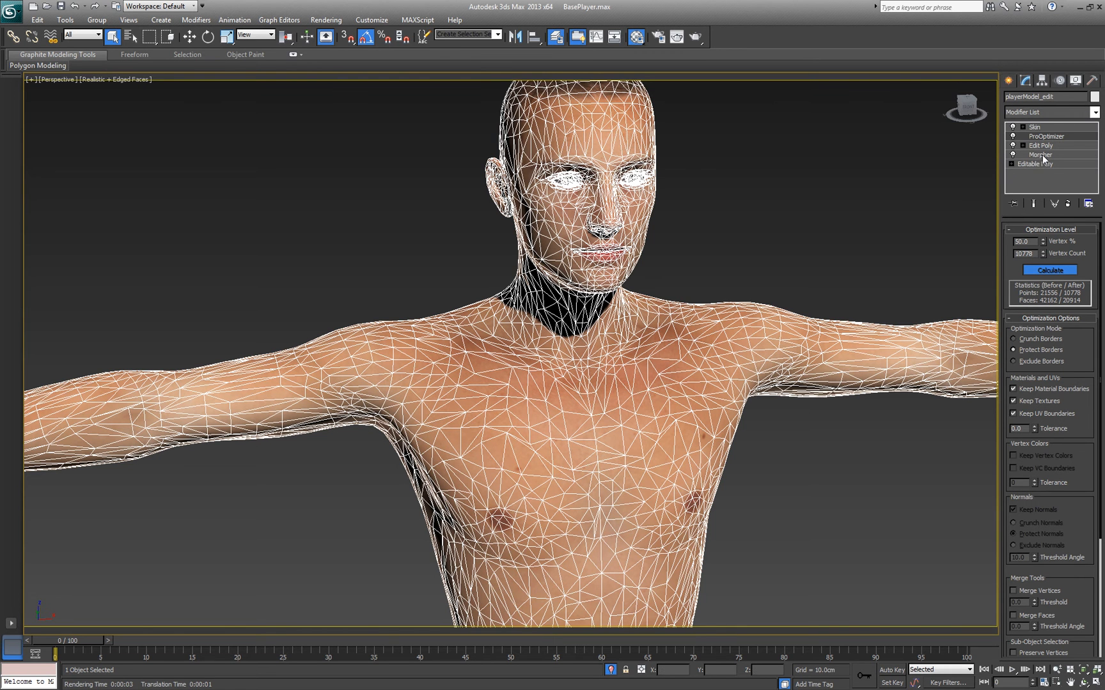
- Set Morpher's m_zombie channel to 100 and recalculate ProOptimizer on the morphed body
{"action": "left_click", "coordinate": [1040, 154]}
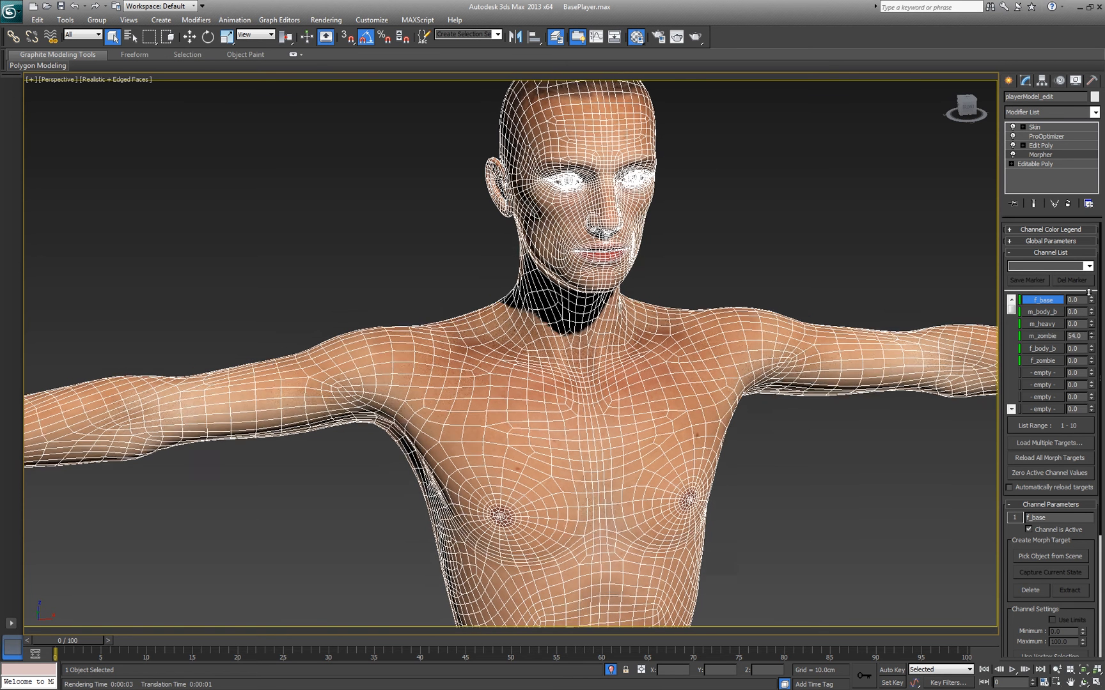
{"action": "left_click", "coordinate": [1074, 335]}
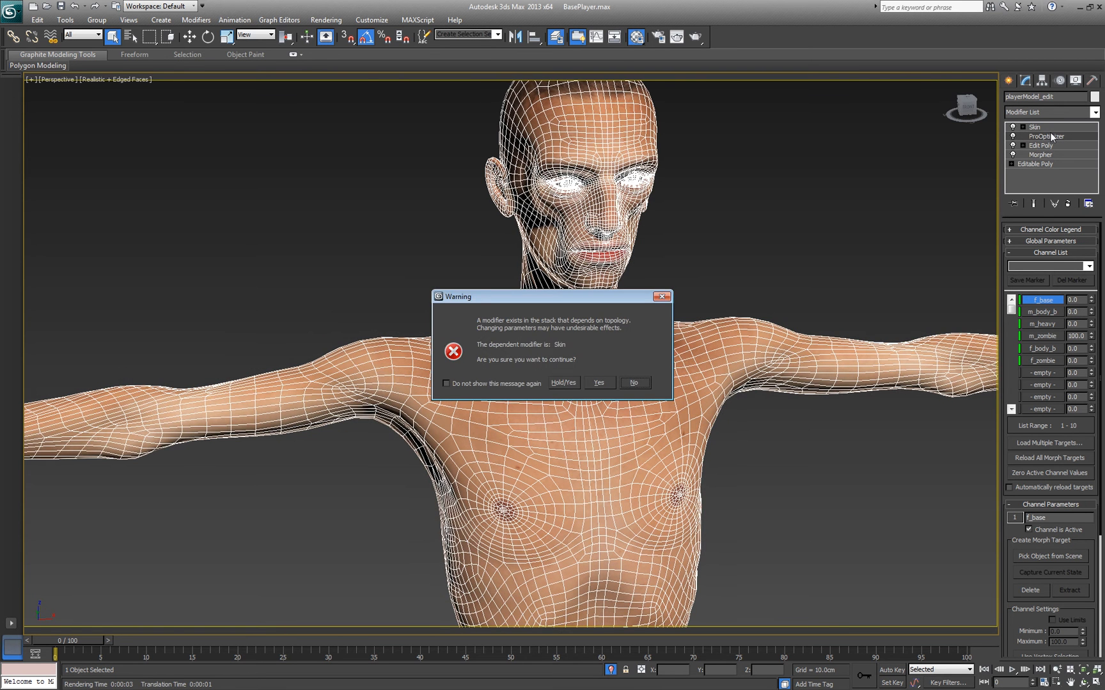
{"action": "left_click", "coordinate": [598, 383]}
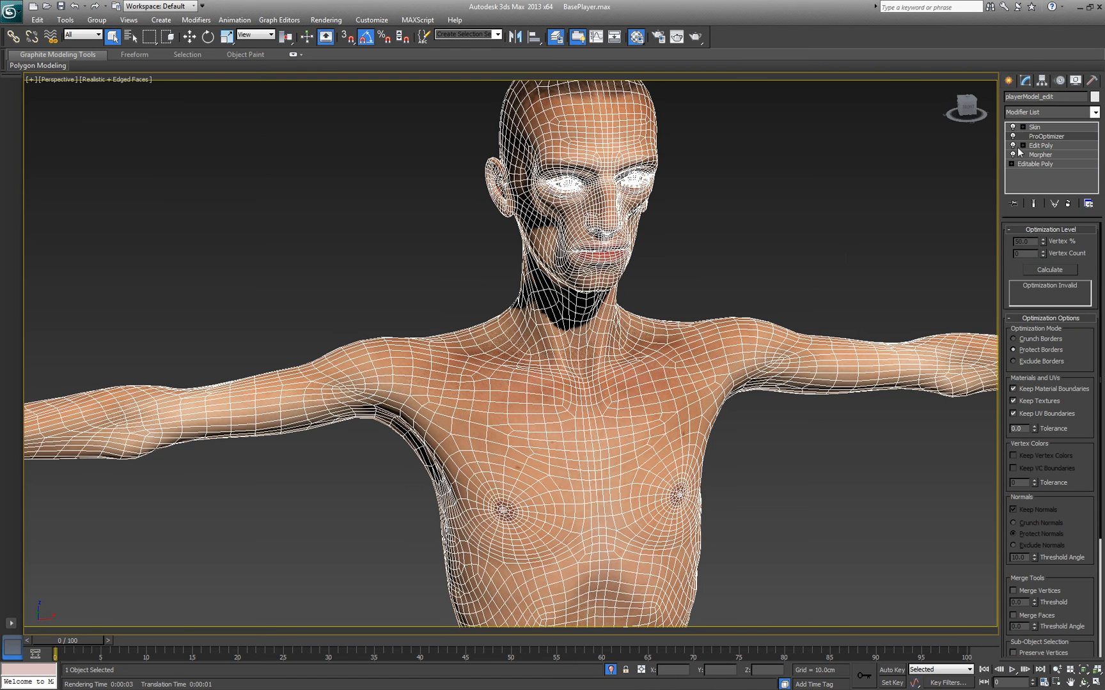
{"action": "left_click", "coordinate": [1047, 270]}
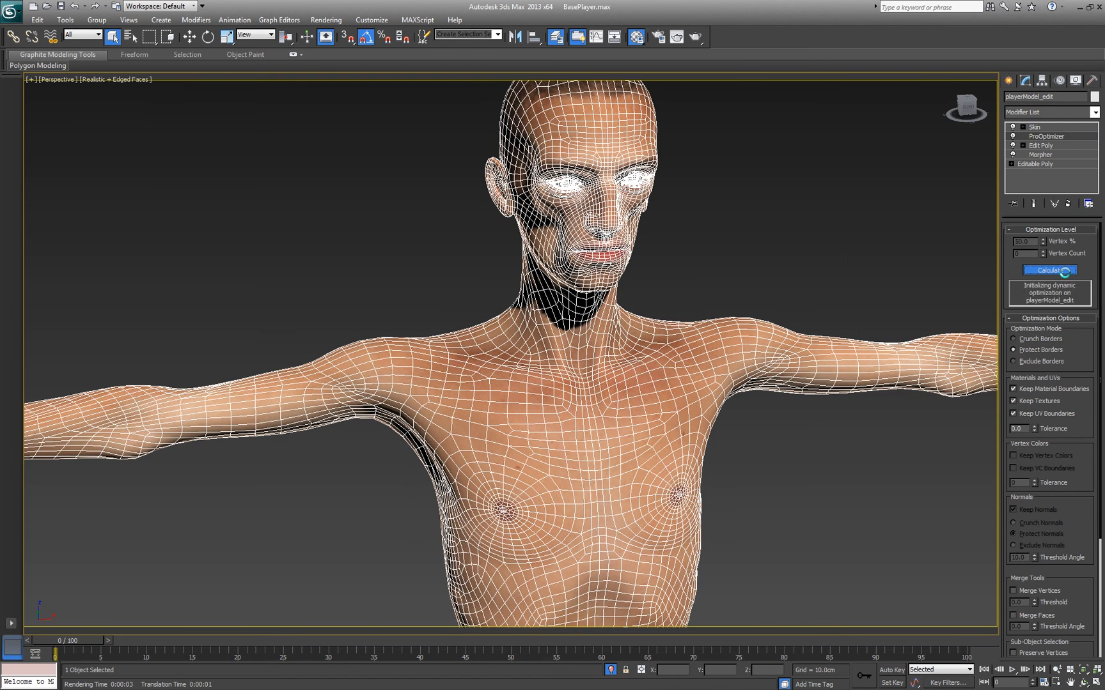
{"action": "left_click", "coordinate": [1048, 270]}
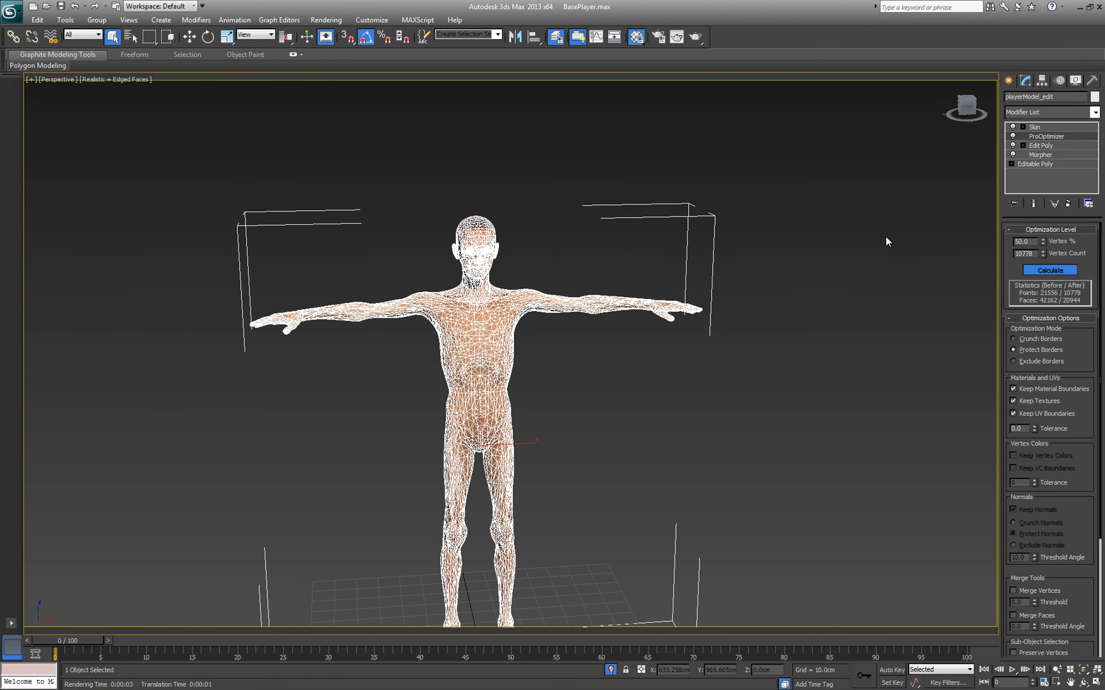
{"action": "mouse_move", "coordinate": [1055, 137]}
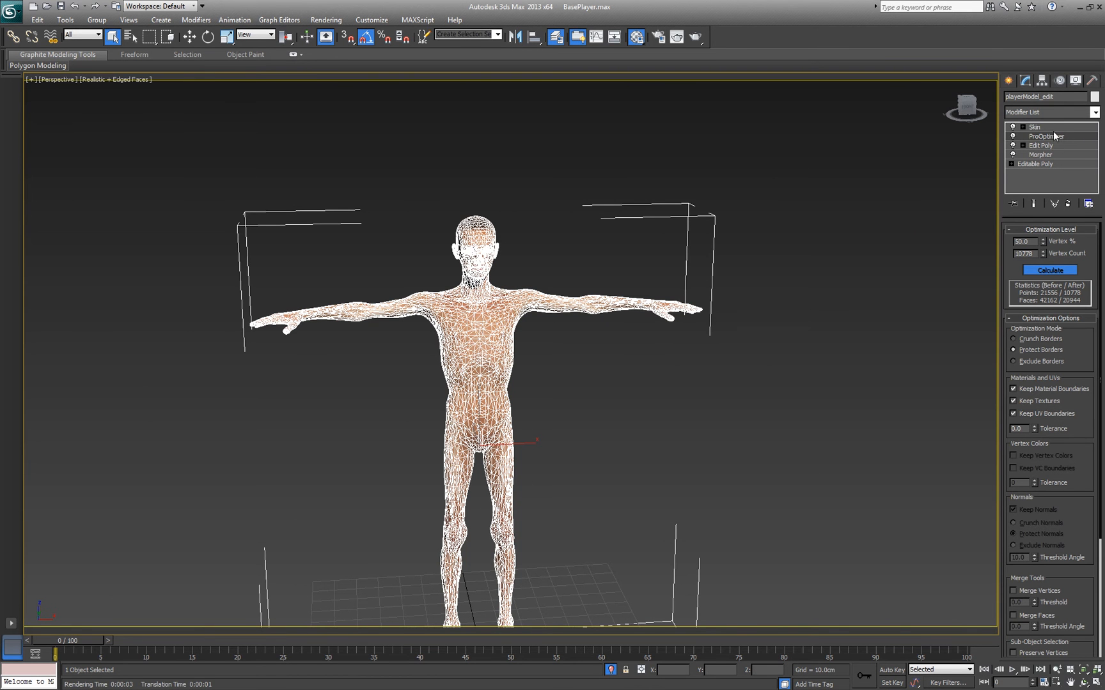
- Inspect Skin envelopes, then delete the Skin modifier from playerModel_edit
{"action": "left_click", "coordinate": [1035, 127]}
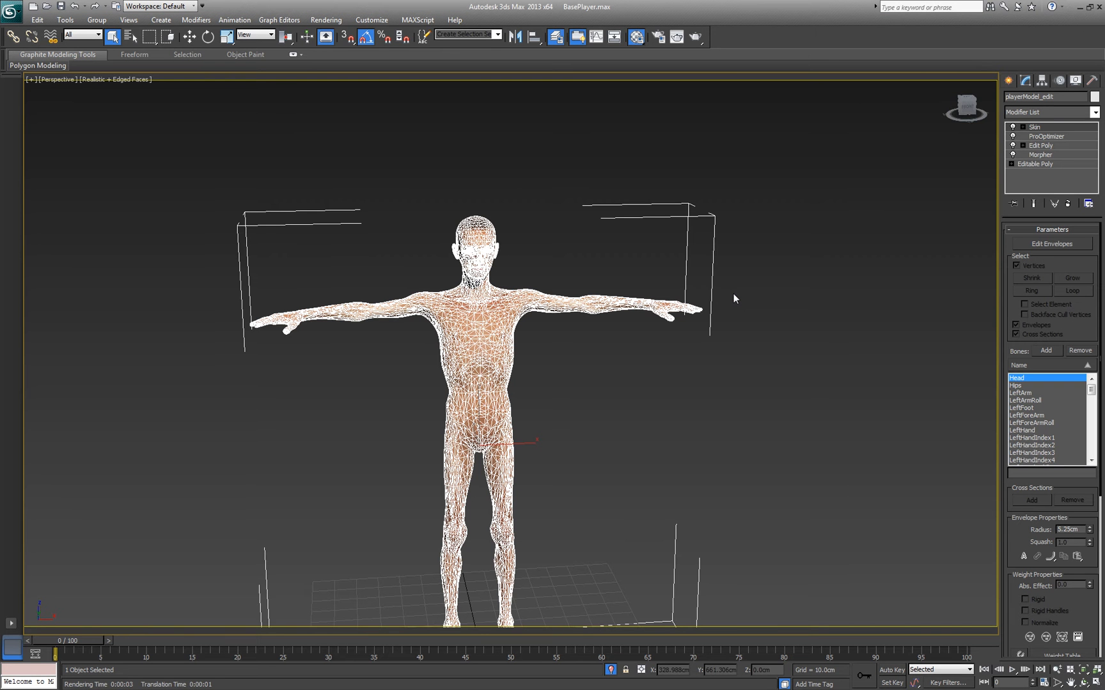
{"action": "mouse_move", "coordinate": [767, 344]}
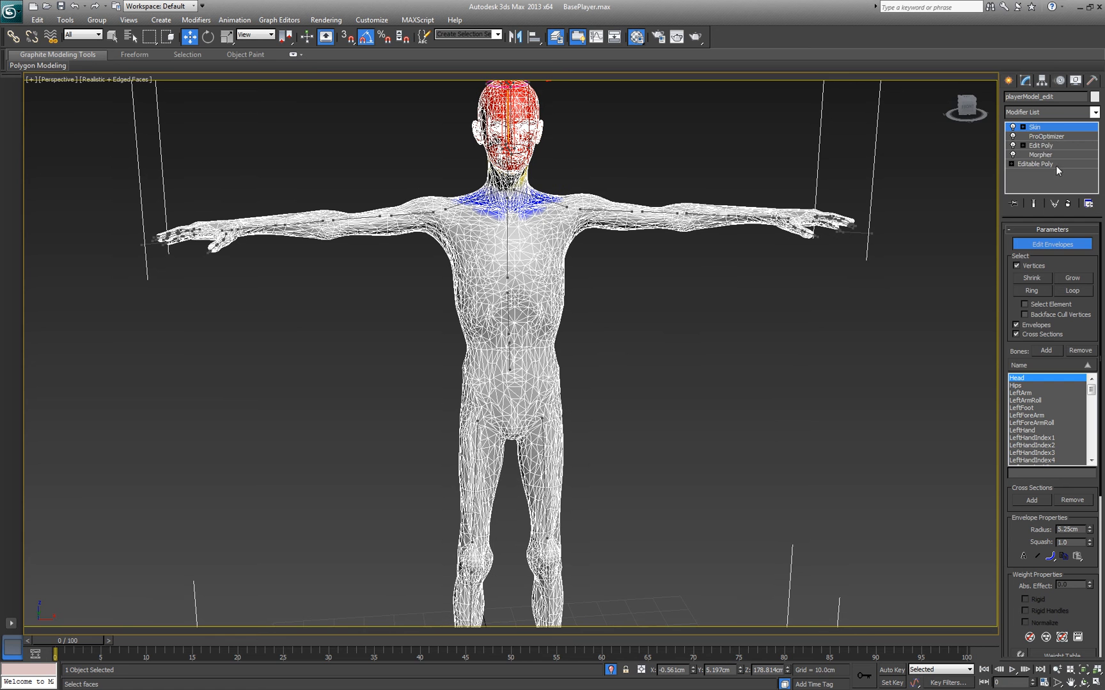
{"action": "right_click", "coordinate": [1039, 127]}
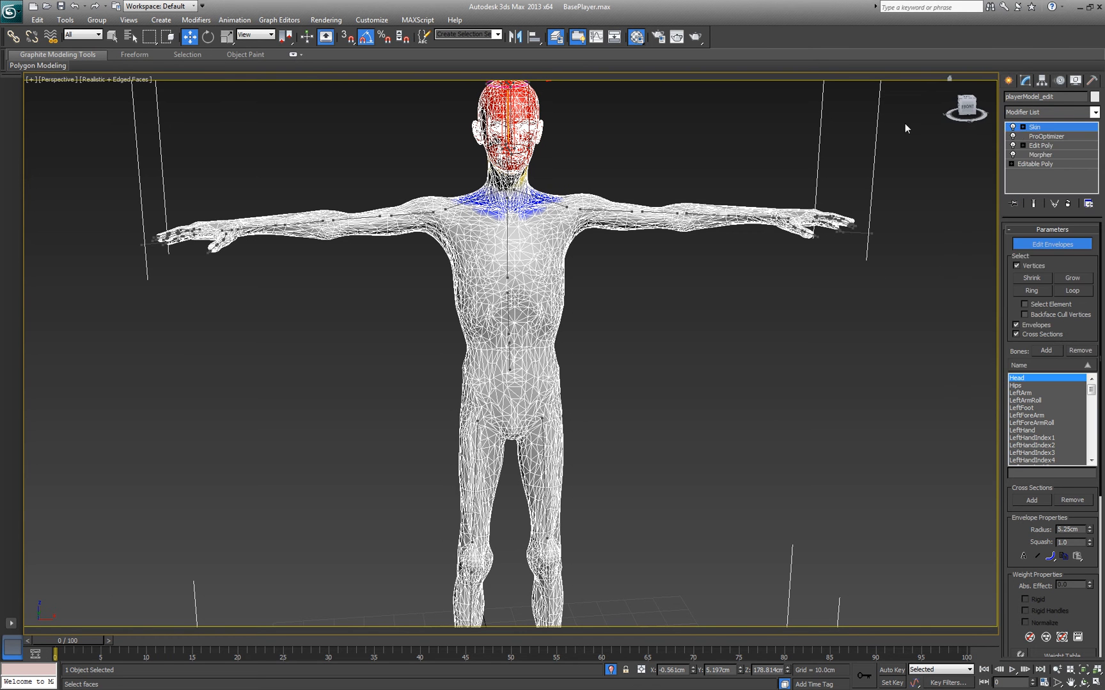
{"action": "right_click", "coordinate": [1040, 127]}
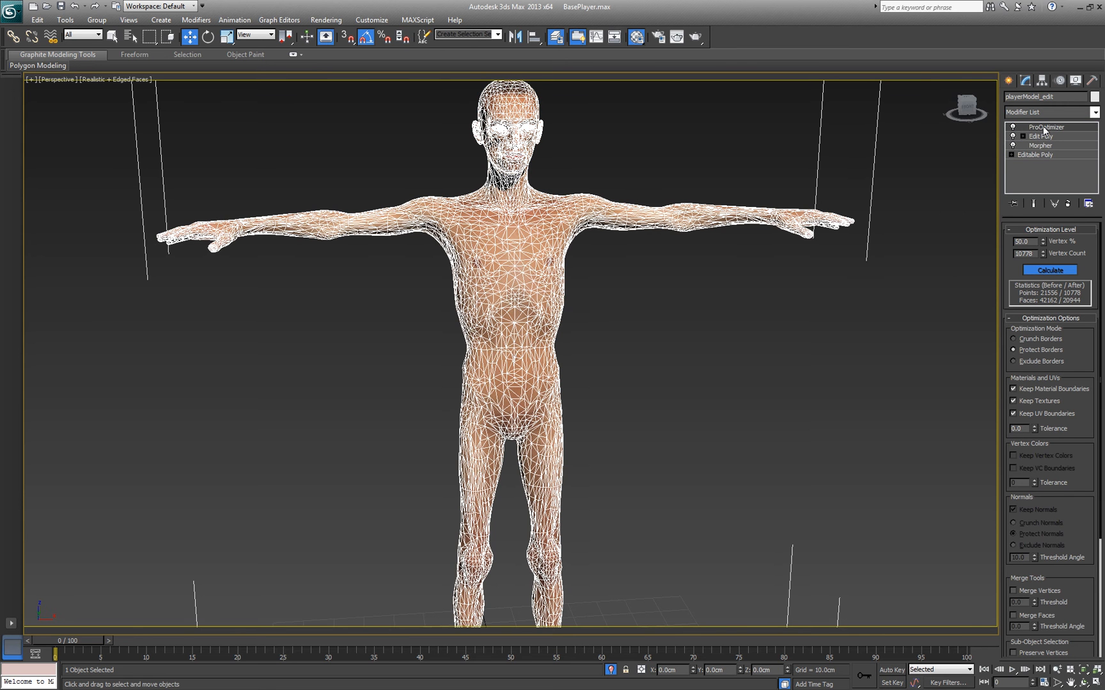
{"action": "mouse_move", "coordinate": [1052, 149]}
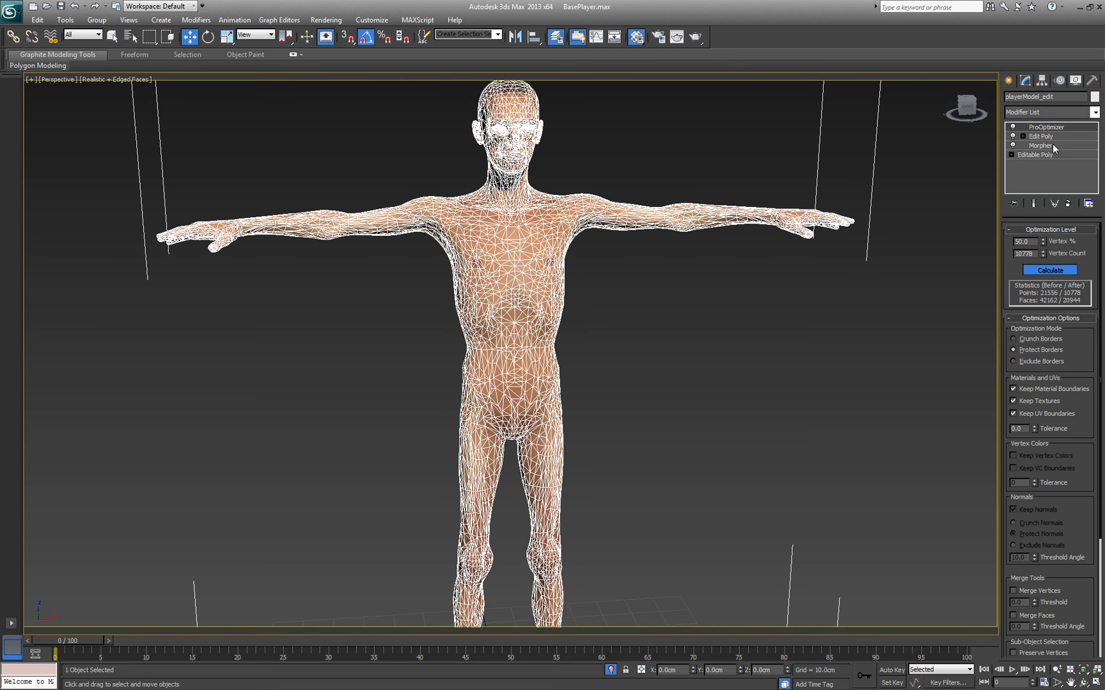
- Check the Morpher channels, then recalculate ProOptimizer and lower the vertex percentage toward 25%
{"action": "left_click", "coordinate": [1041, 146]}
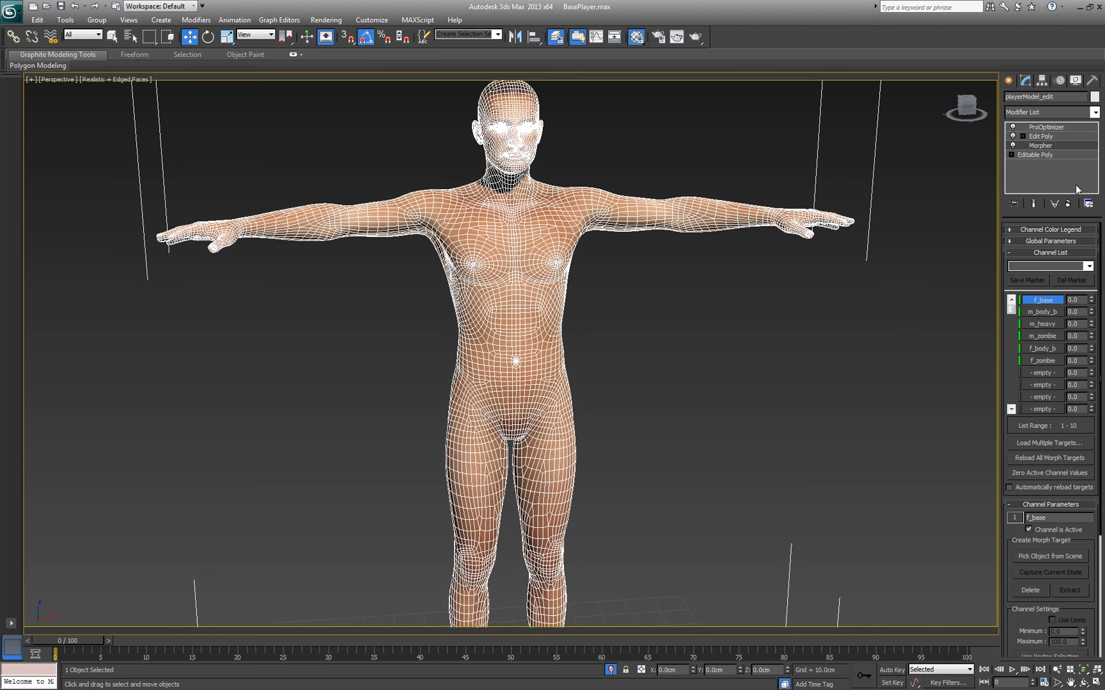
{"action": "left_click", "coordinate": [1041, 126]}
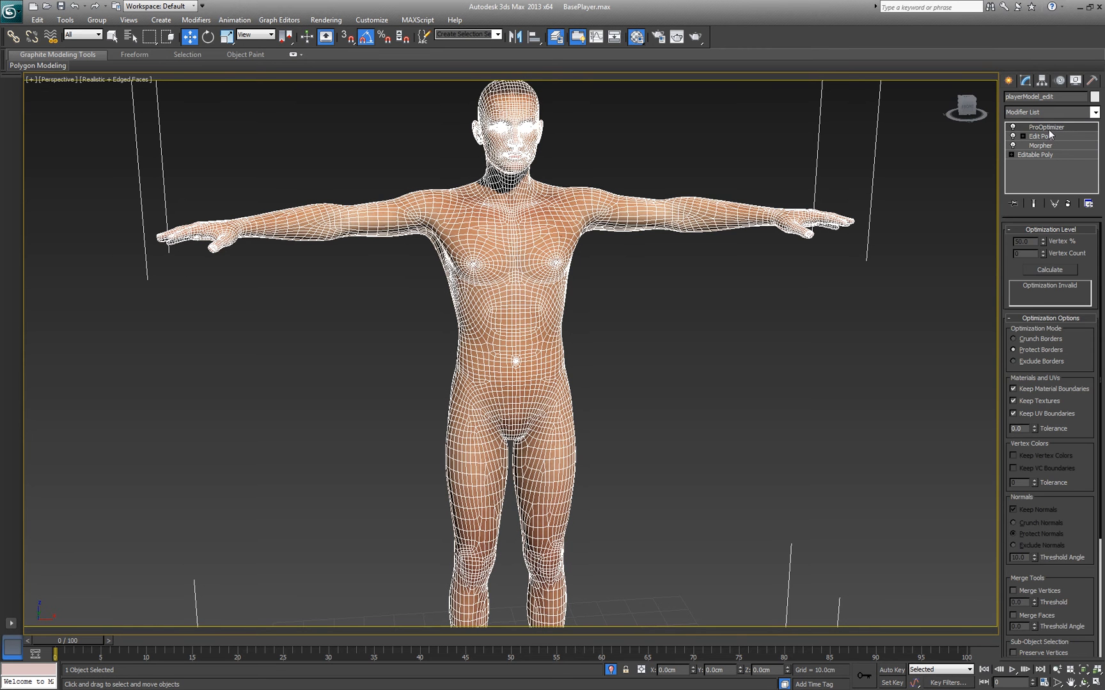
{"action": "left_click", "coordinate": [1048, 269]}
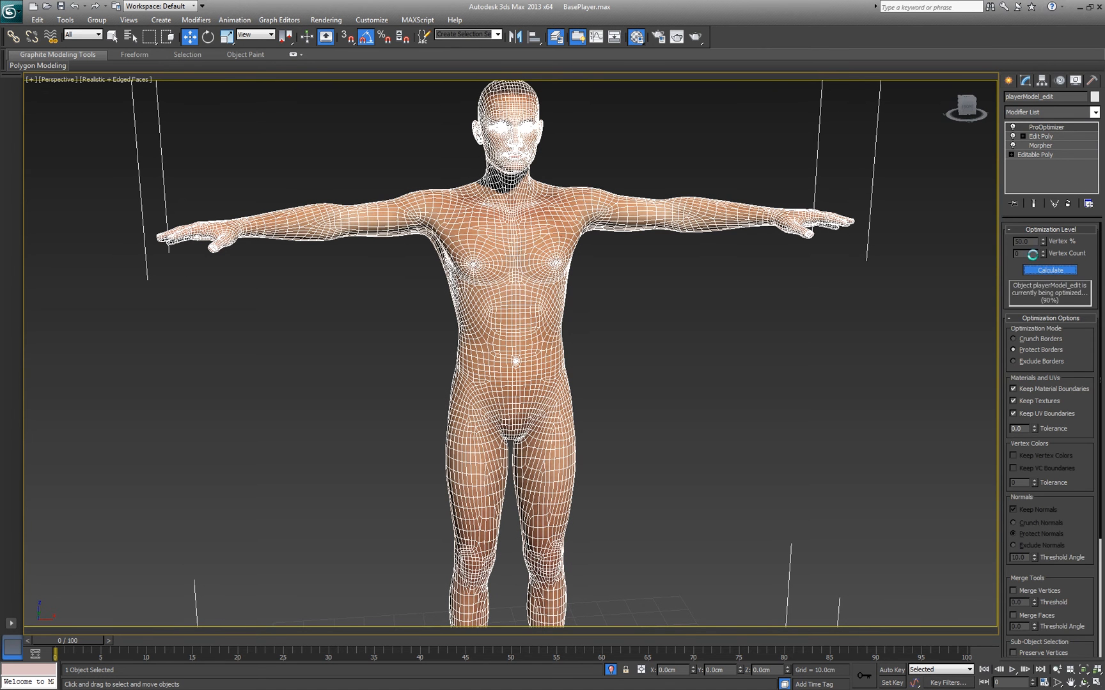
{"action": "left_click", "coordinate": [1049, 270]}
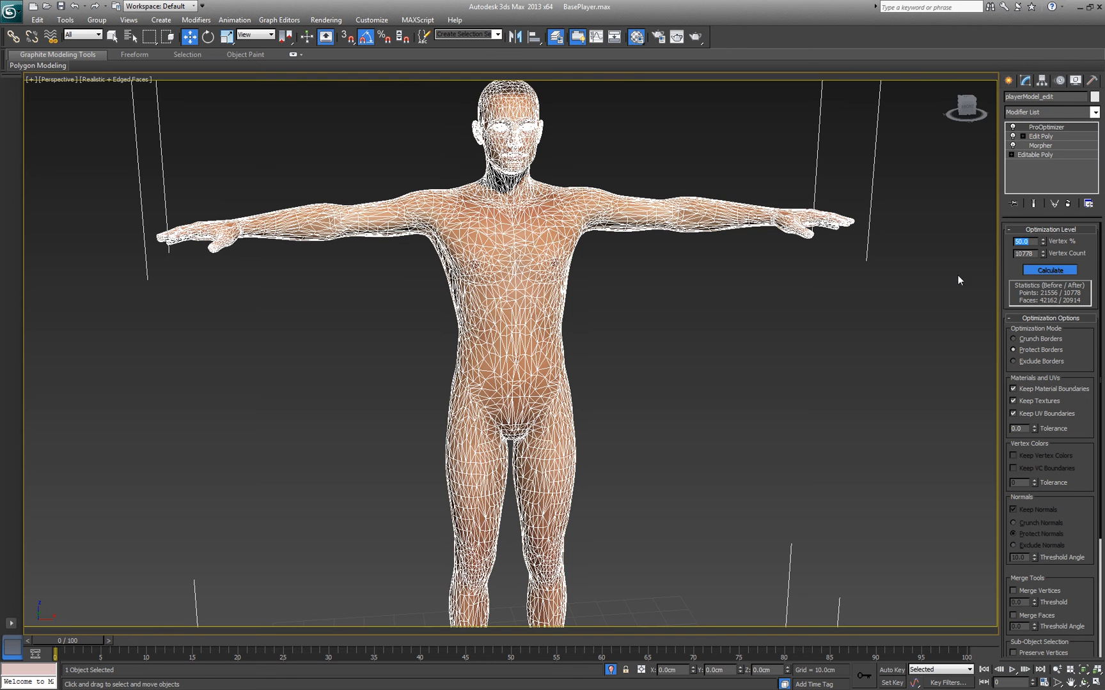
{"action": "left_click", "coordinate": [1048, 270]}
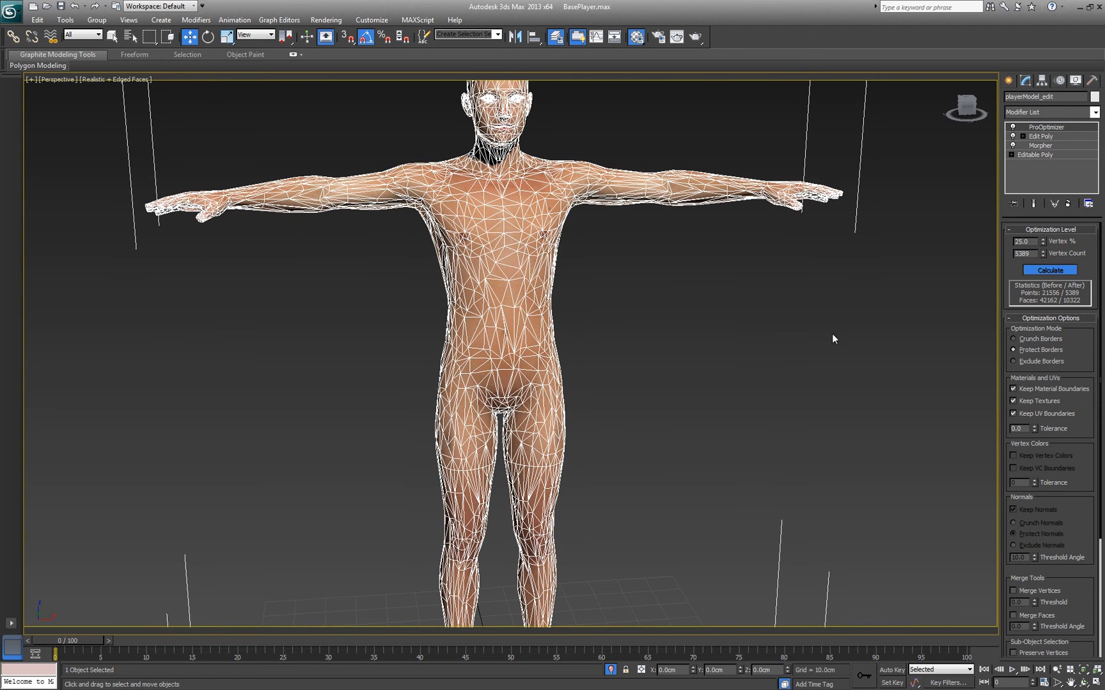
{"action": "mouse_move", "coordinate": [874, 339]}
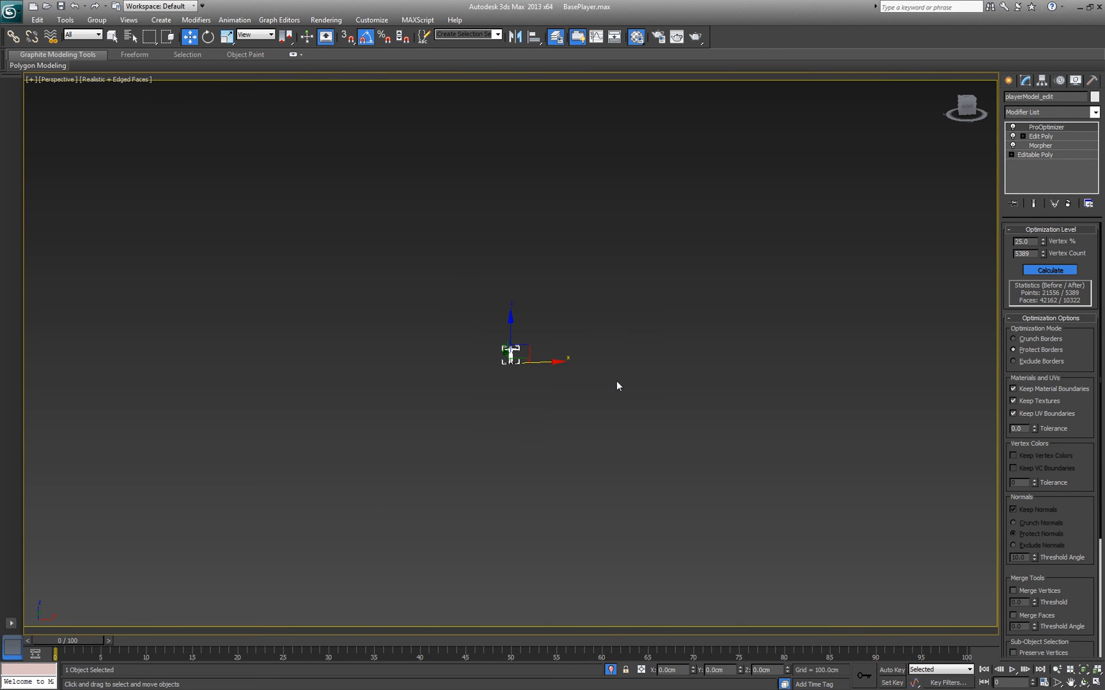
{"action": "mouse_move", "coordinate": [627, 406]}
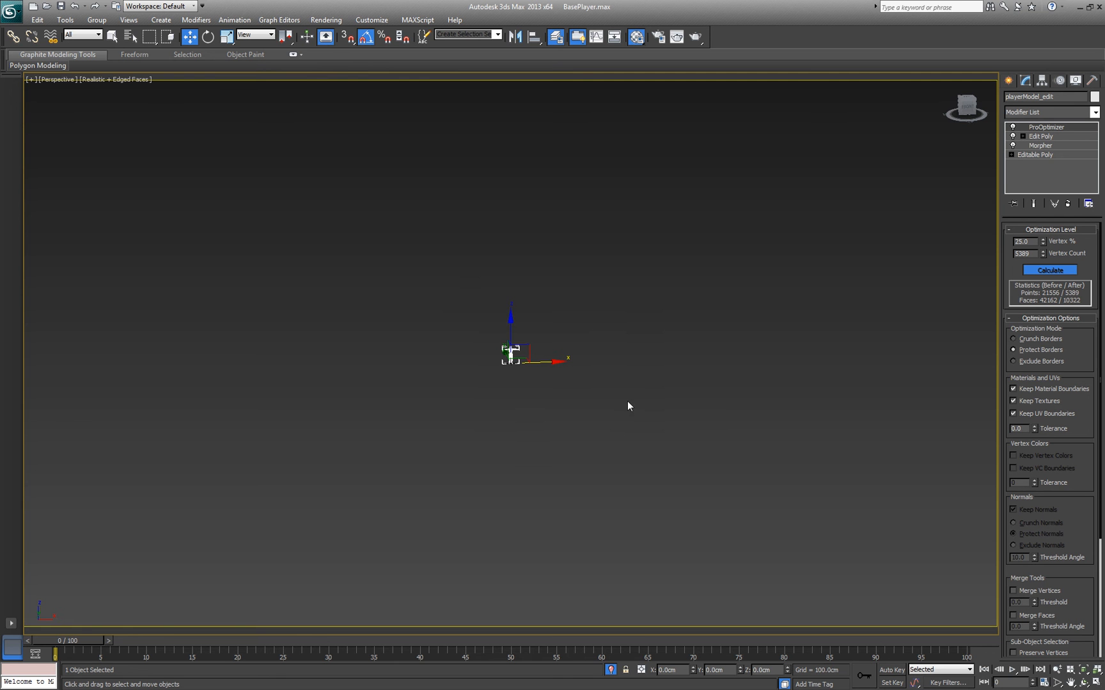
{"action": "mouse_move", "coordinate": [636, 402]}
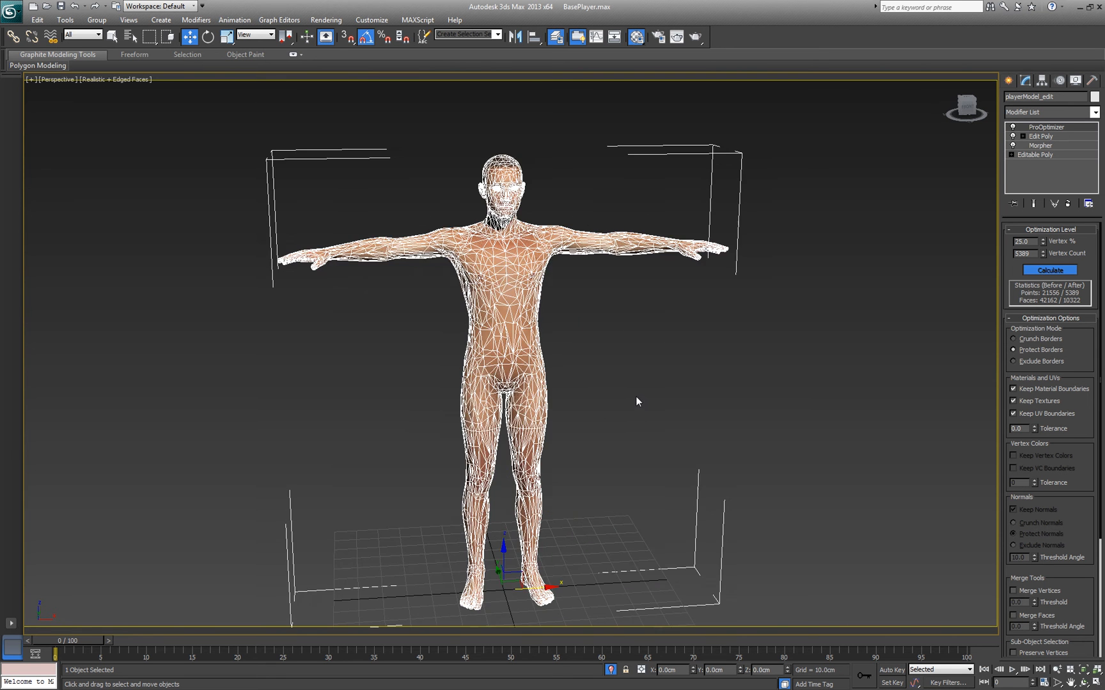
- Zoom in on the optimised player model to inspect the coarser 5,389-point mesh
{"action": "scroll", "scroll_direction": "up", "scroll_amount": 3}
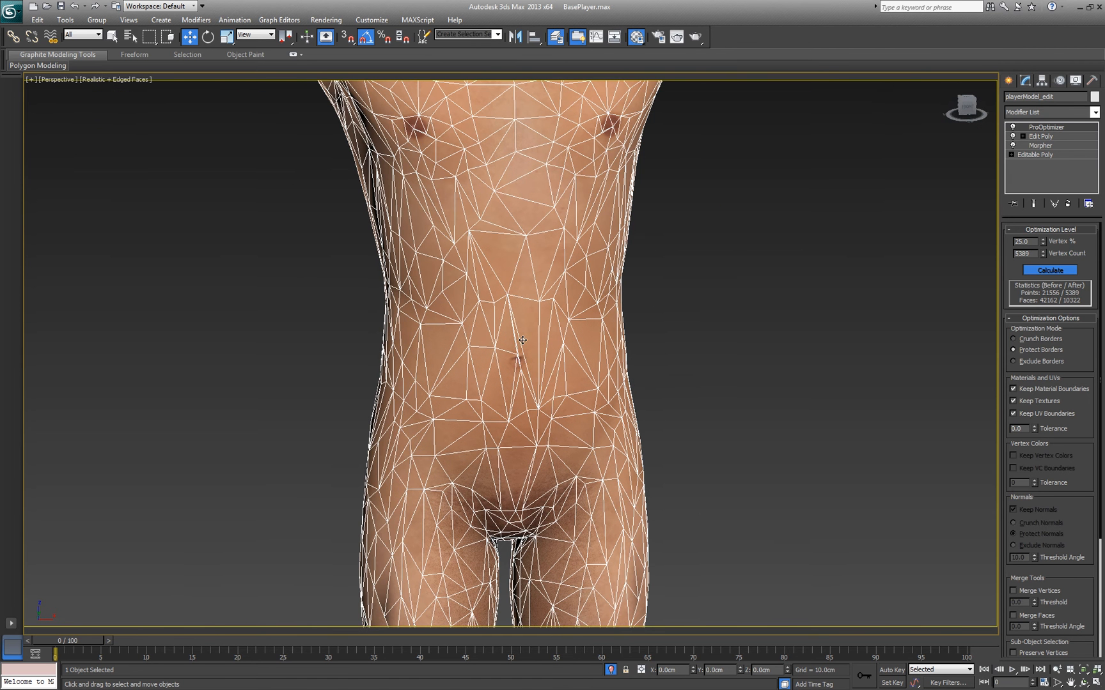
{"action": "mouse_move", "coordinate": [533, 395]}
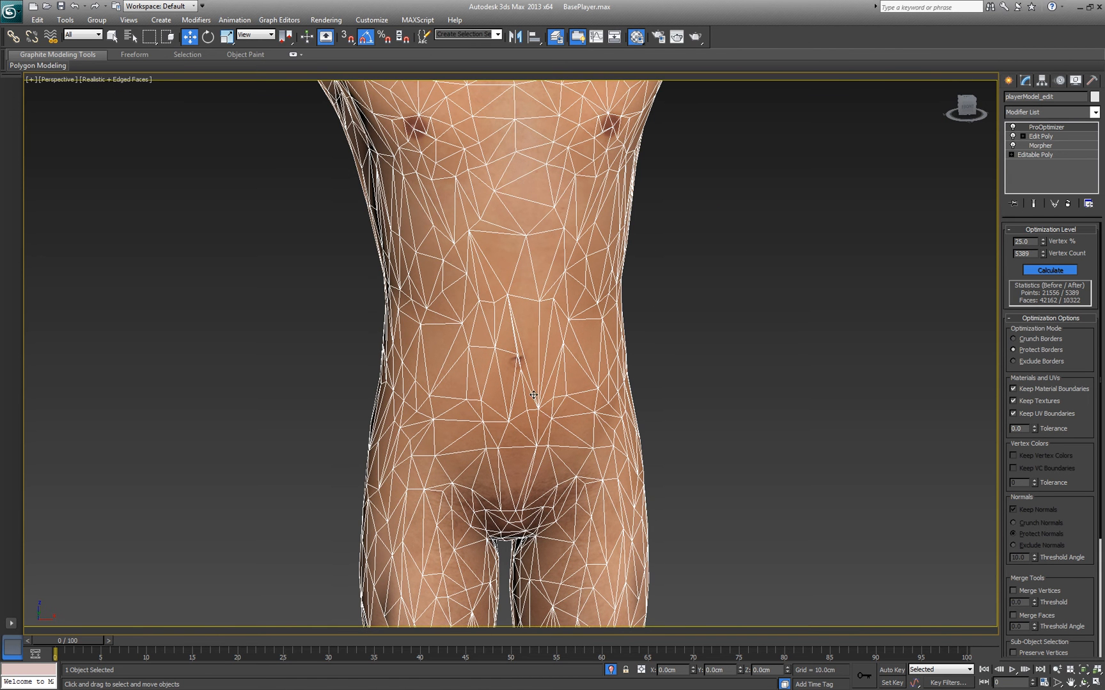
{"action": "mouse_move", "coordinate": [723, 300]}
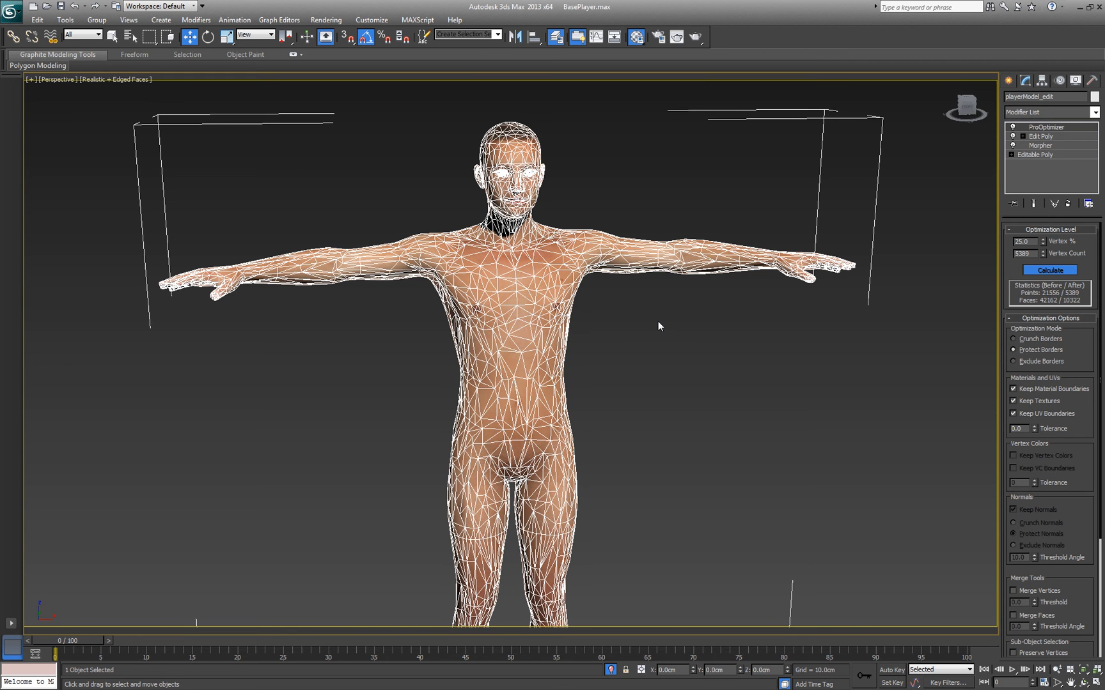
{"action": "mouse_move", "coordinate": [345, 267]}
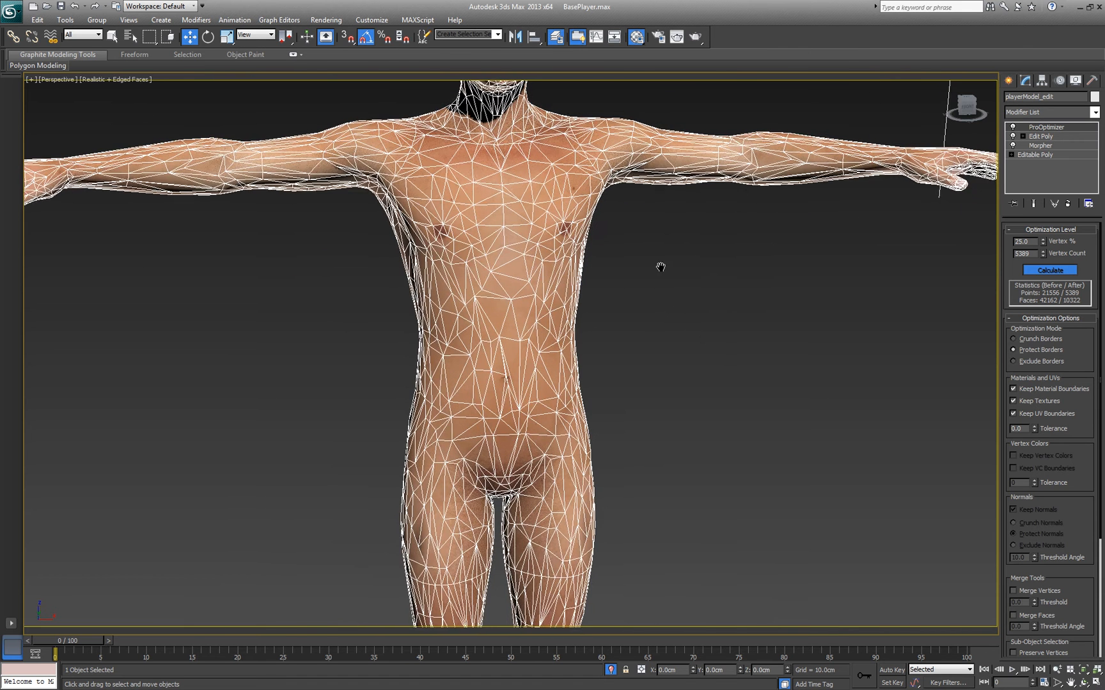
{"action": "scroll", "scroll_direction": "down", "scroll_amount": 3}
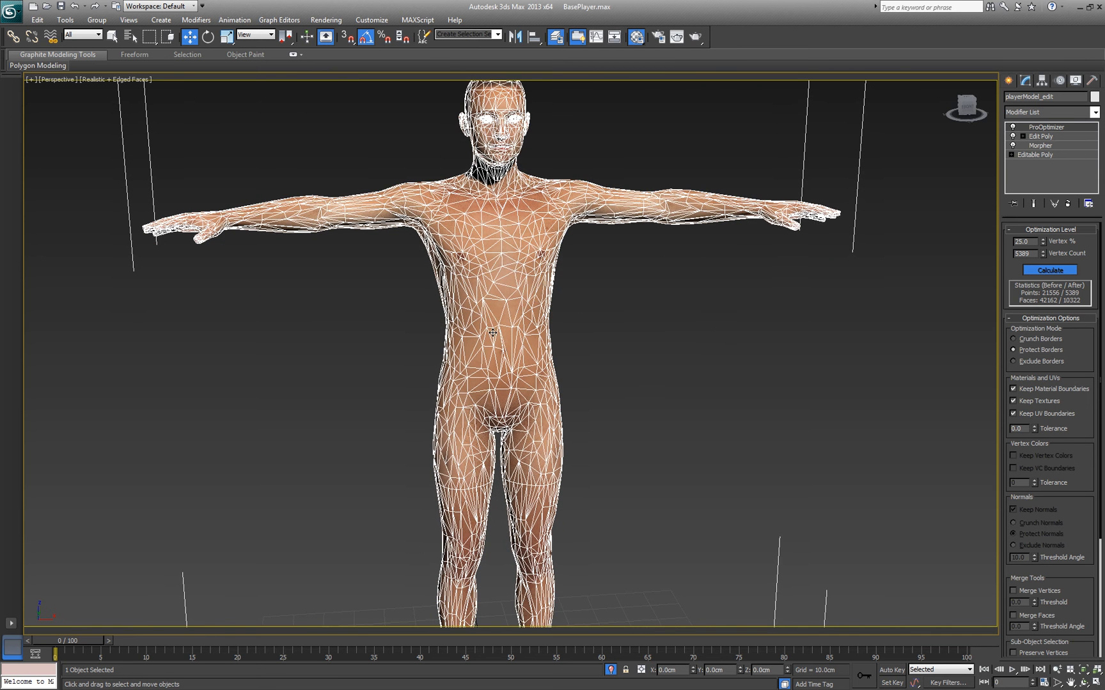
{"action": "mouse_move", "coordinate": [610, 397]}
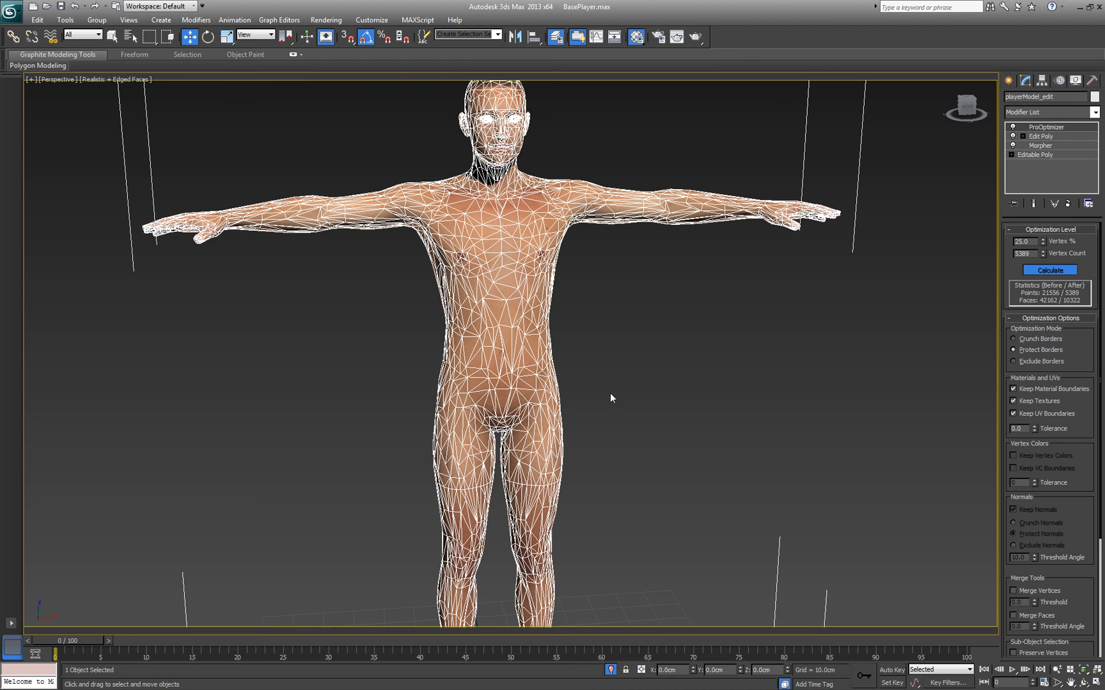
{"action": "mouse_move", "coordinate": [615, 264]}
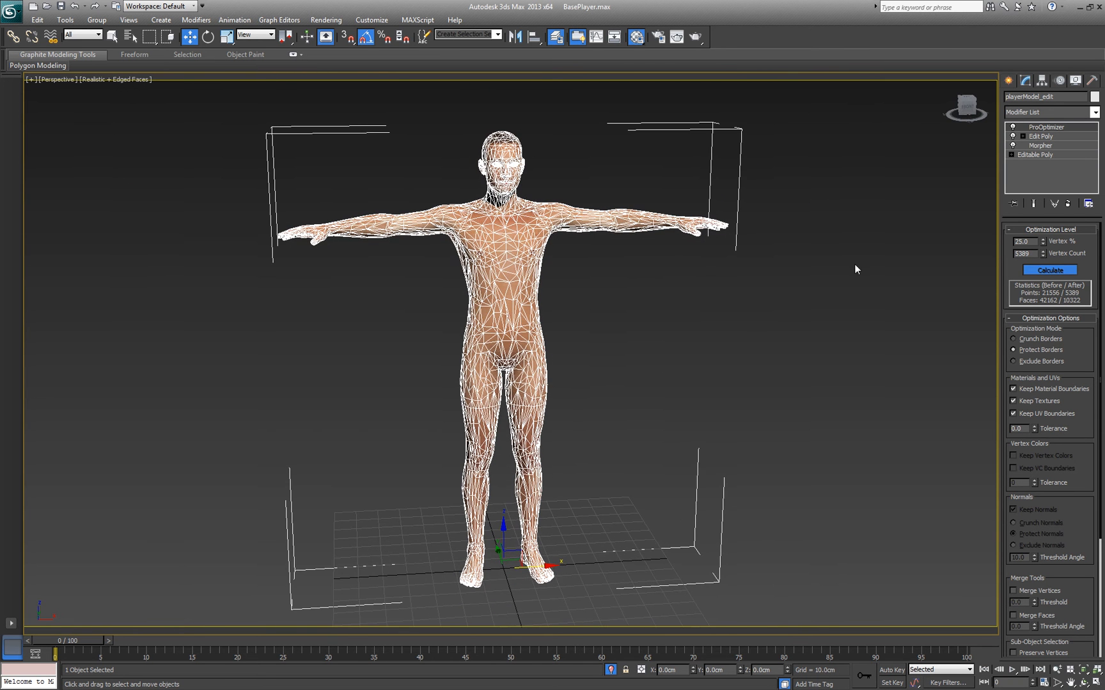
{"action": "scroll", "scroll_direction": "down", "scroll_amount": 3}
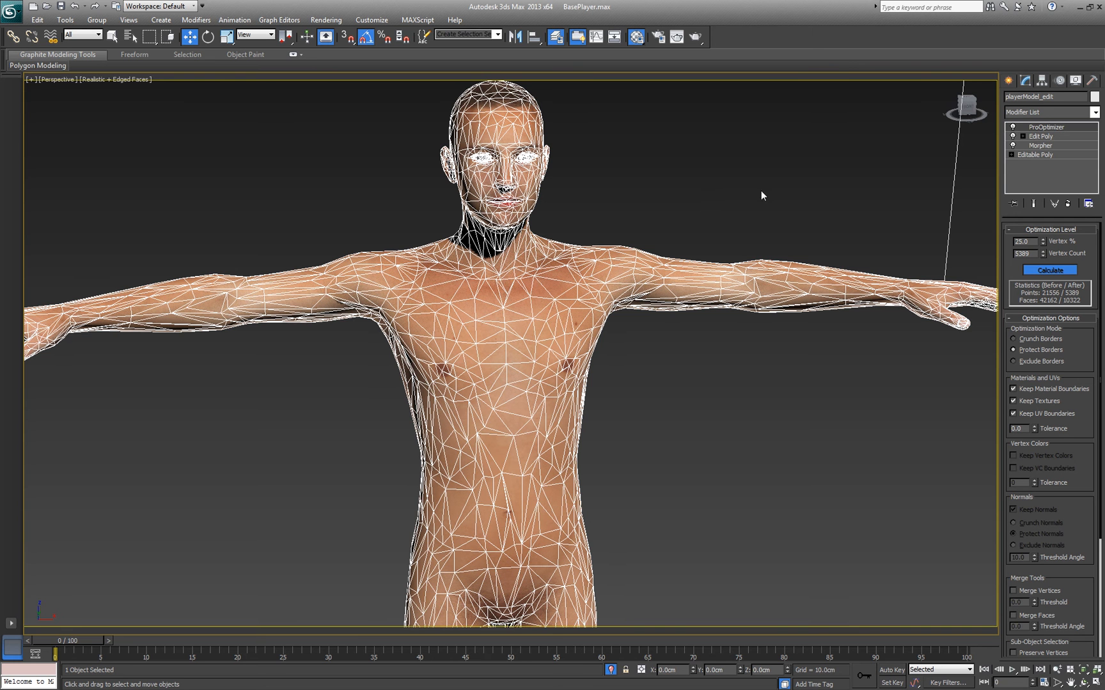
{"action": "mouse_move", "coordinate": [947, 200]}
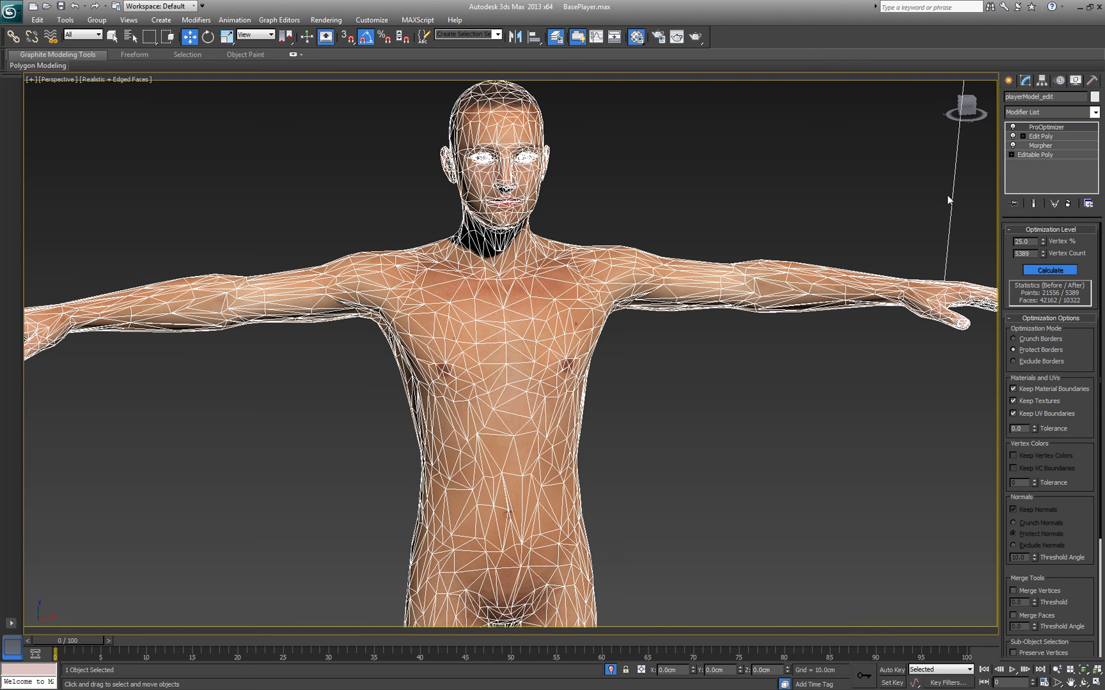
{"action": "mouse_move", "coordinate": [938, 206]}
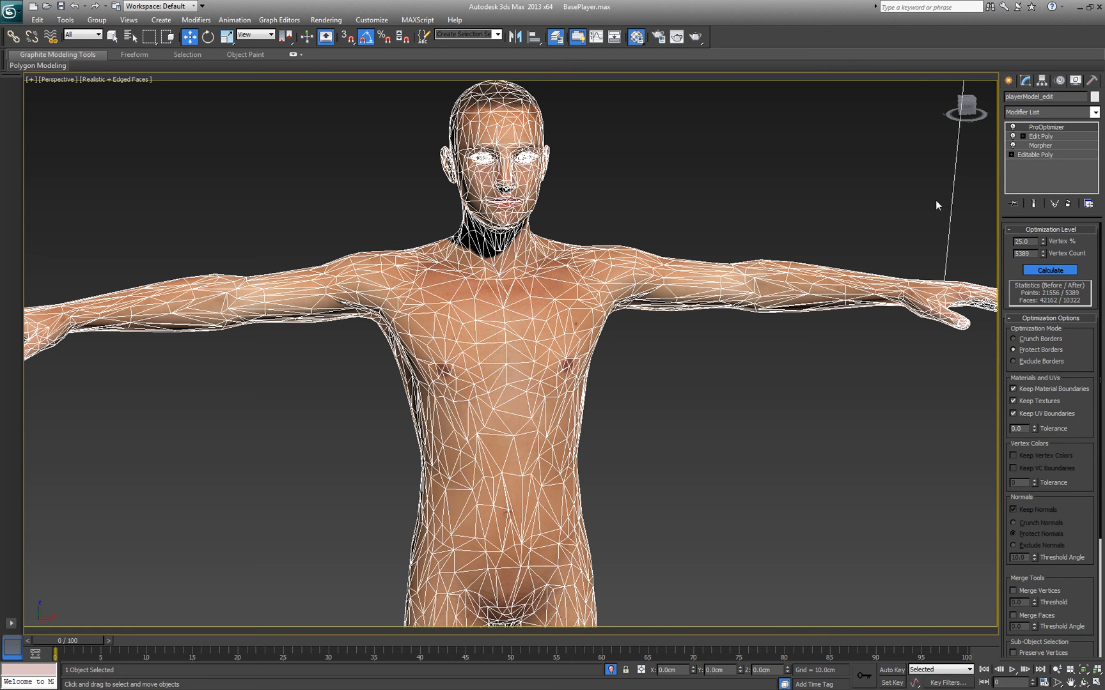
- Collapse the lower stack, recalculate the reduction, and convert playerModel_edit to an Editable Poly
{"action": "right_click", "coordinate": [1045, 137]}
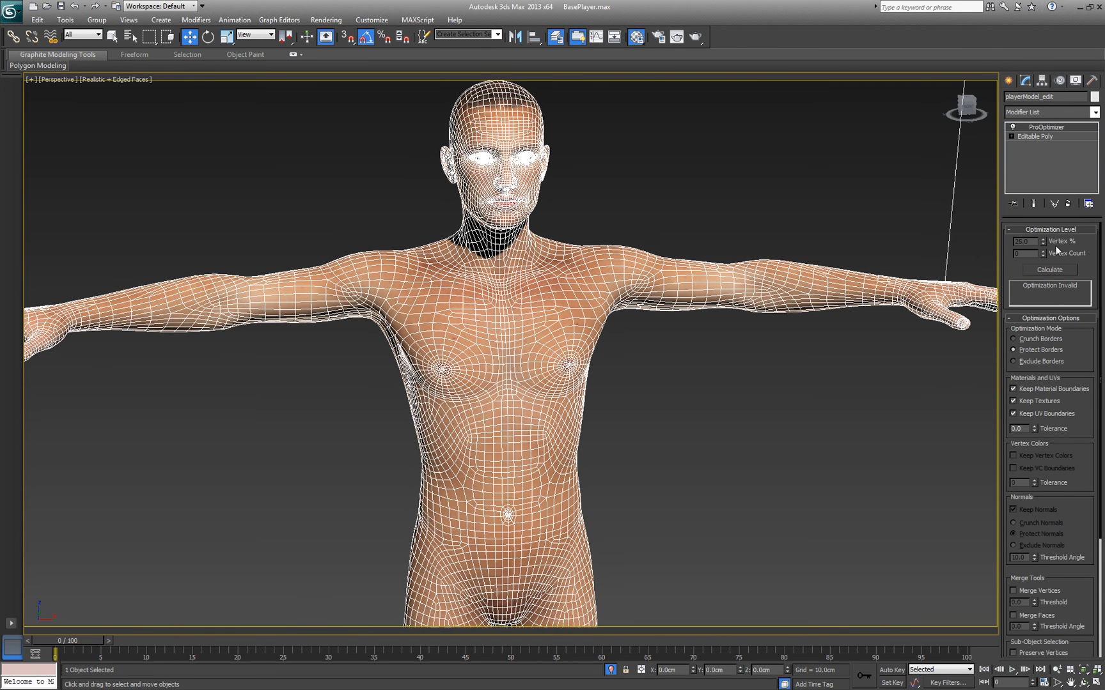
{"action": "left_click", "coordinate": [1048, 269]}
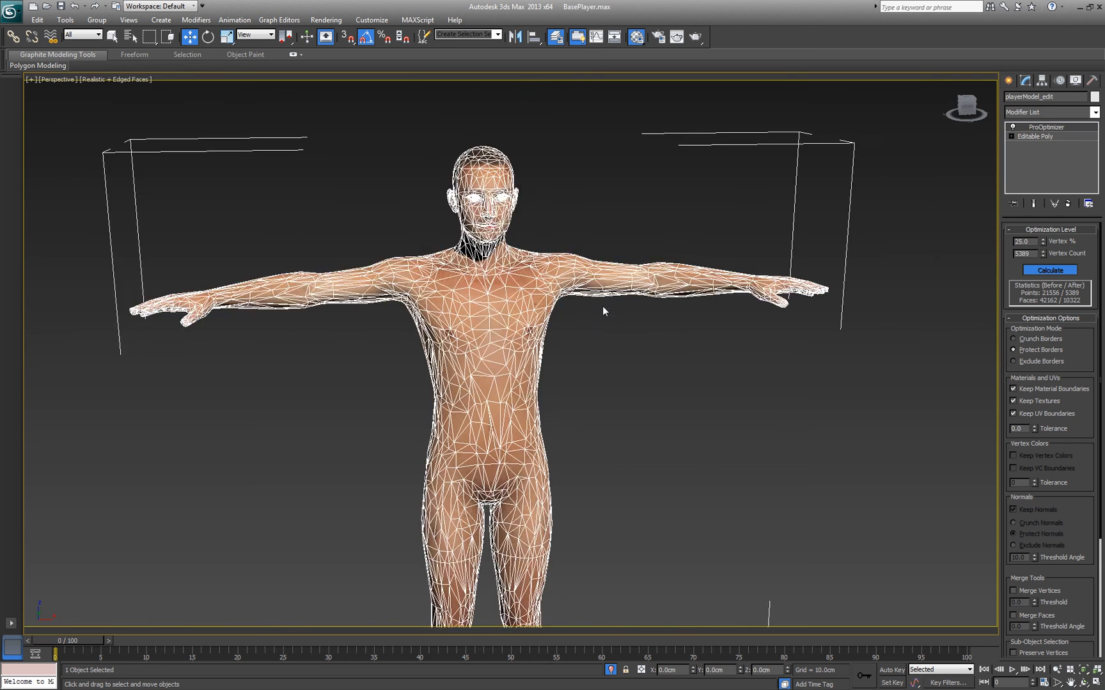
{"action": "right_click", "coordinate": [603, 311]}
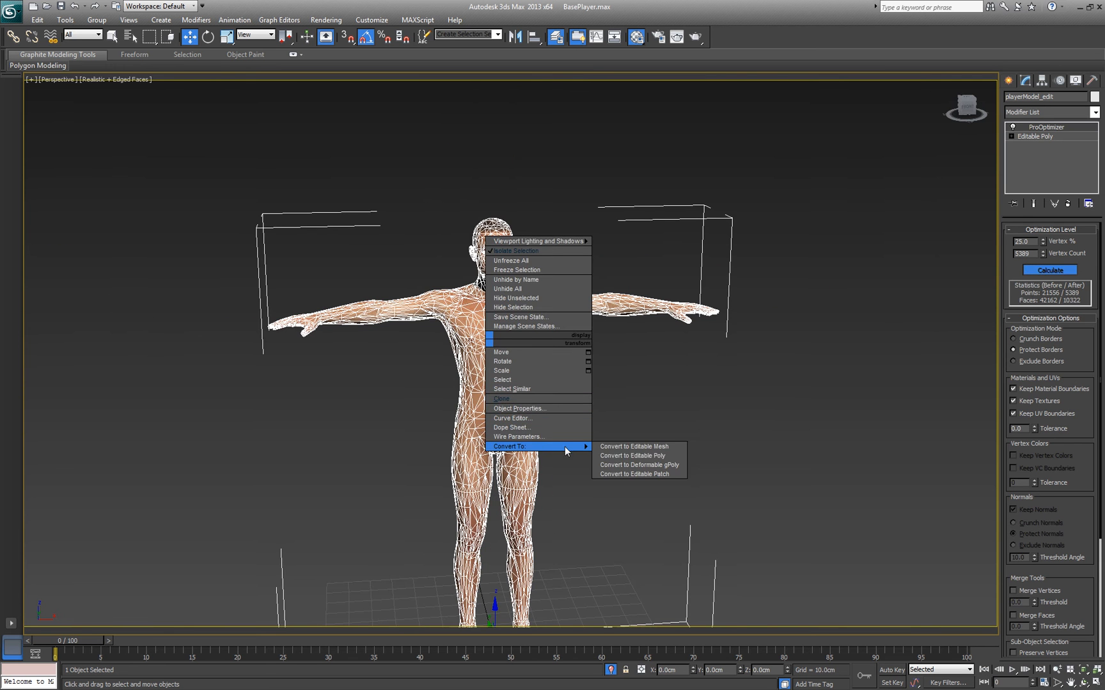
{"action": "left_click", "coordinate": [631, 456]}
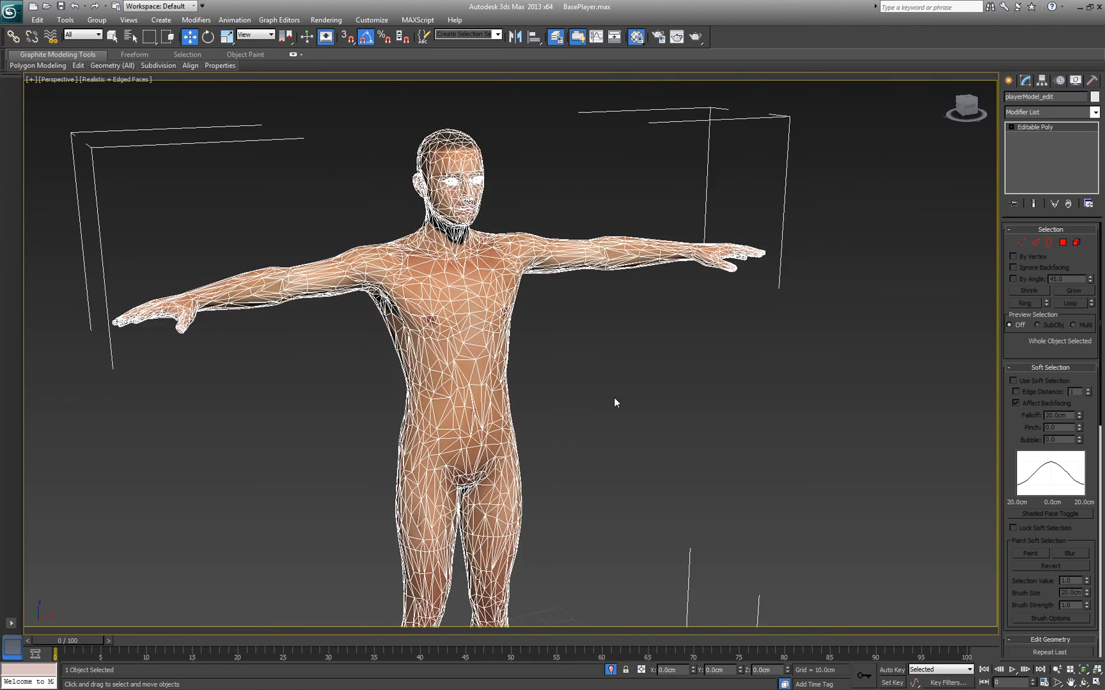
{"action": "mouse_move", "coordinate": [660, 374]}
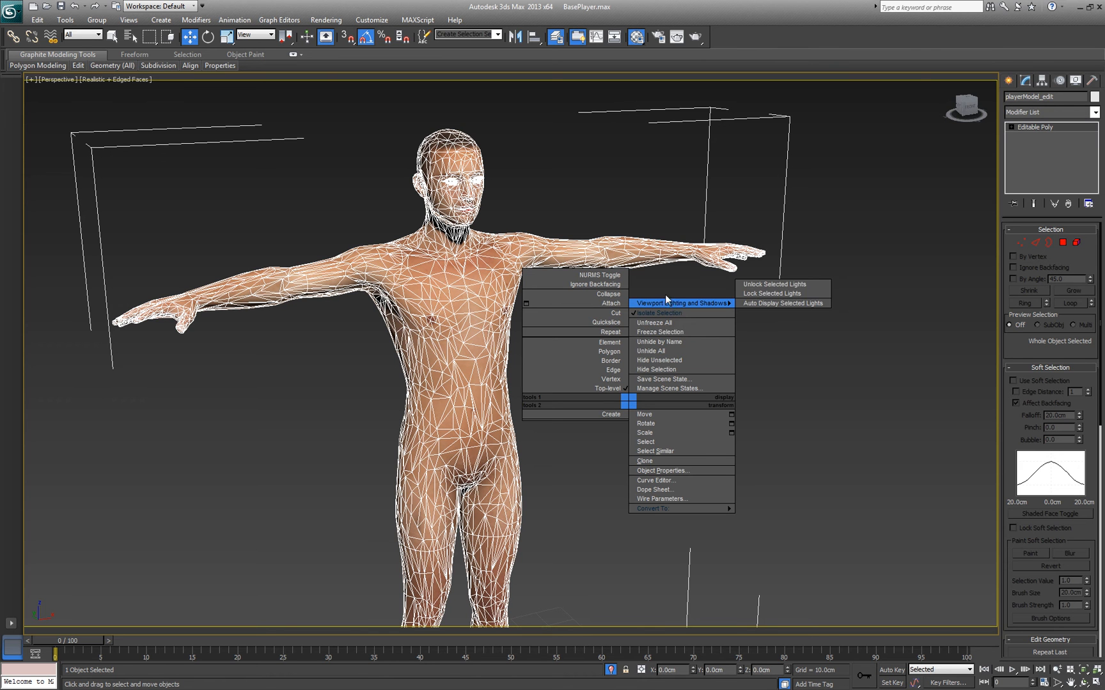
{"action": "mouse_move", "coordinate": [660, 351]}
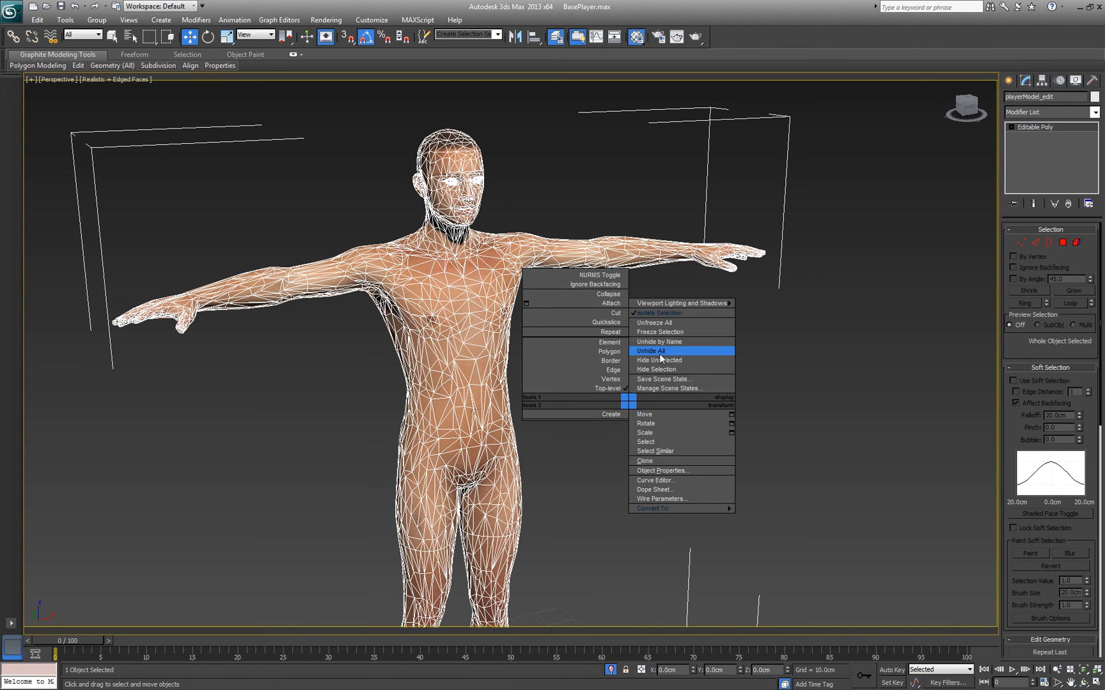
- Unhide all objects, answering No so hidden layers stay hidden
{"action": "left_click", "coordinate": [650, 351]}
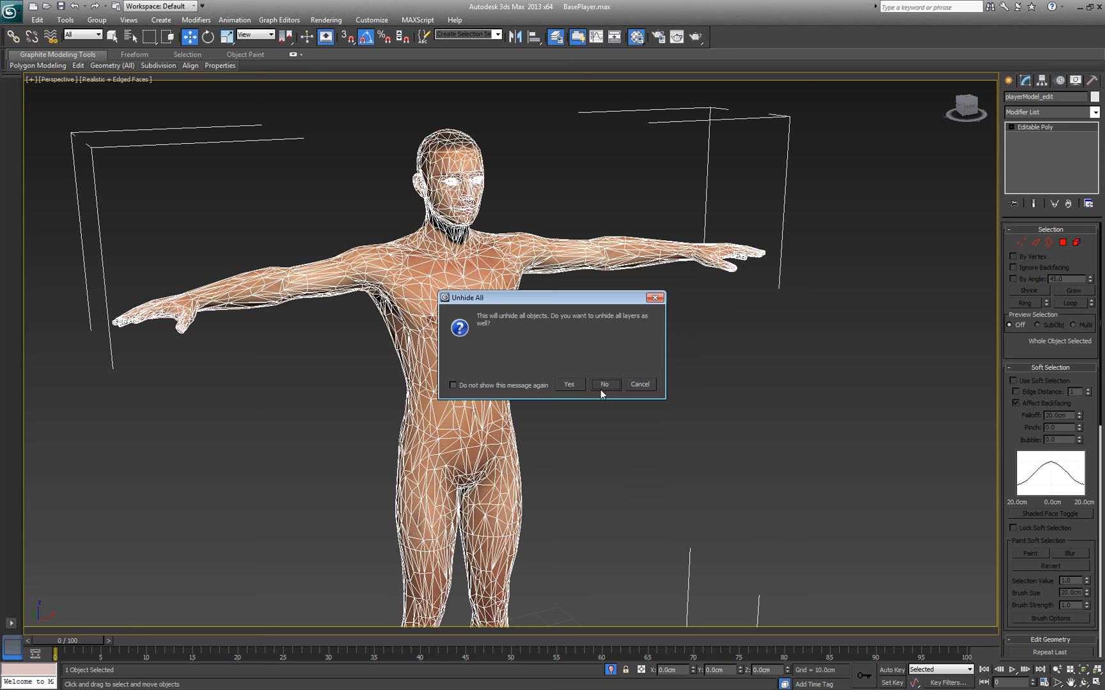
{"action": "left_click", "coordinate": [604, 384]}
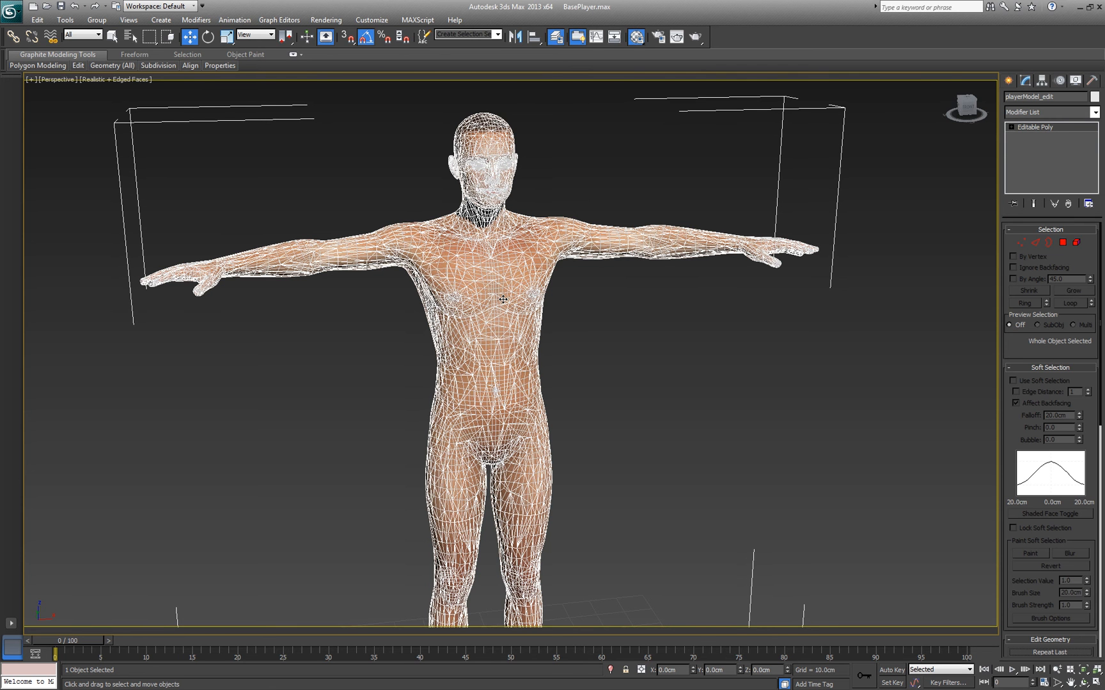
{"action": "mouse_move", "coordinate": [889, 147]}
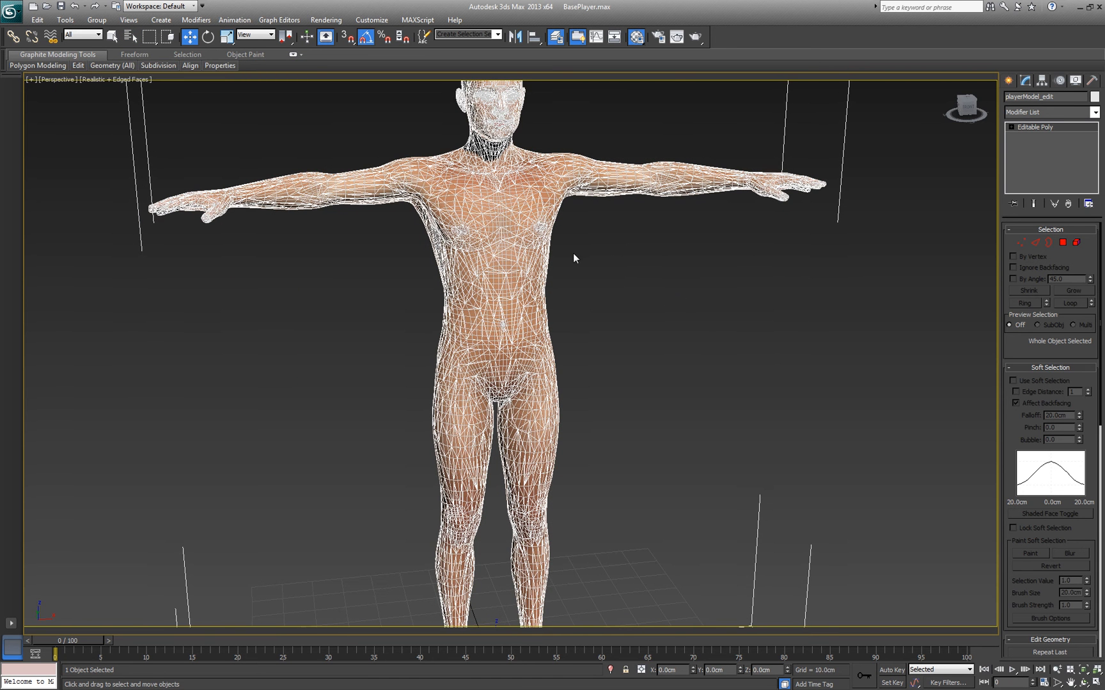
{"action": "mouse_move", "coordinate": [558, 294]}
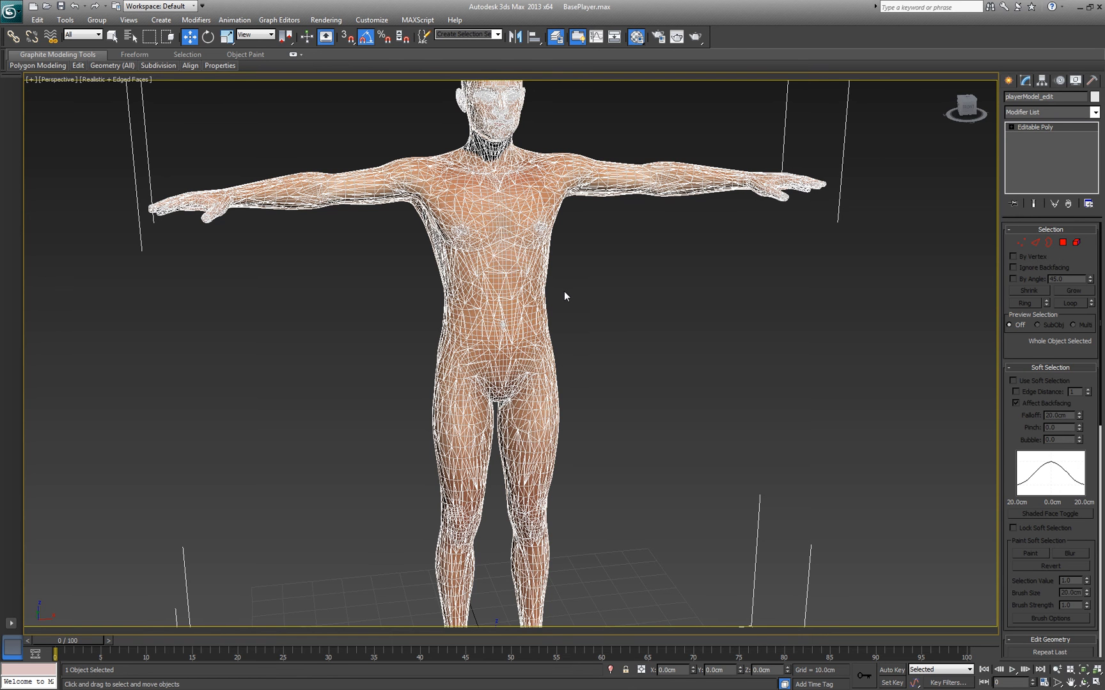
{"action": "mouse_move", "coordinate": [590, 295]}
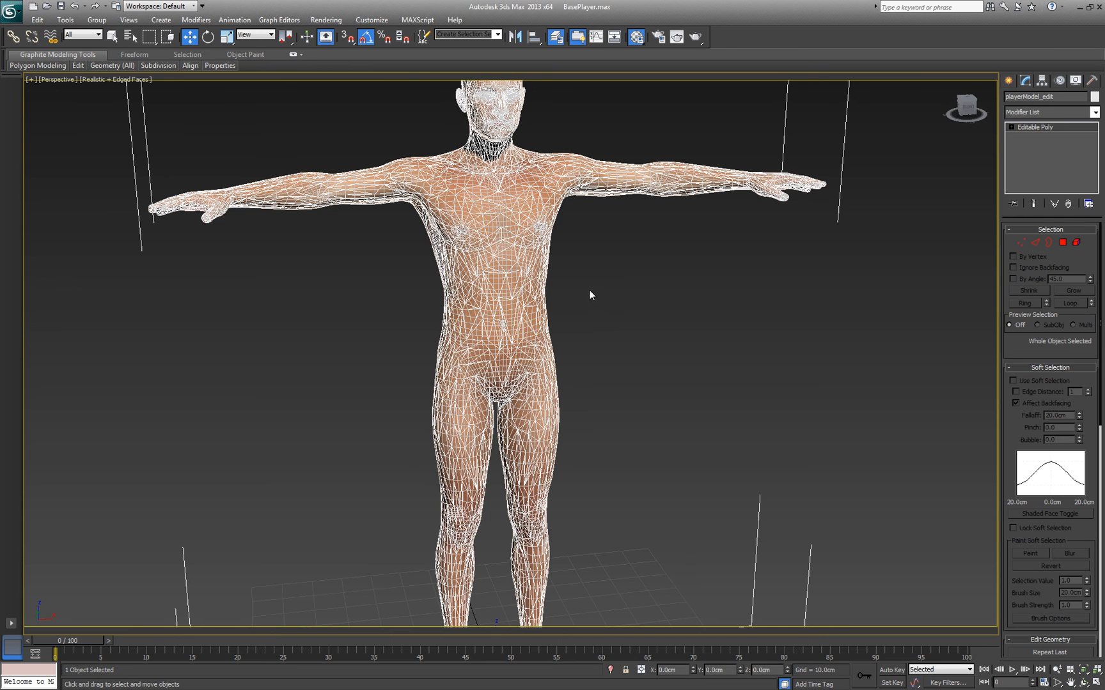
{"action": "mouse_move", "coordinate": [603, 290]}
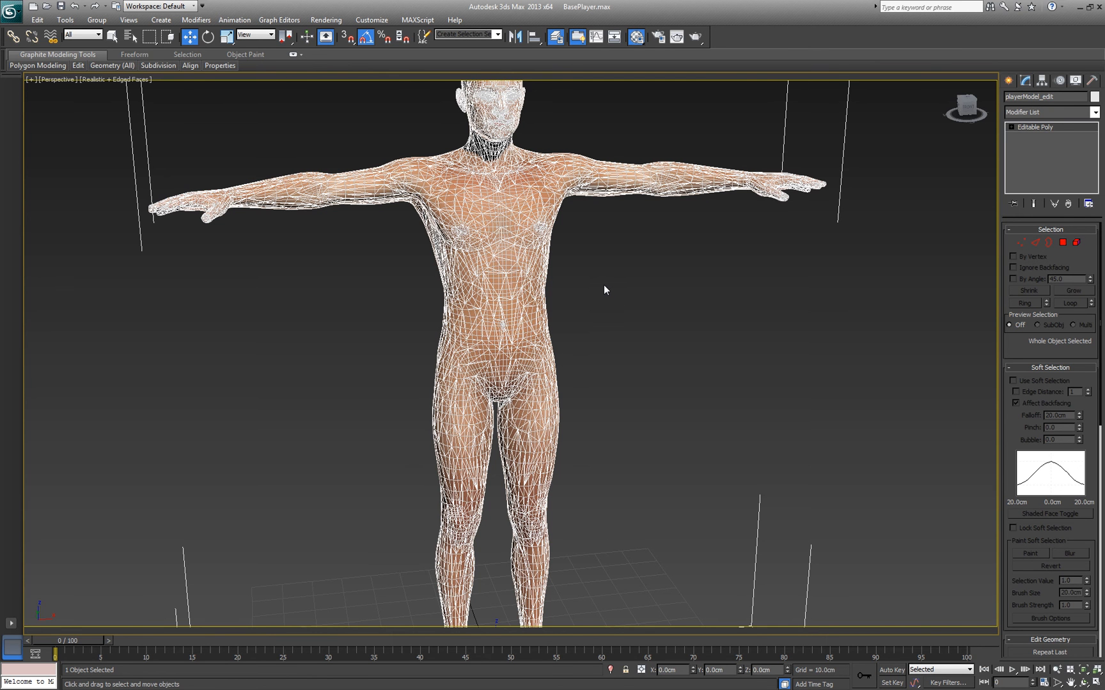
{"action": "mouse_move", "coordinate": [610, 252]}
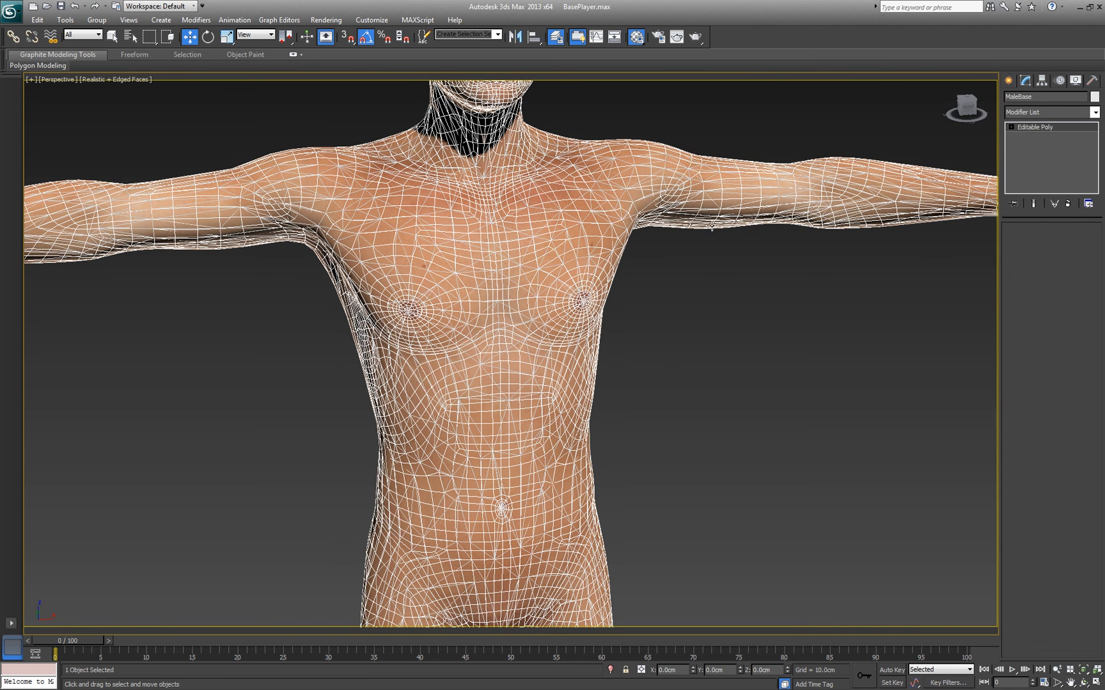
- Add a Skin Wrap modifier to playerModel_edit and pick MaleBase as its wrap target
{"action": "left_click", "coordinate": [1093, 112]}
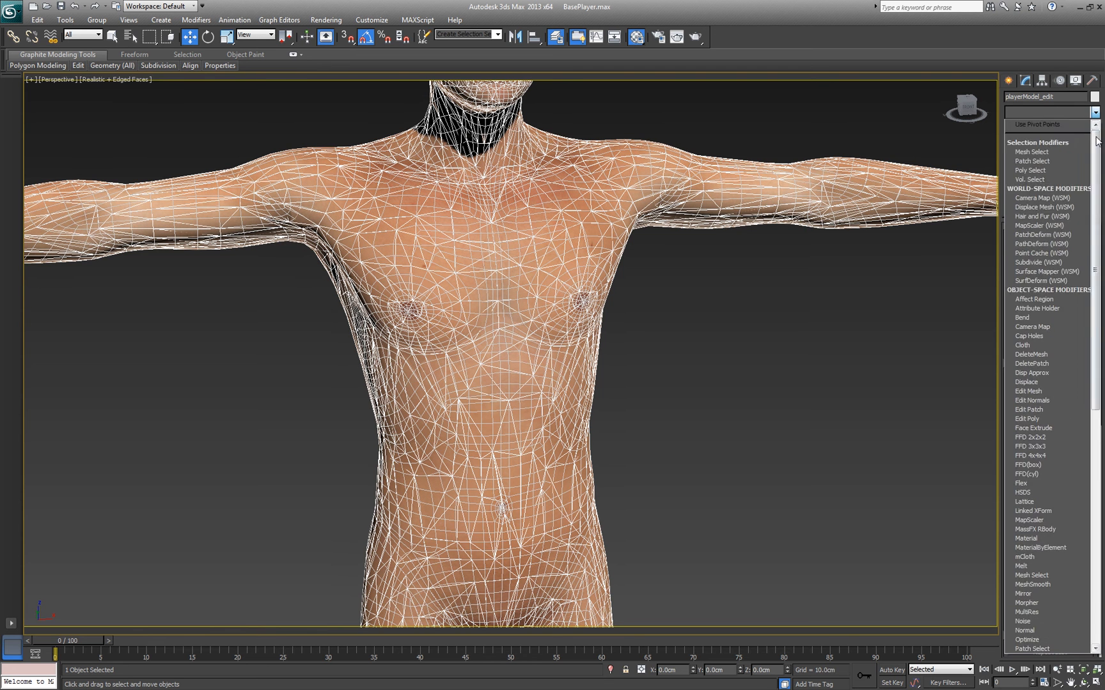
{"action": "scroll", "scroll_direction": "down", "scroll_amount": 3}
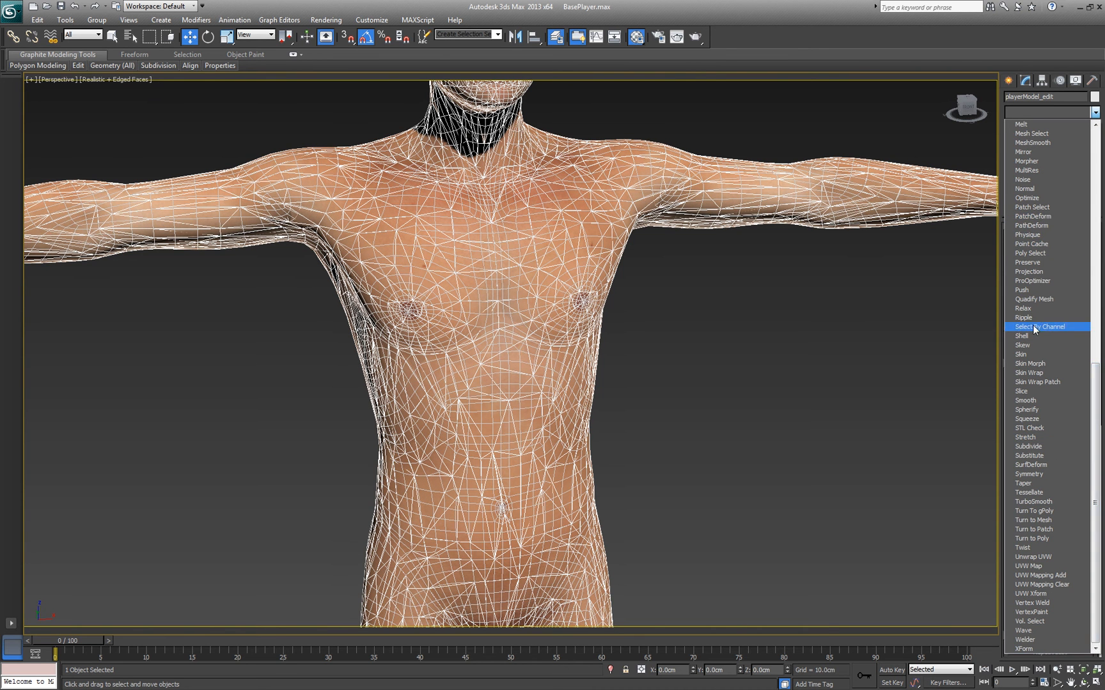
{"action": "mouse_move", "coordinate": [1030, 373]}
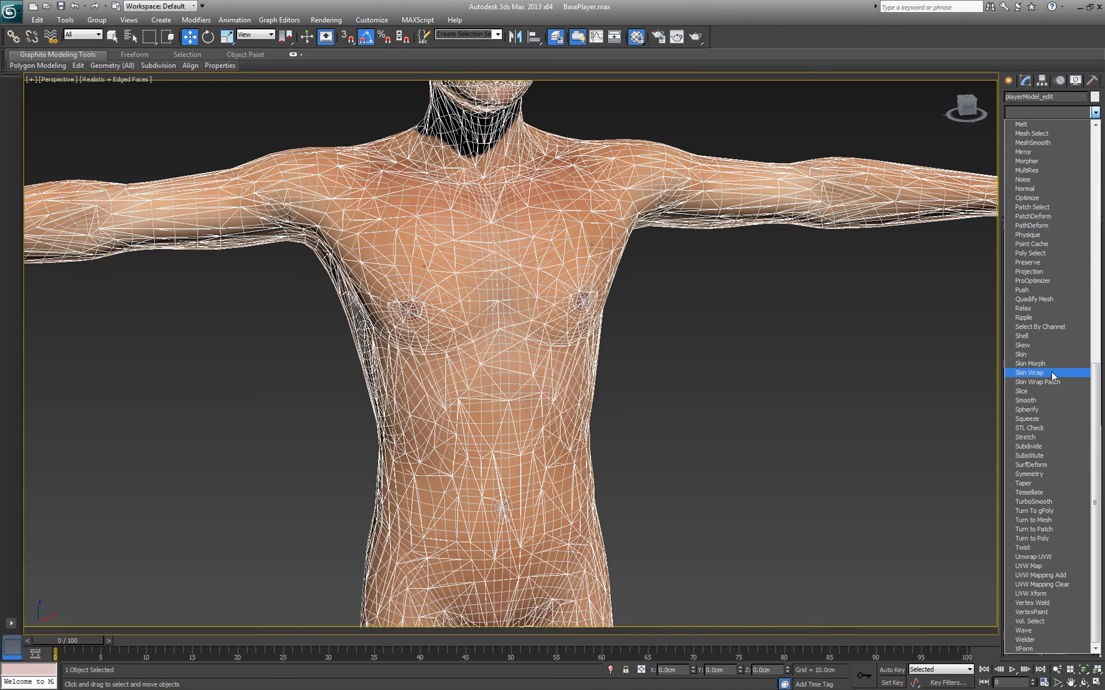
{"action": "left_click", "coordinate": [1031, 372]}
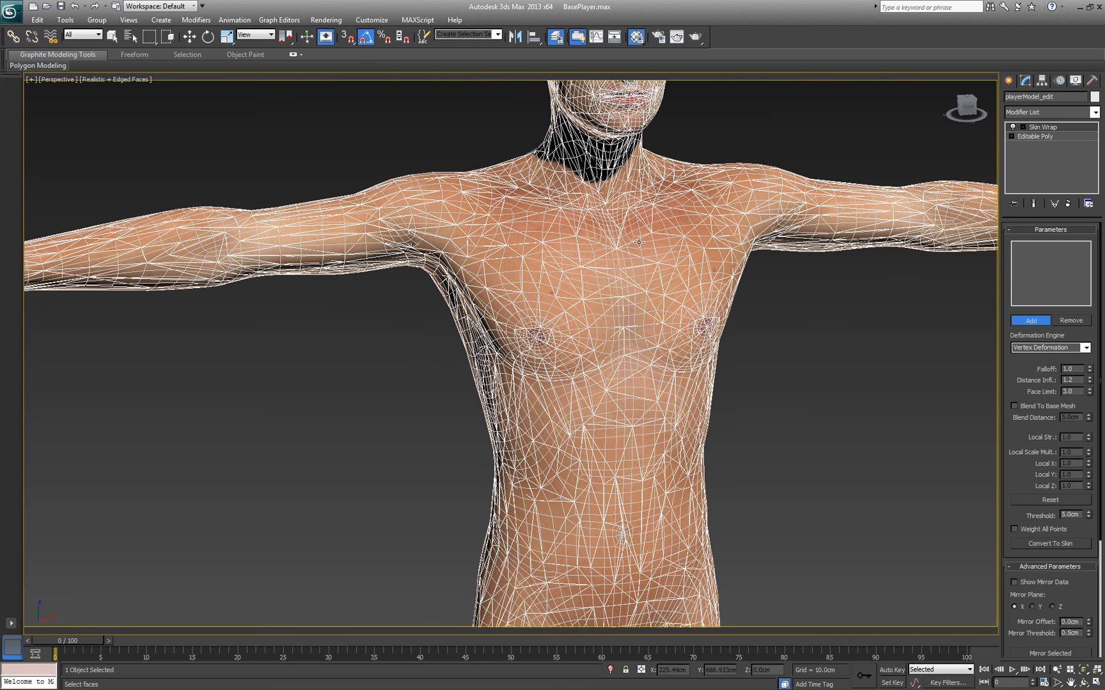
{"action": "left_click", "coordinate": [1029, 320]}
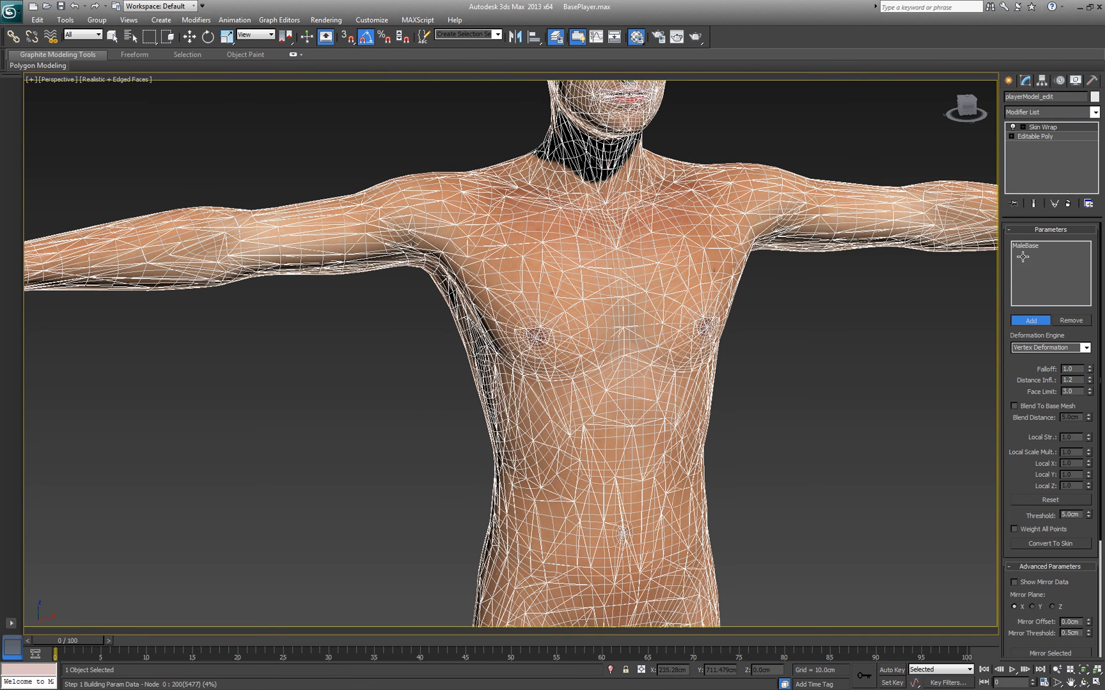
{"action": "left_click", "coordinate": [1029, 320]}
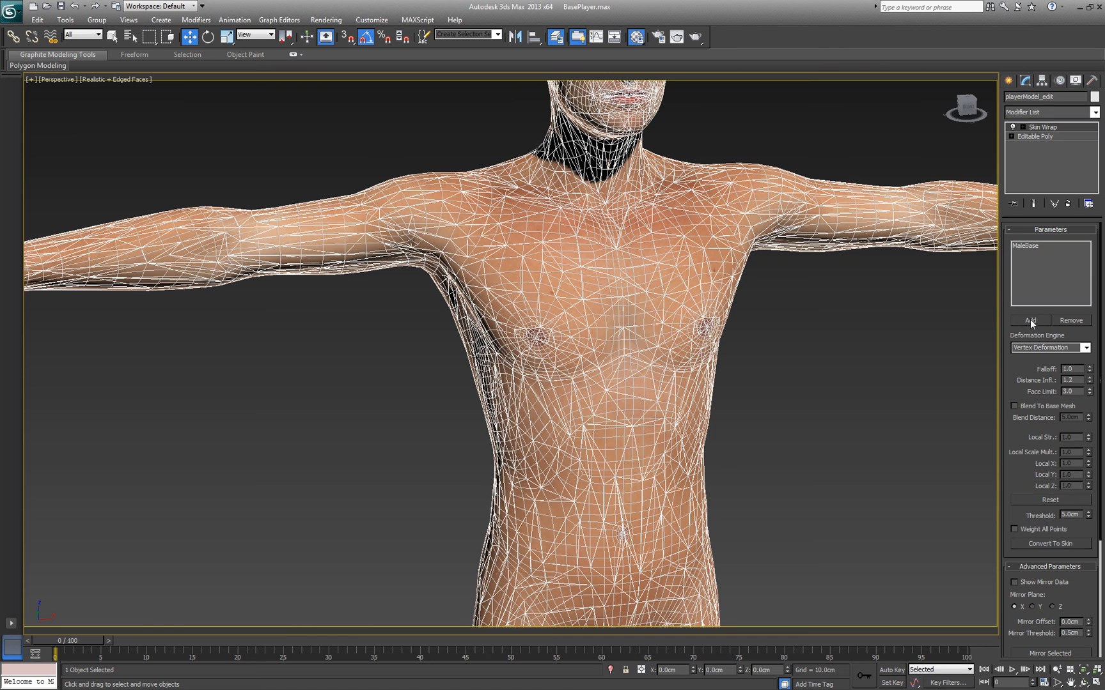
{"action": "mouse_move", "coordinate": [980, 355]}
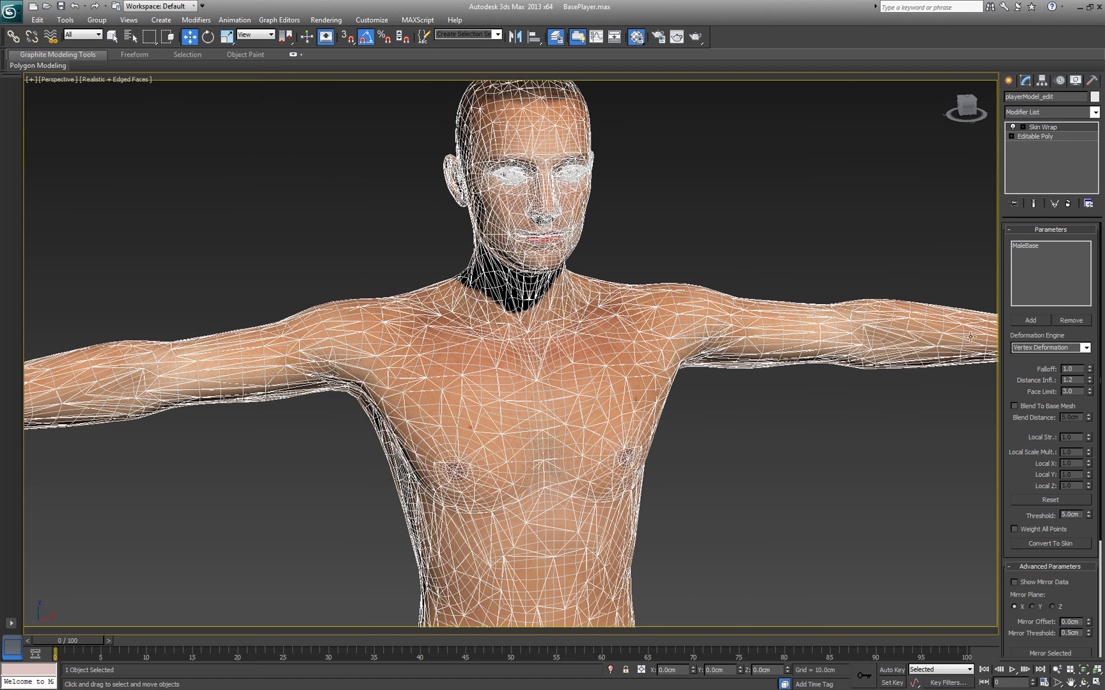
{"action": "mouse_move", "coordinate": [701, 437]}
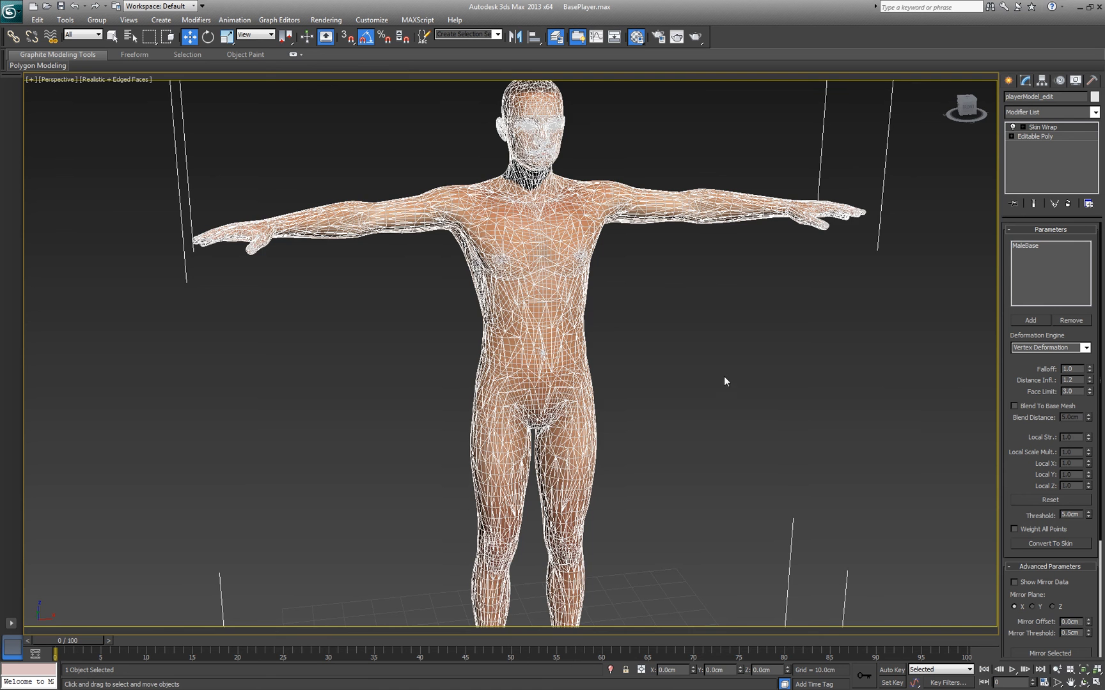
- Open the Layer Manager listing PlayerMesh, PlayerRig, morphs and skinData layers
{"action": "left_click", "coordinate": [1042, 126]}
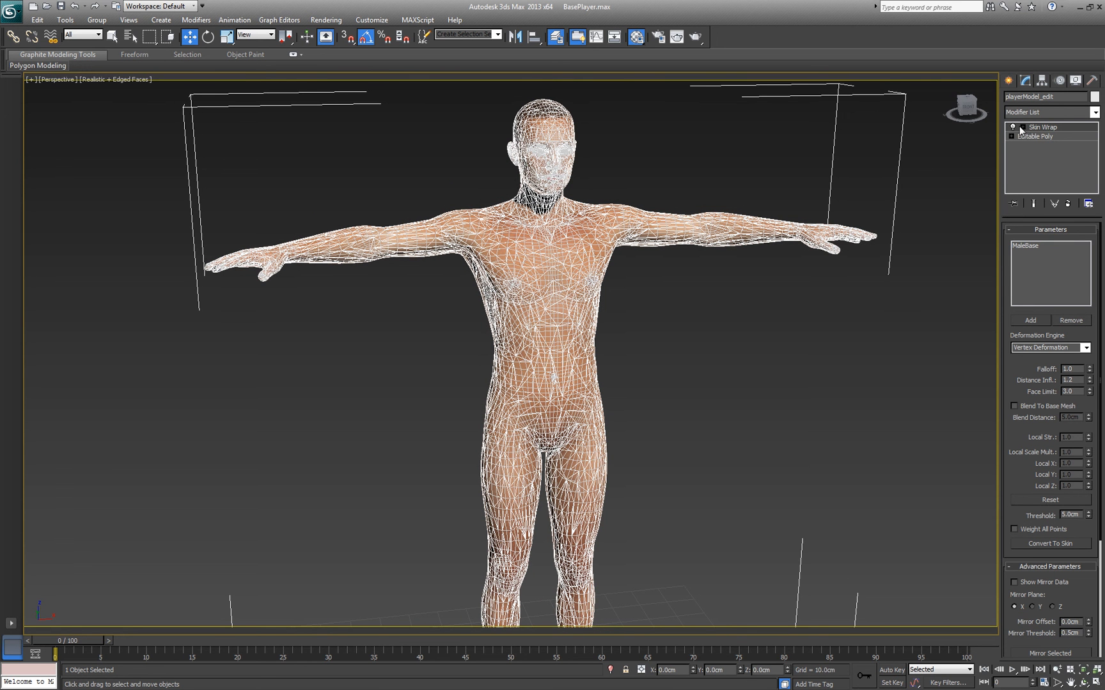
{"action": "mouse_move", "coordinate": [1028, 370]}
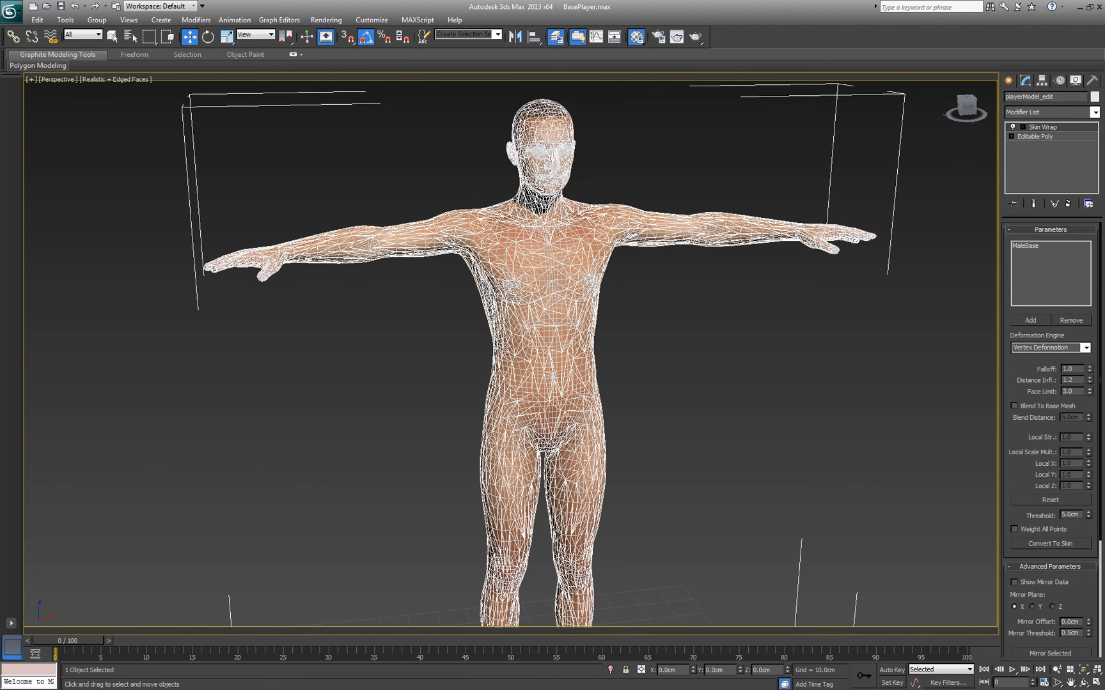
{"action": "left_click", "coordinate": [414, 324]}
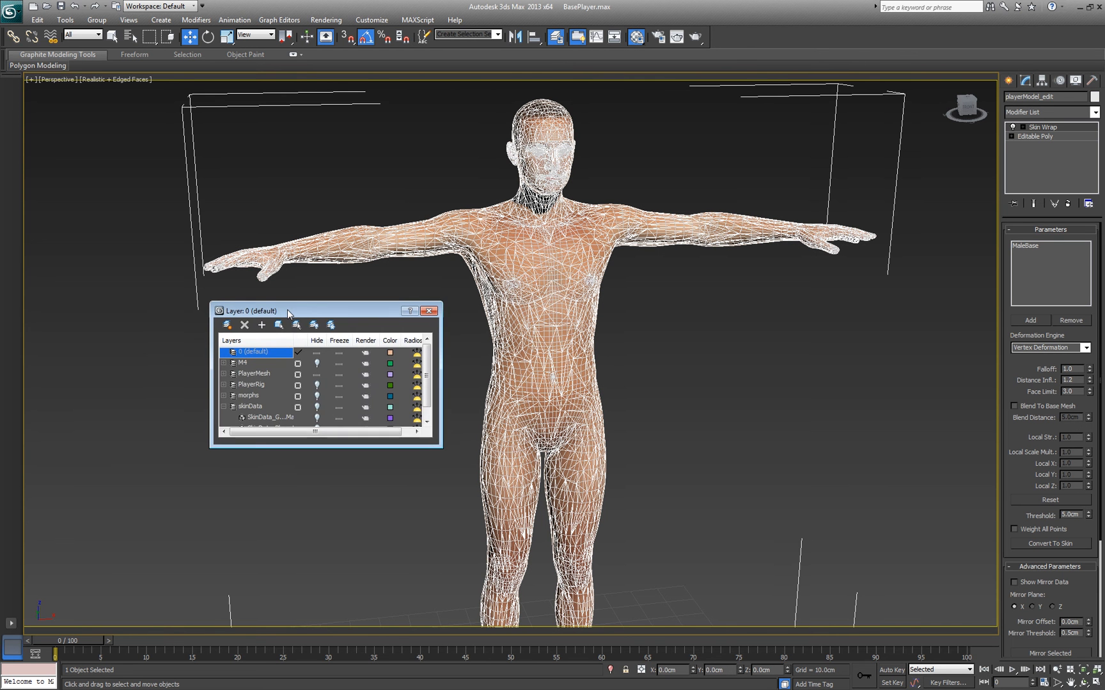
{"action": "mouse_move", "coordinate": [278, 325]}
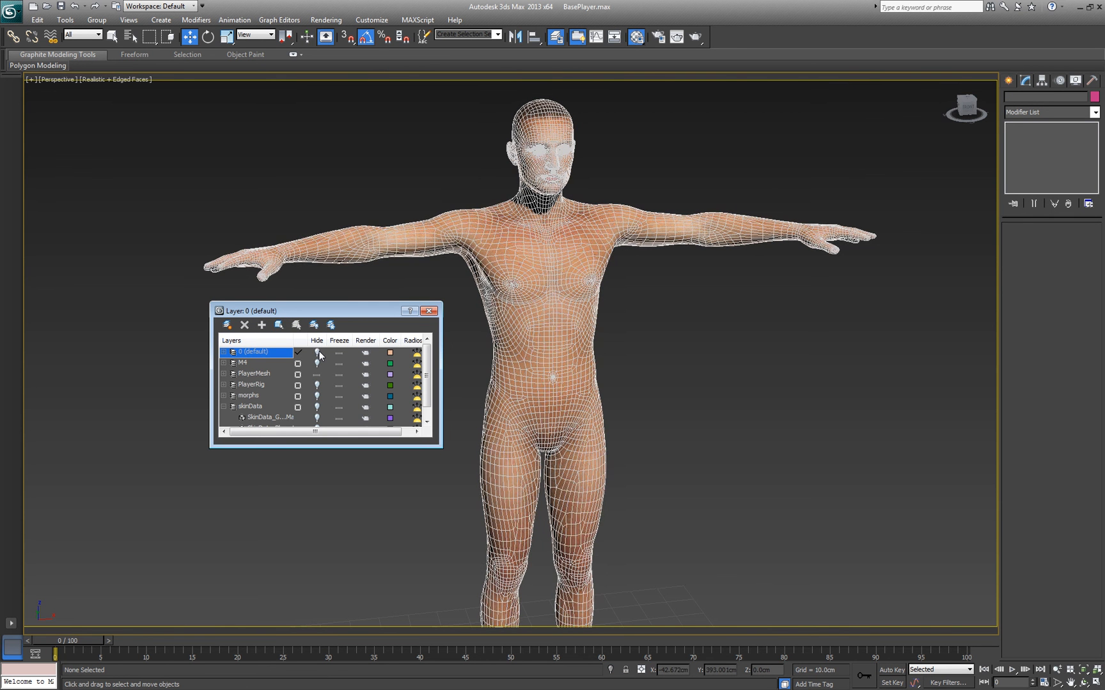
- Select MaleBase and show its Morpher channel list with f_zombie at 100
{"action": "left_click", "coordinate": [253, 373]}
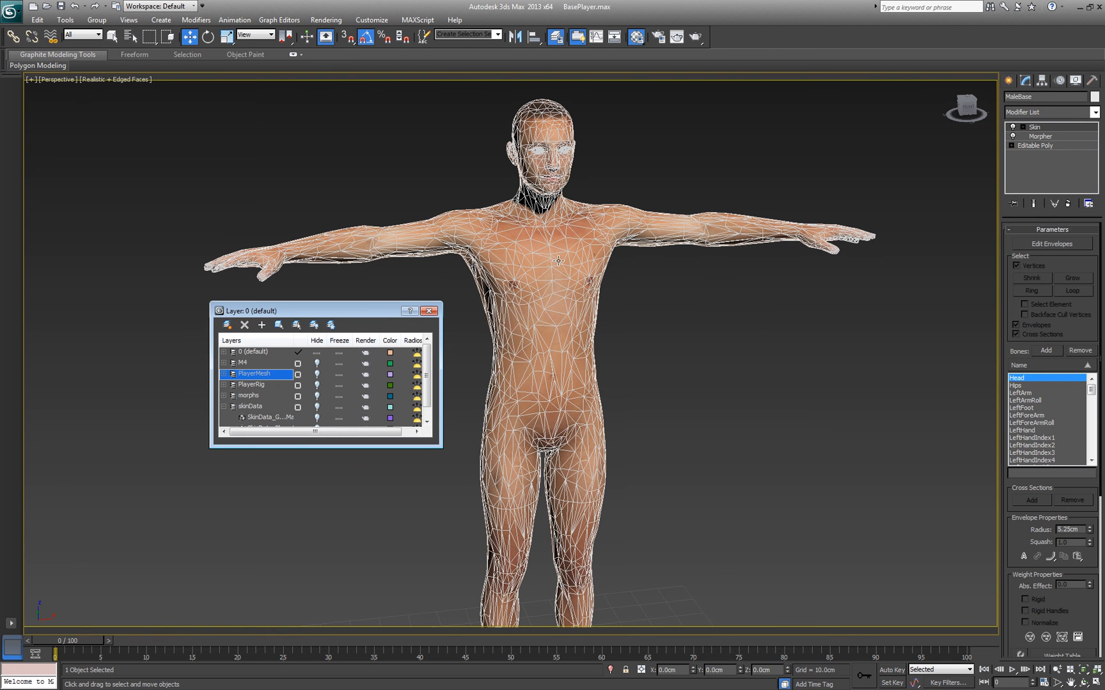
{"action": "mouse_move", "coordinate": [1057, 230]}
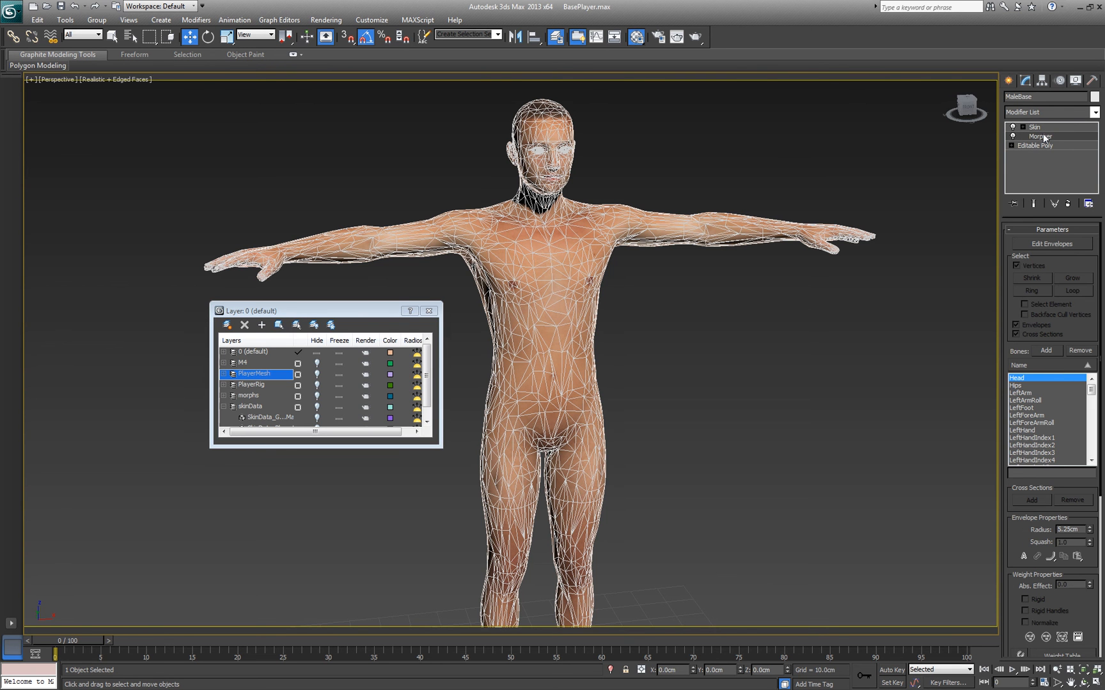
{"action": "left_click", "coordinate": [1036, 137]}
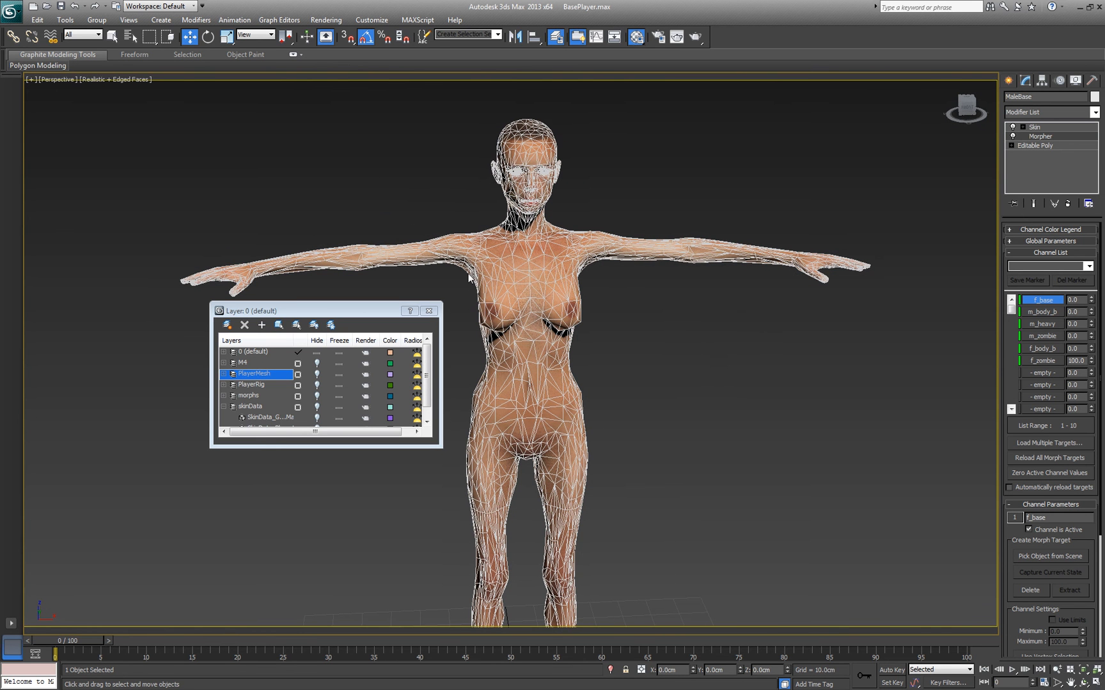
{"action": "mouse_move", "coordinate": [608, 320]}
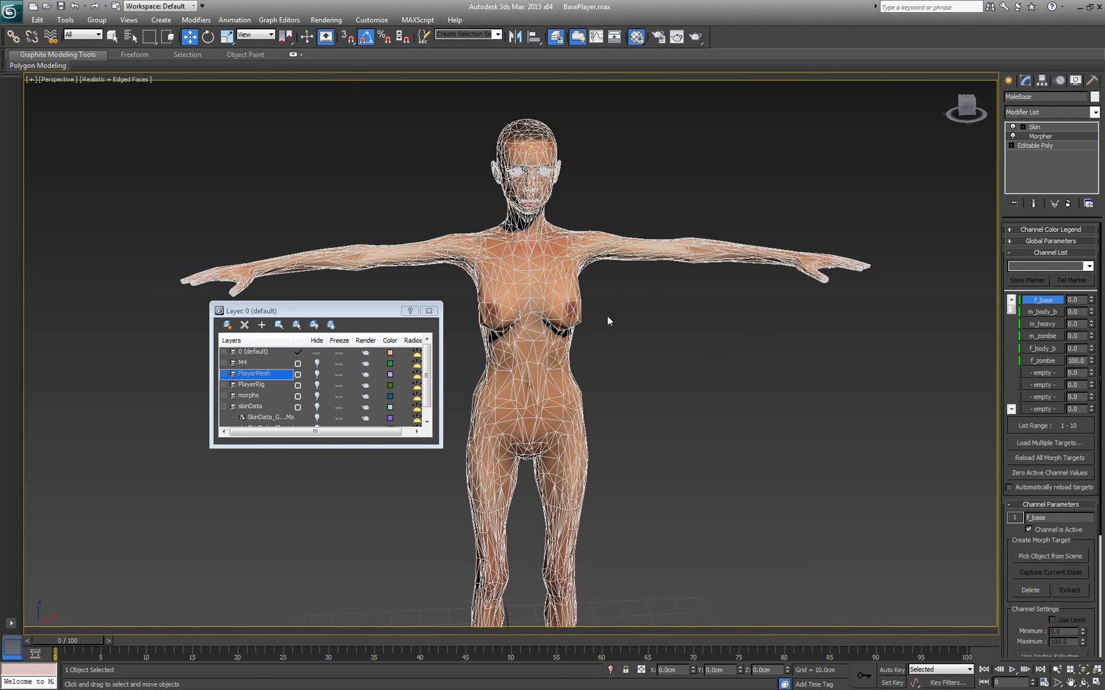
{"action": "mouse_move", "coordinate": [601, 408]}
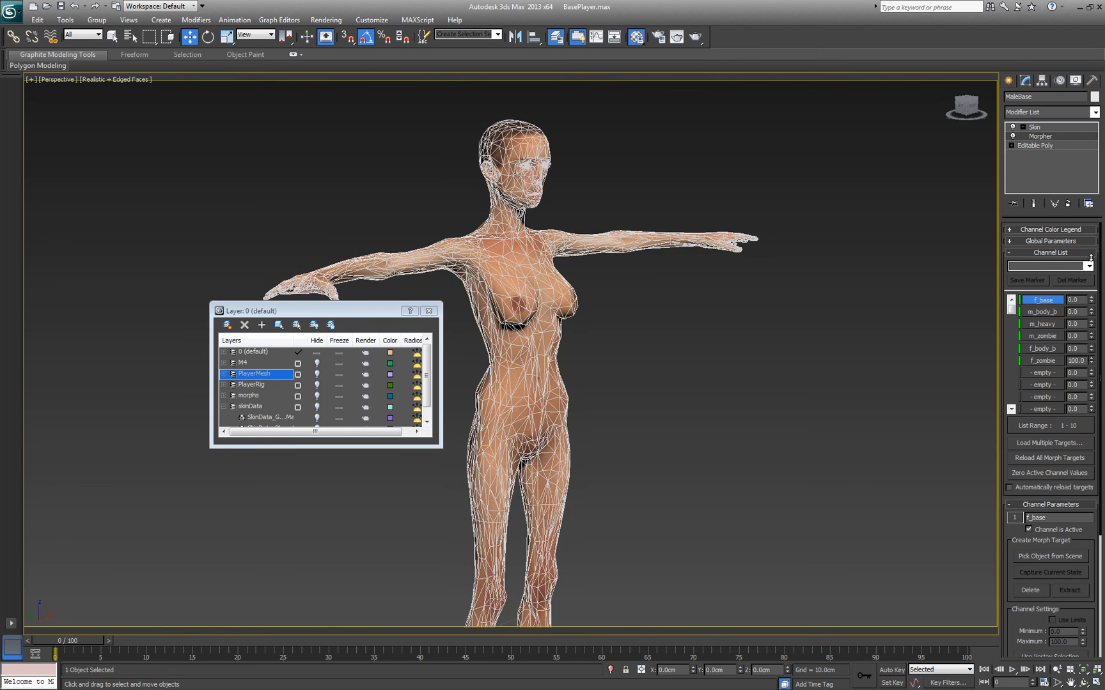
{"action": "left_click", "coordinate": [1075, 360]}
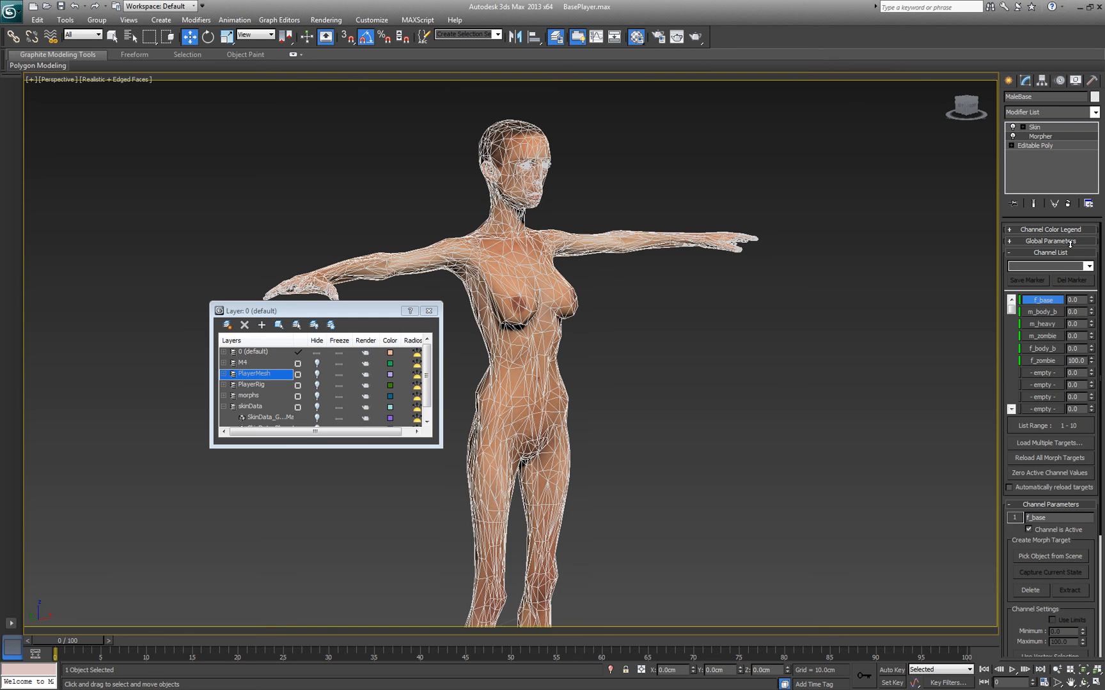
{"action": "mouse_move", "coordinate": [1050, 187]}
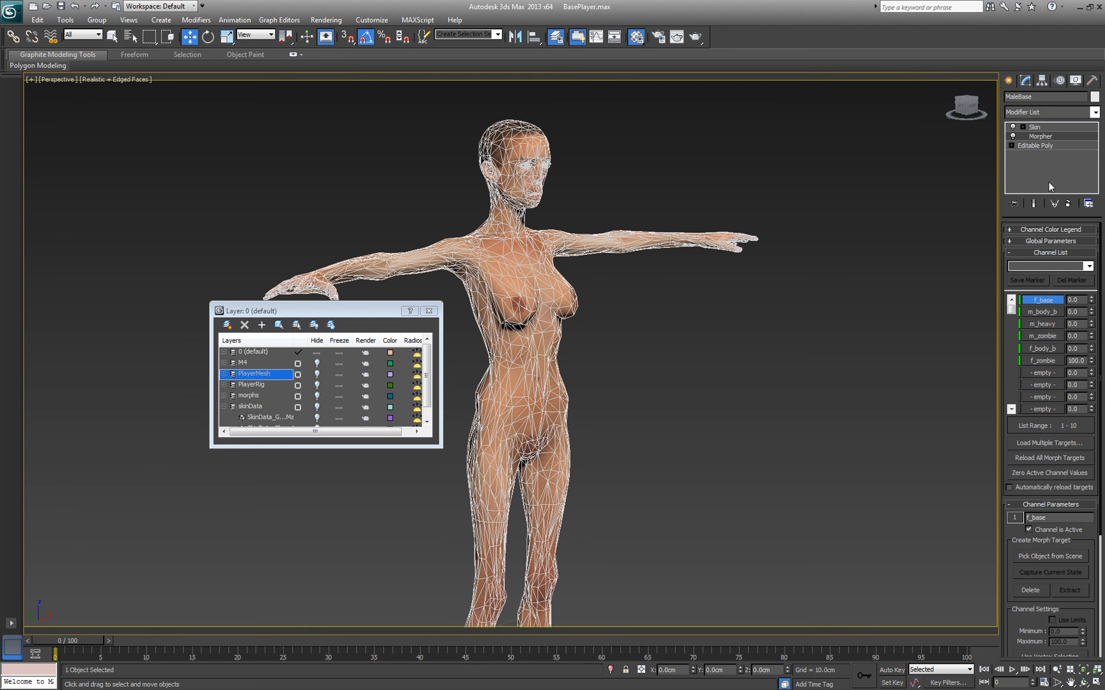
{"action": "mouse_move", "coordinate": [719, 343]}
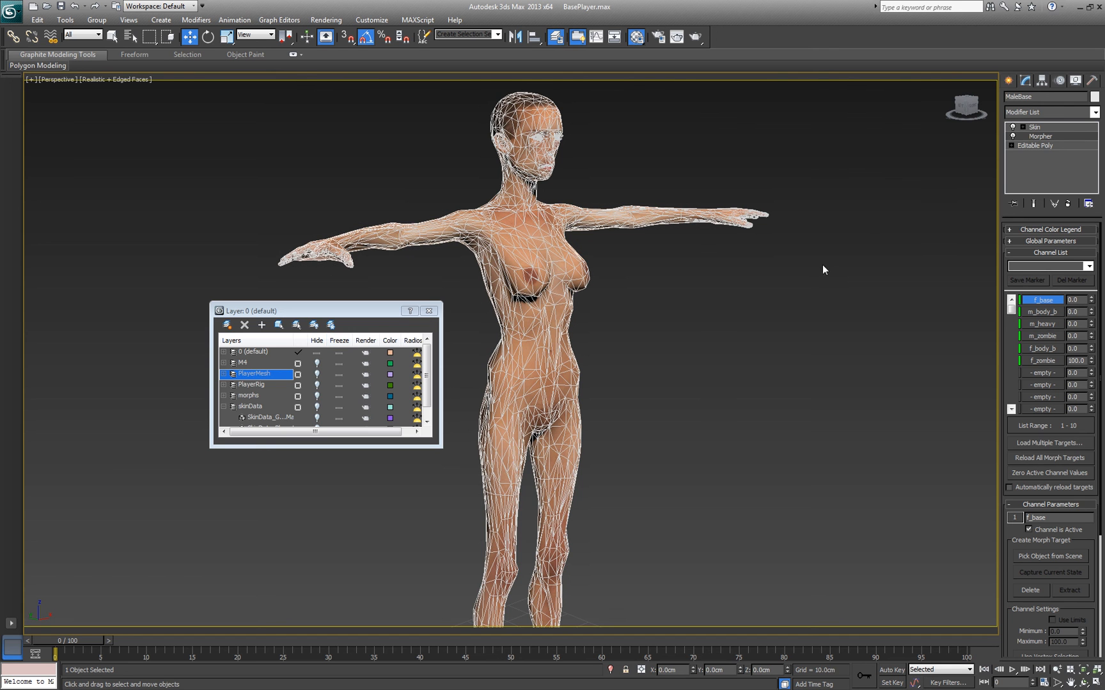
{"action": "mouse_move", "coordinate": [490, 311]}
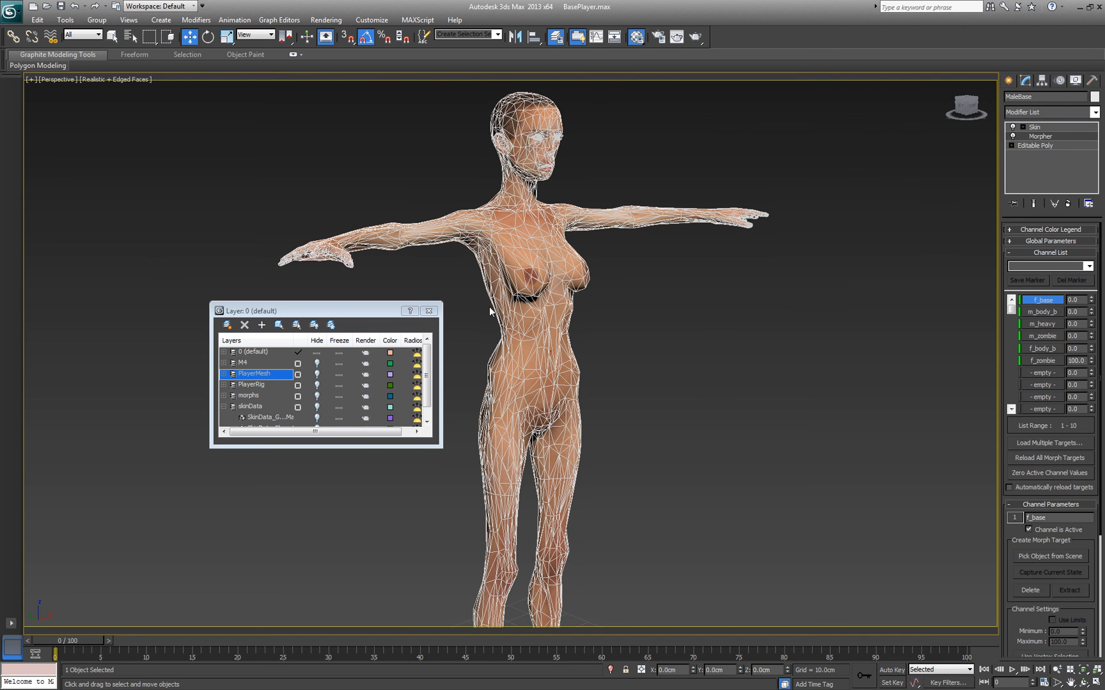
{"action": "mouse_move", "coordinate": [874, 263]}
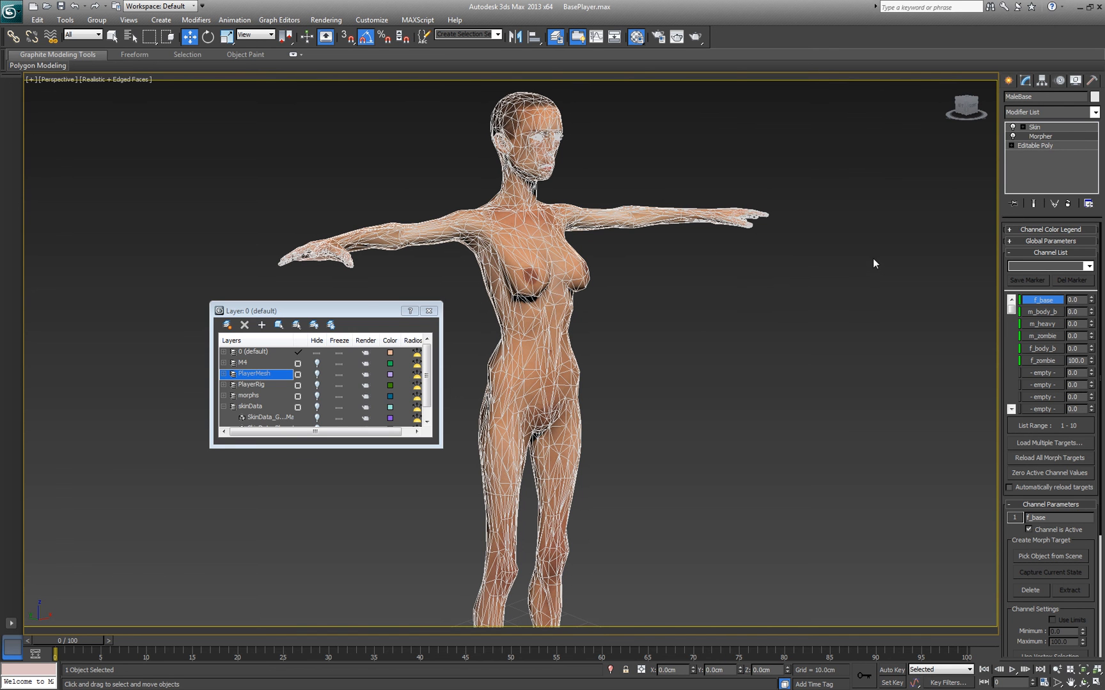
{"action": "mouse_move", "coordinate": [481, 336]}
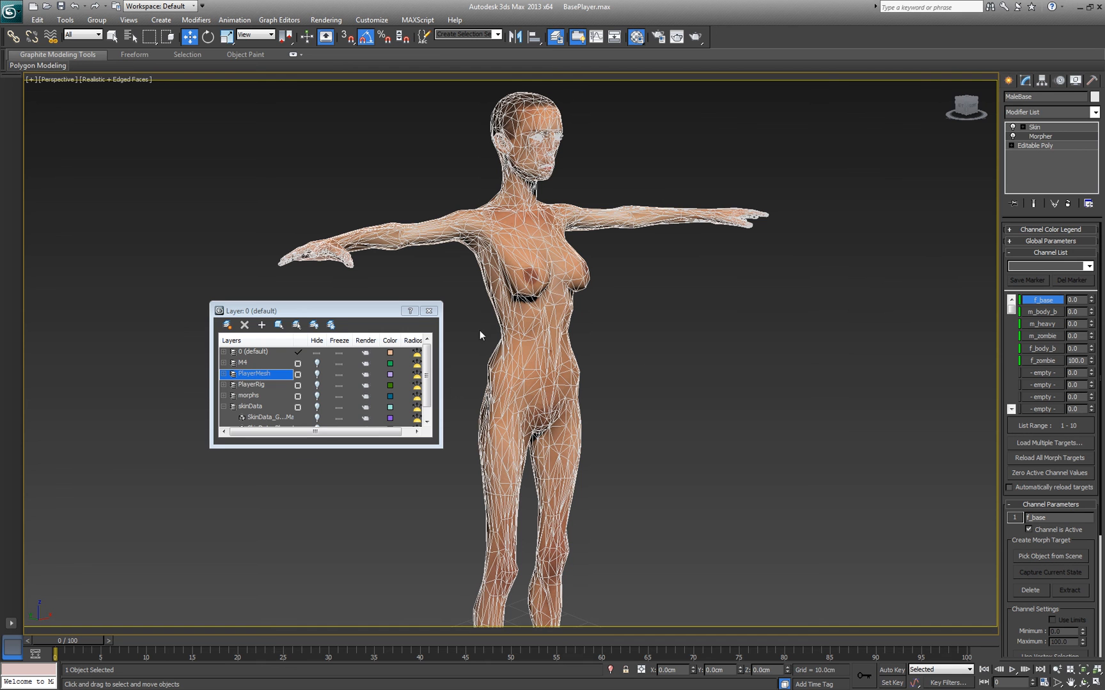
{"action": "mouse_move", "coordinate": [699, 374]}
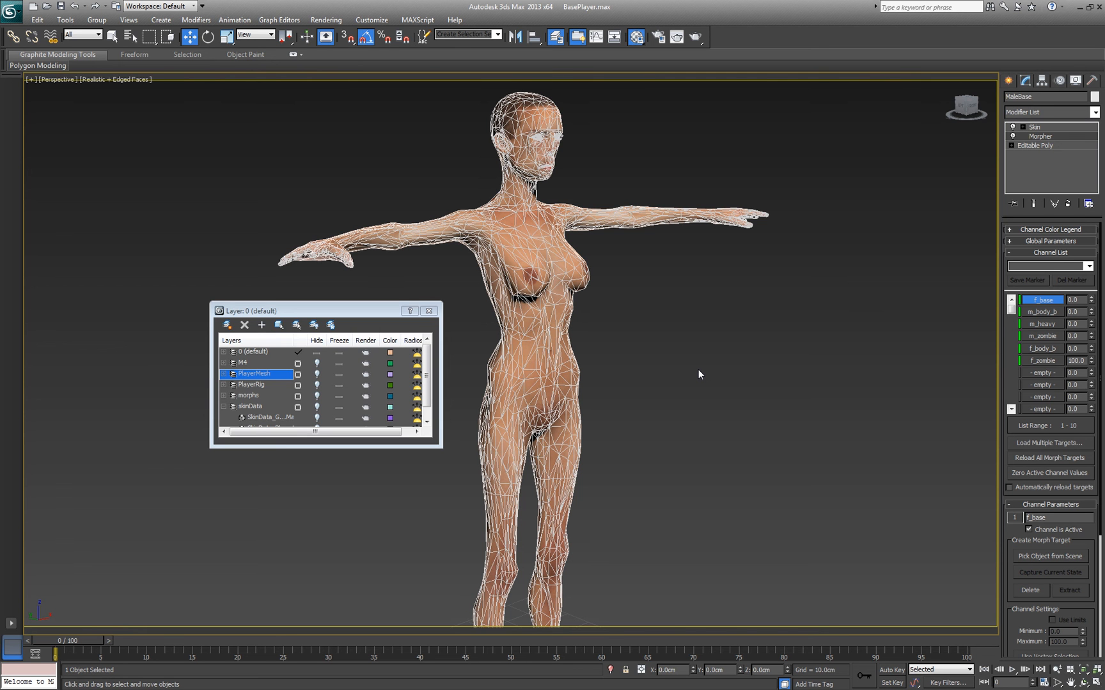
{"action": "mouse_move", "coordinate": [696, 329]}
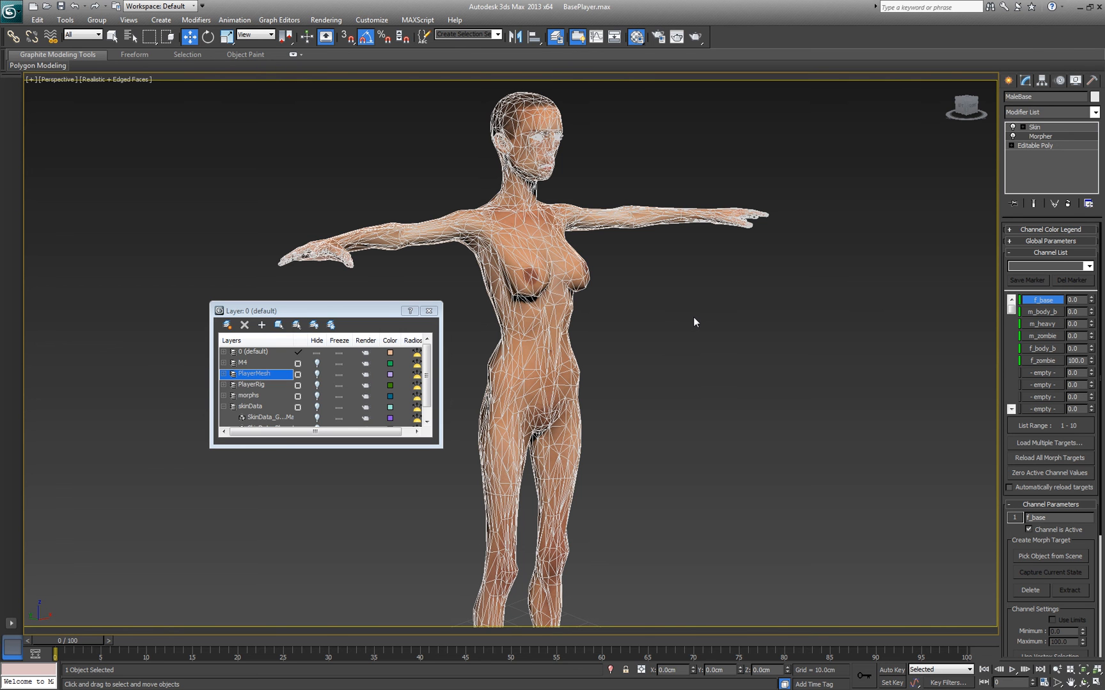
{"action": "mouse_move", "coordinate": [700, 274]}
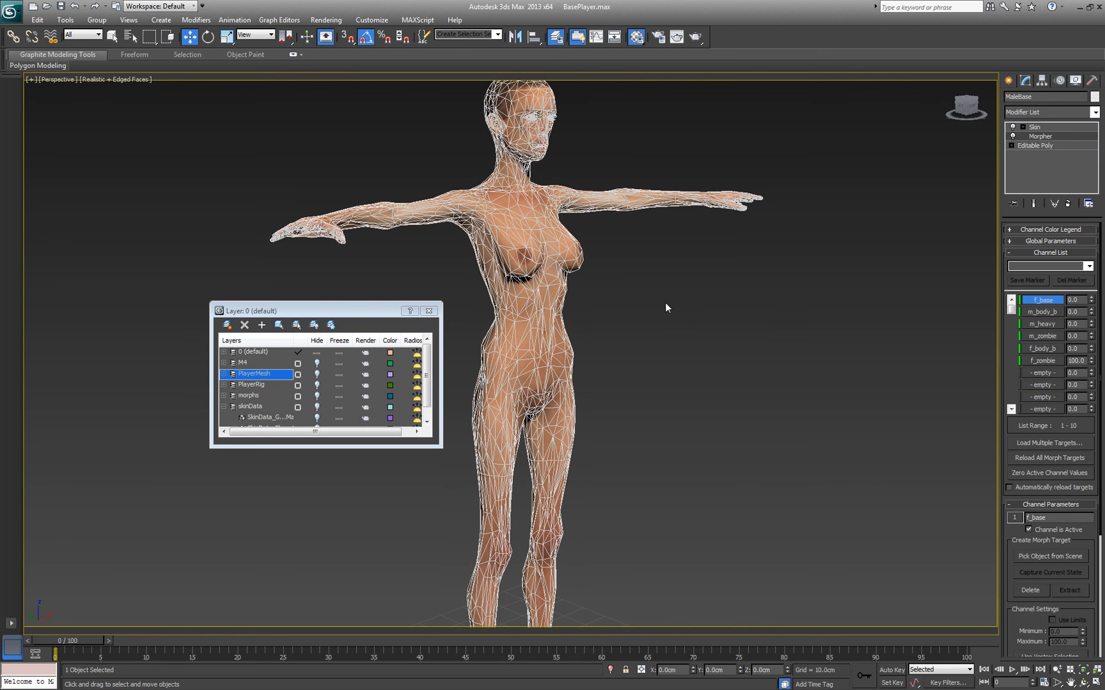
{"action": "mouse_move", "coordinate": [684, 298]}
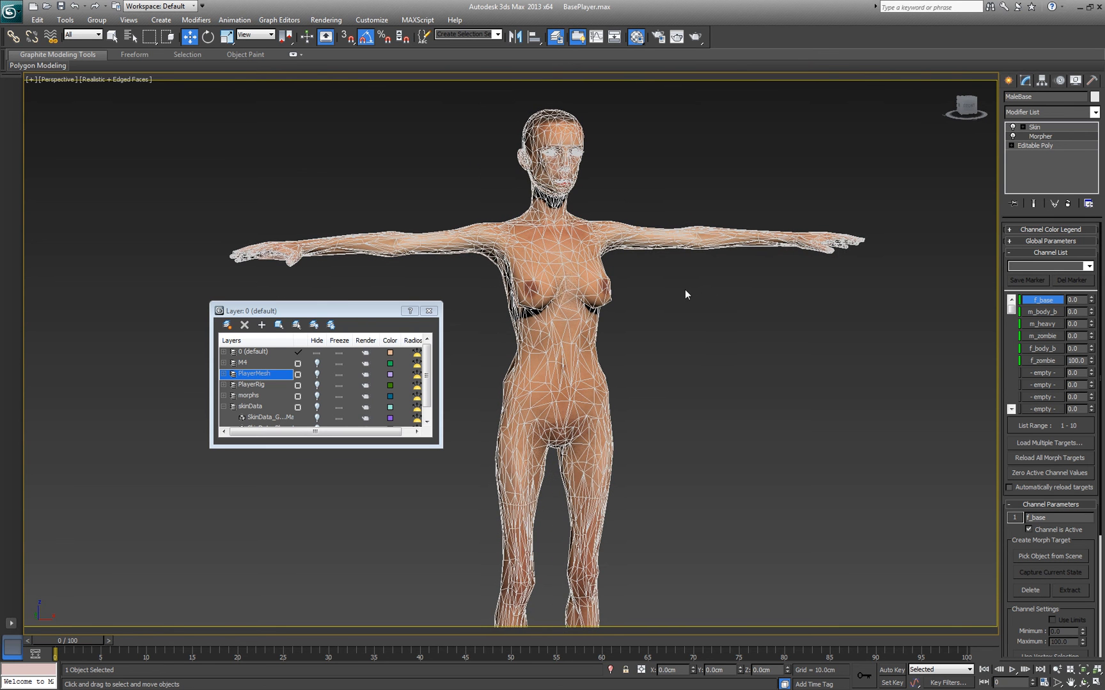
{"action": "mouse_move", "coordinate": [702, 323]}
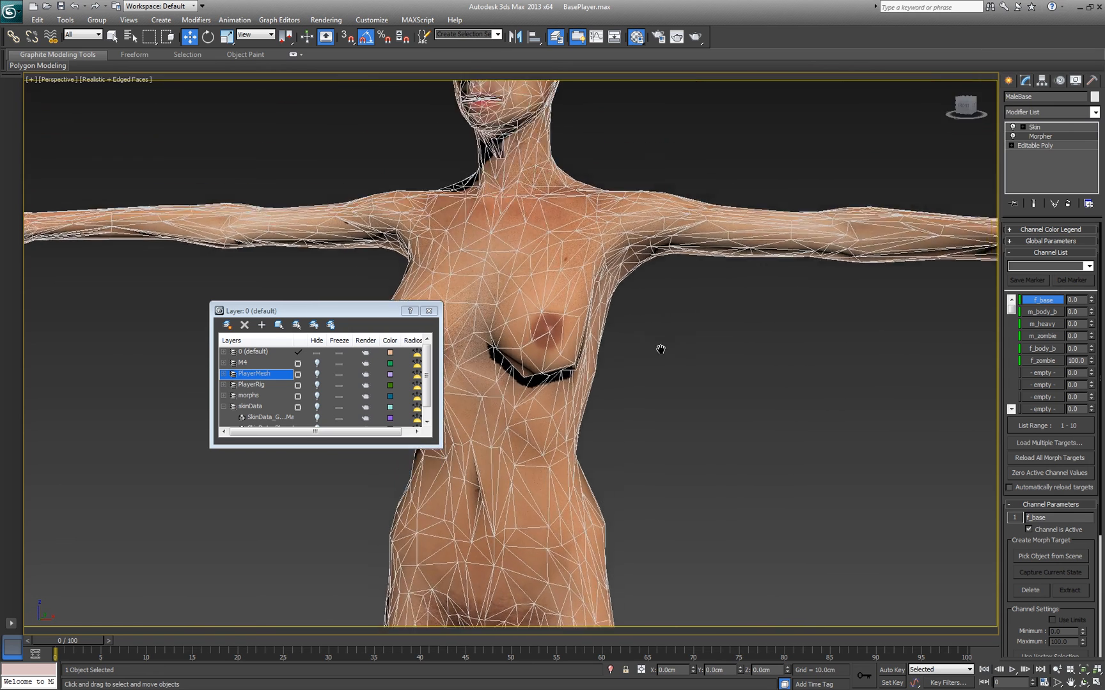
{"action": "scroll", "scroll_direction": "down", "scroll_amount": 3}
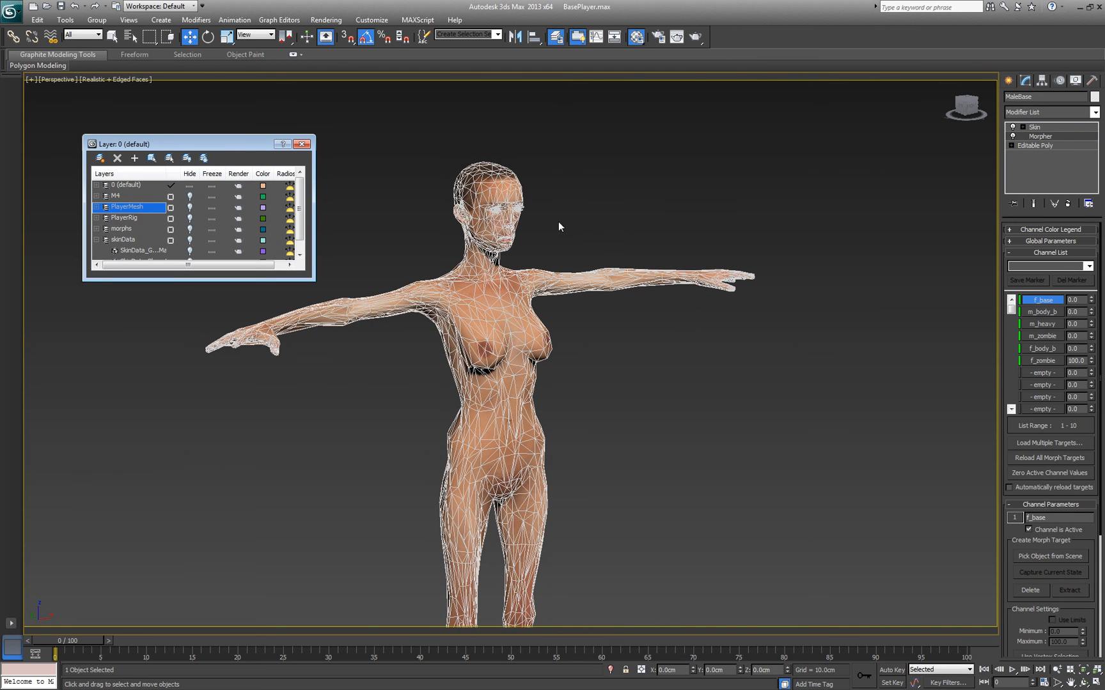
{"action": "mouse_move", "coordinate": [708, 228]}
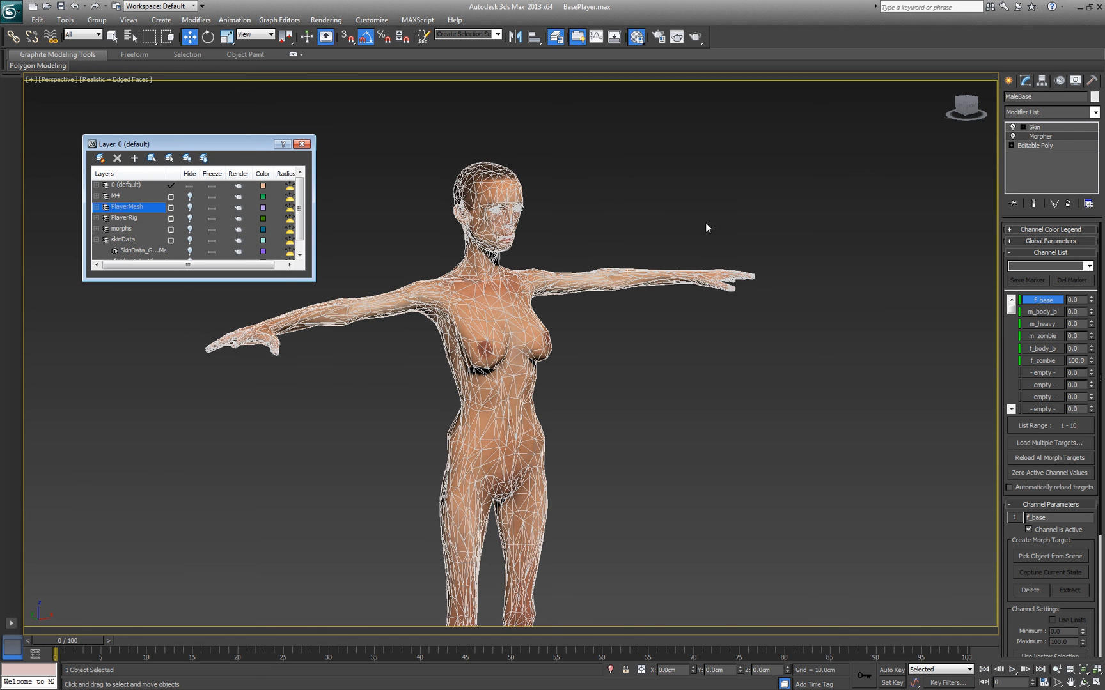
{"action": "mouse_move", "coordinate": [690, 195]}
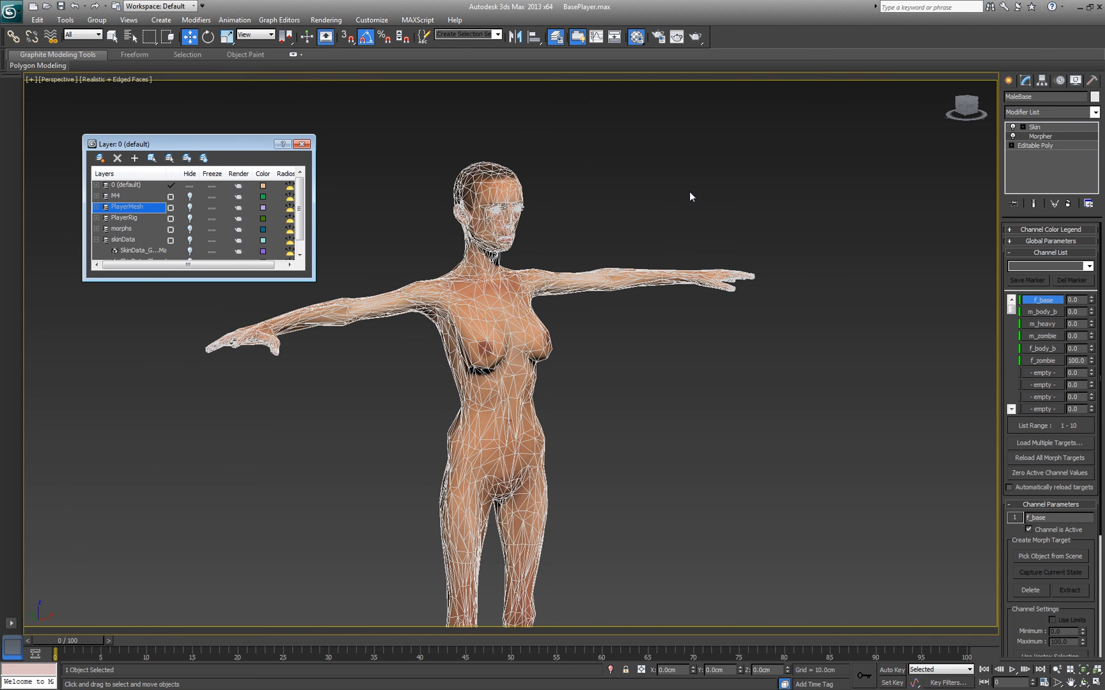
{"action": "mouse_move", "coordinate": [600, 163]}
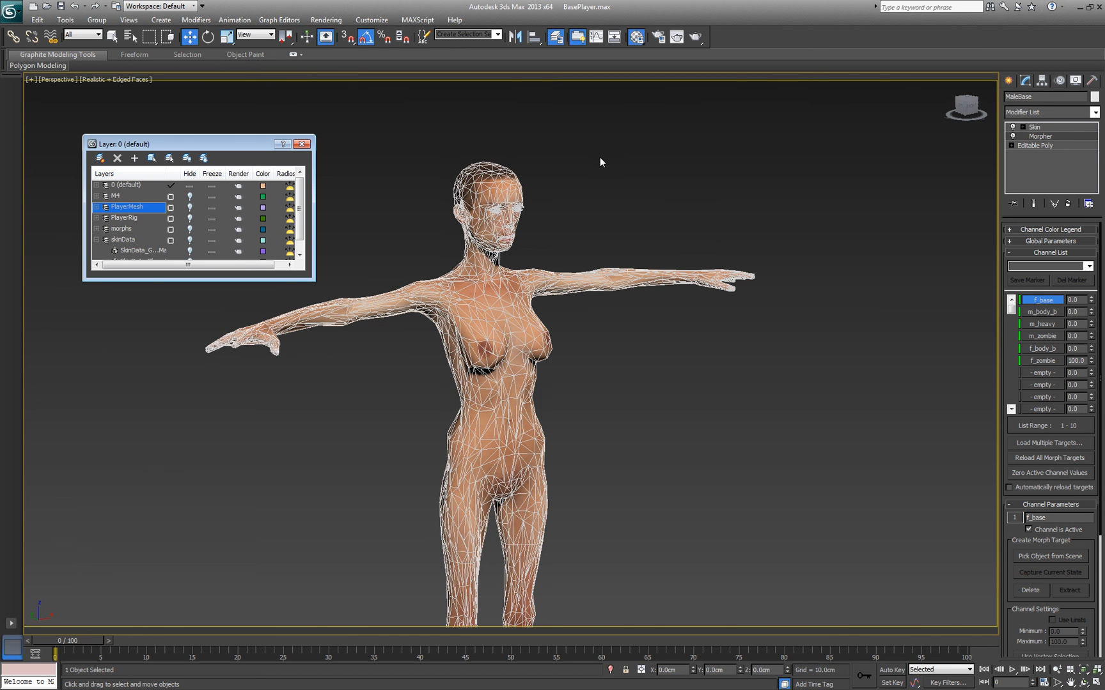
{"action": "mouse_move", "coordinate": [626, 143]}
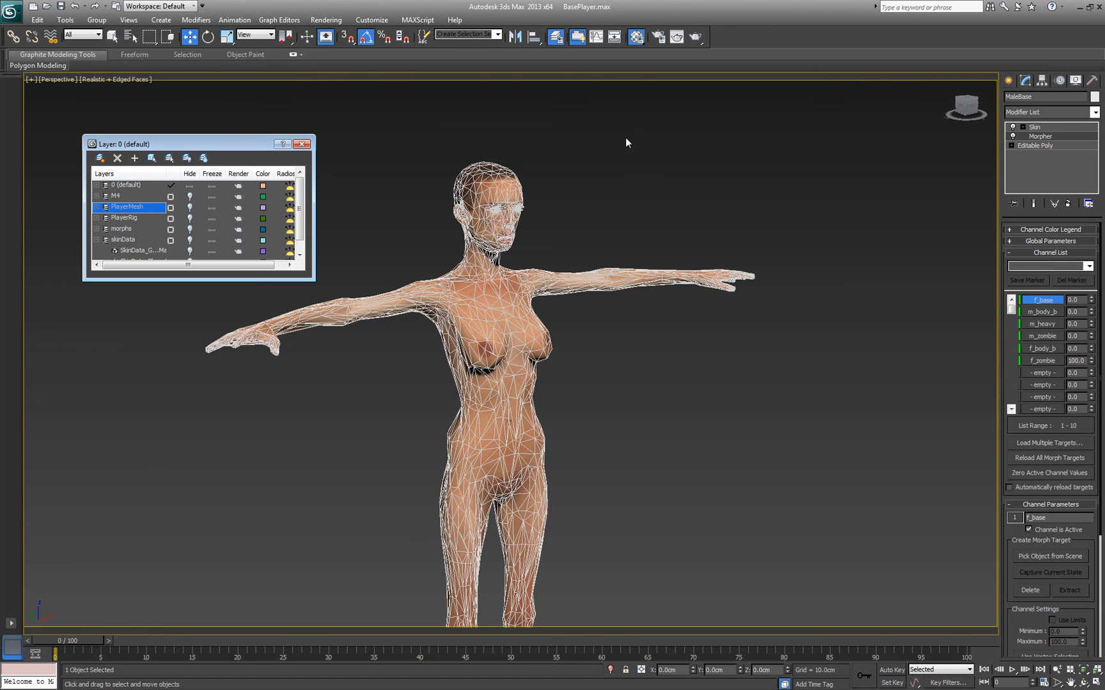
{"action": "mouse_move", "coordinate": [688, 148]}
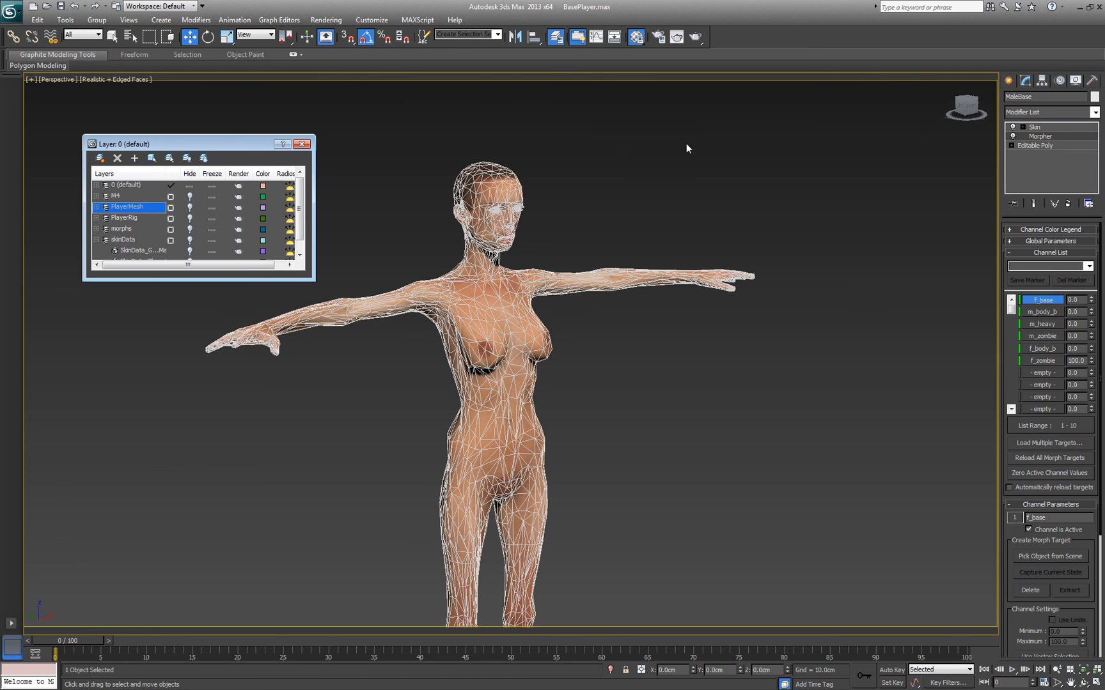
{"action": "mouse_move", "coordinate": [995, 167]}
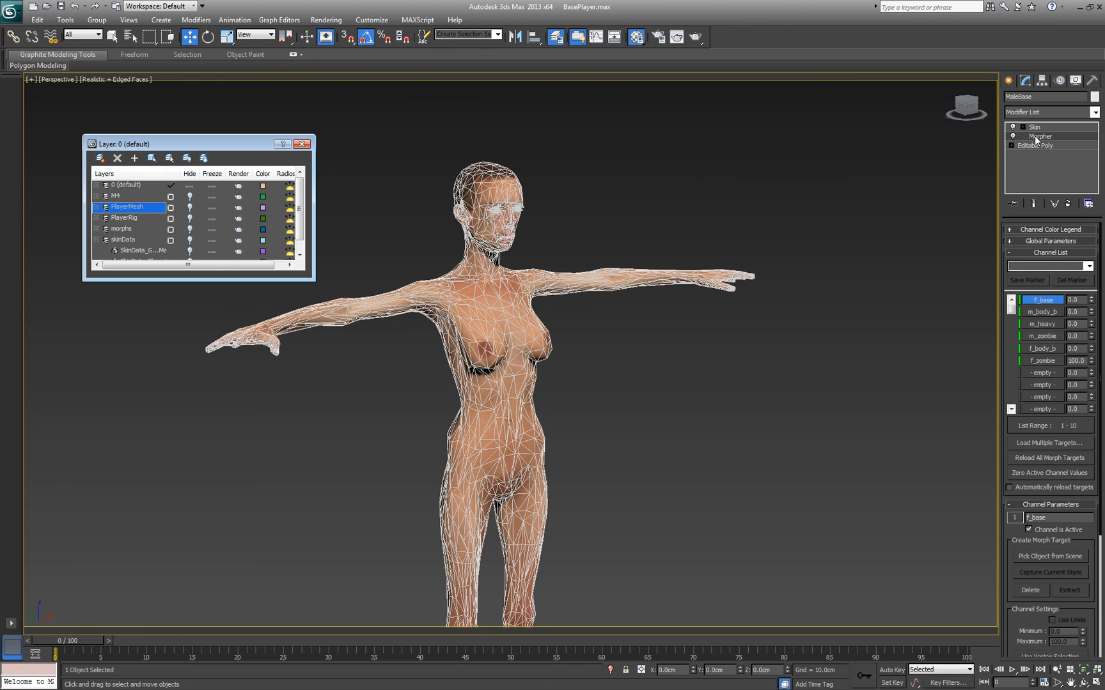
- Collapse To the Morpher on MaleBase and confirm, leaving Skin over Editable Poly
{"action": "right_click", "coordinate": [1039, 137]}
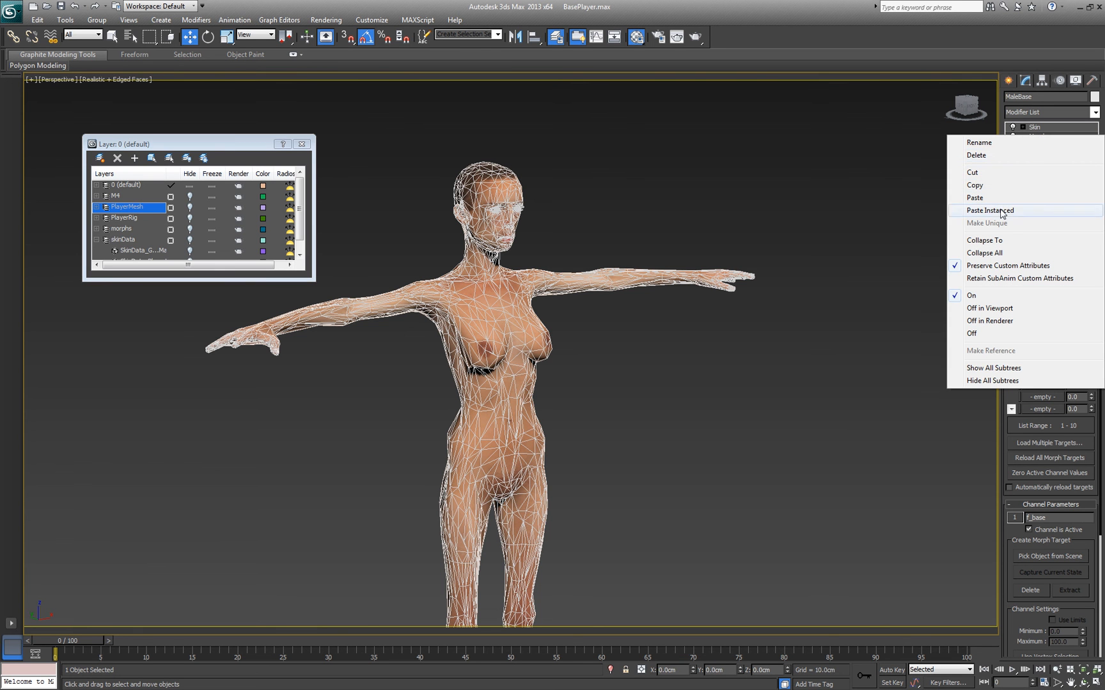
{"action": "mouse_move", "coordinate": [985, 253]}
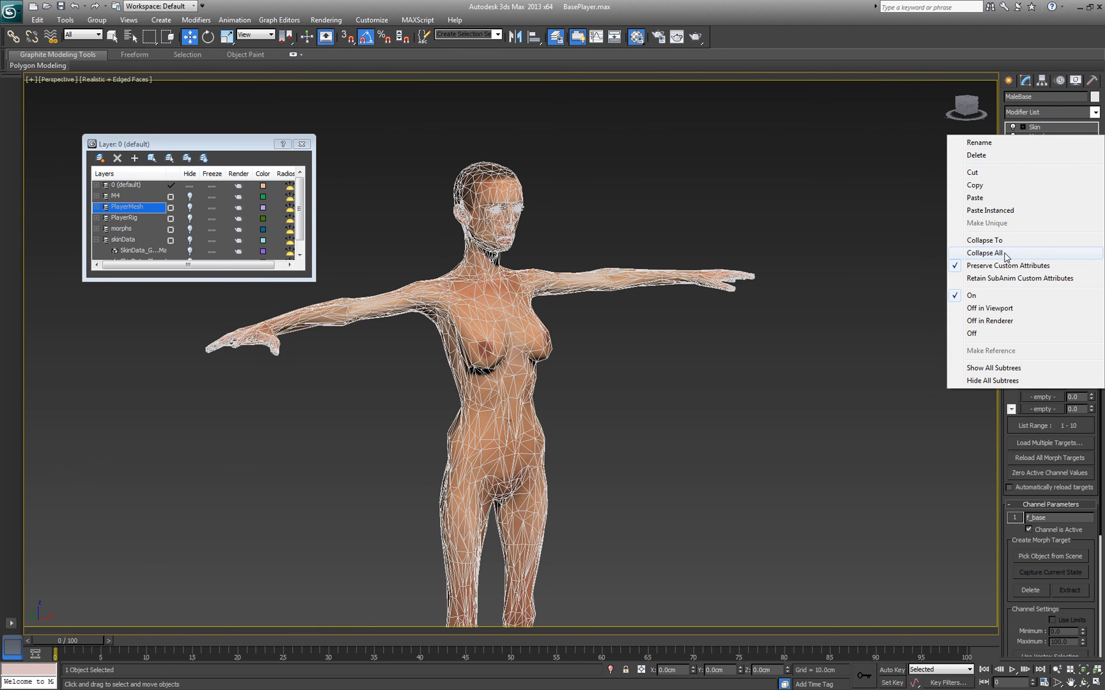
{"action": "left_click", "coordinate": [985, 253]}
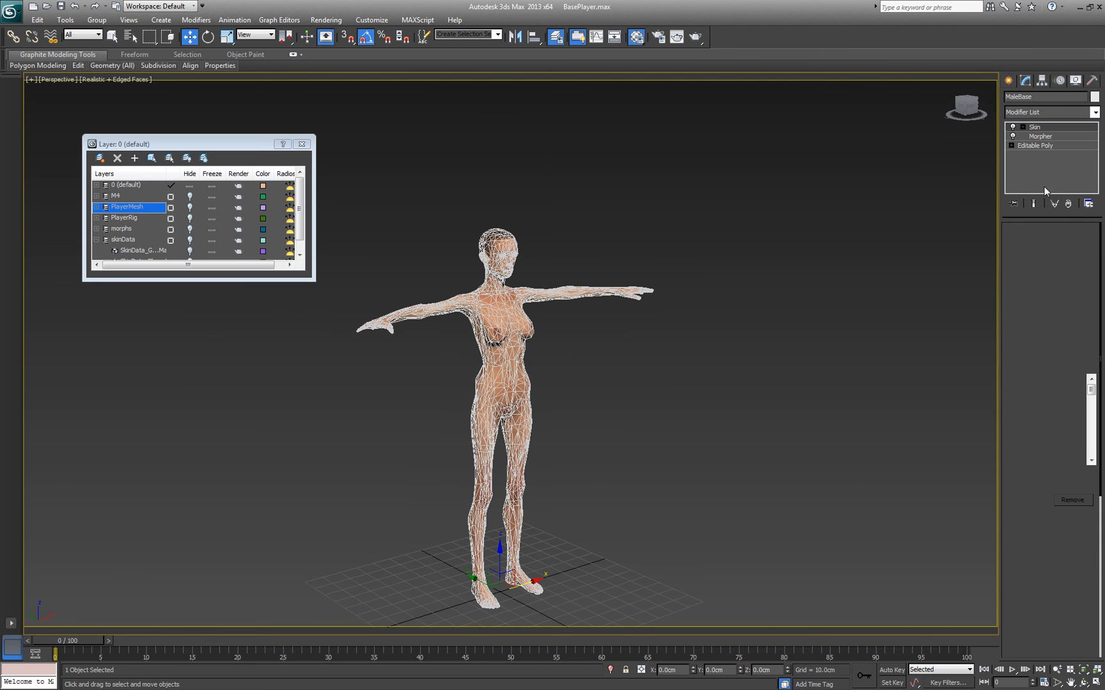
{"action": "right_click", "coordinate": [1036, 127]}
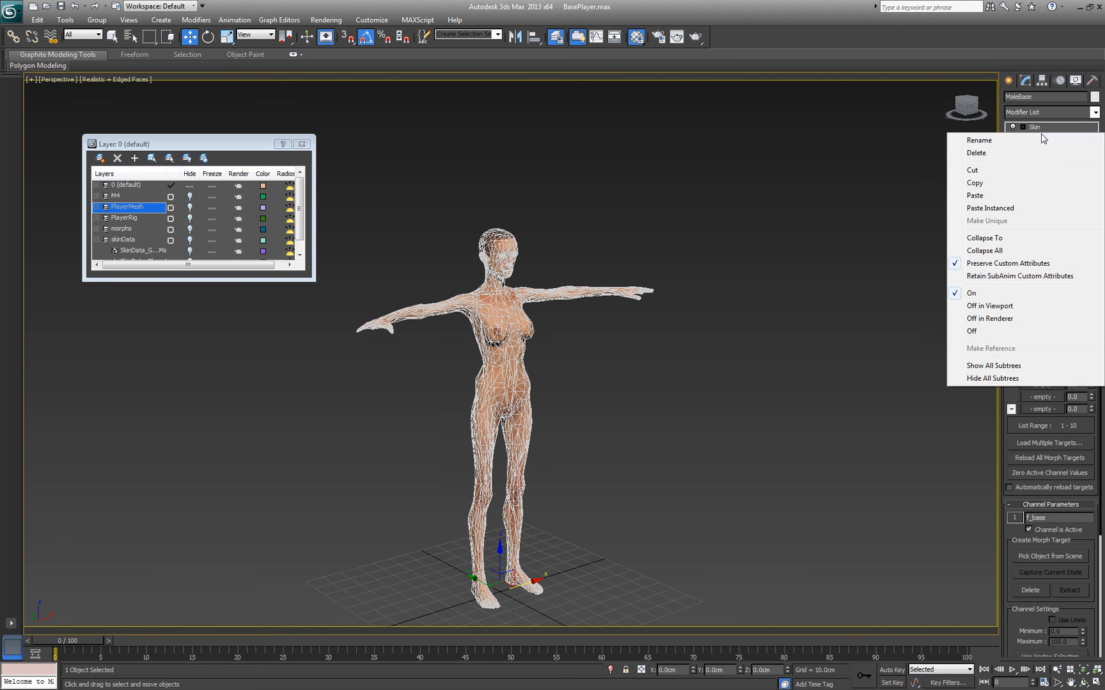
{"action": "left_click", "coordinate": [983, 237]}
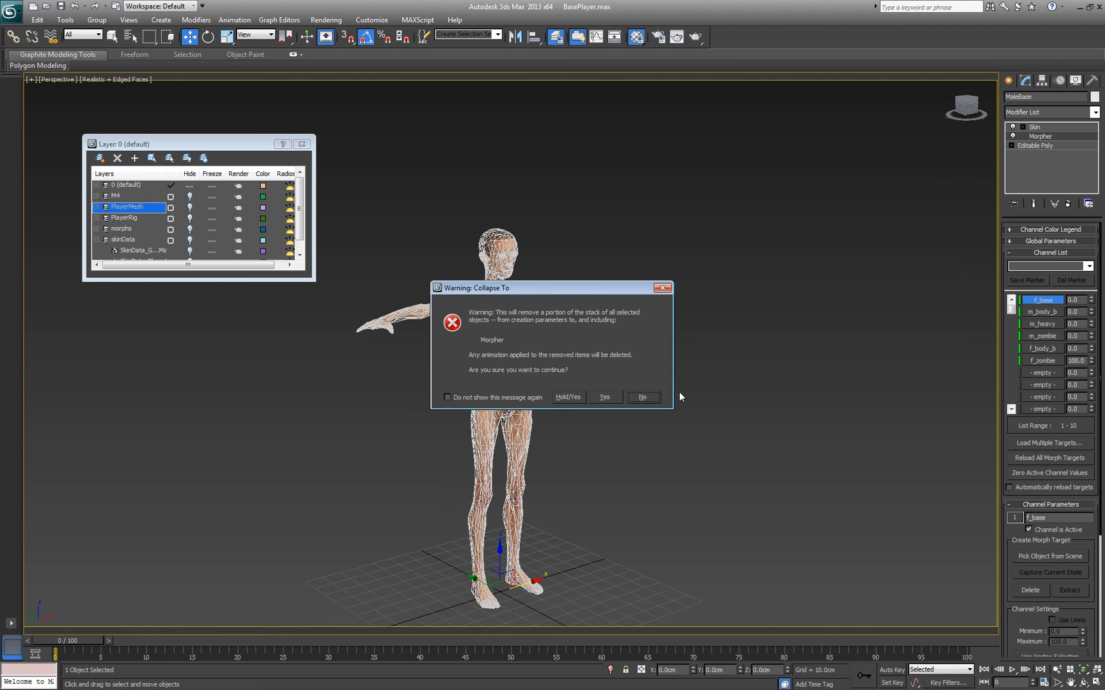
{"action": "left_click", "coordinate": [602, 396]}
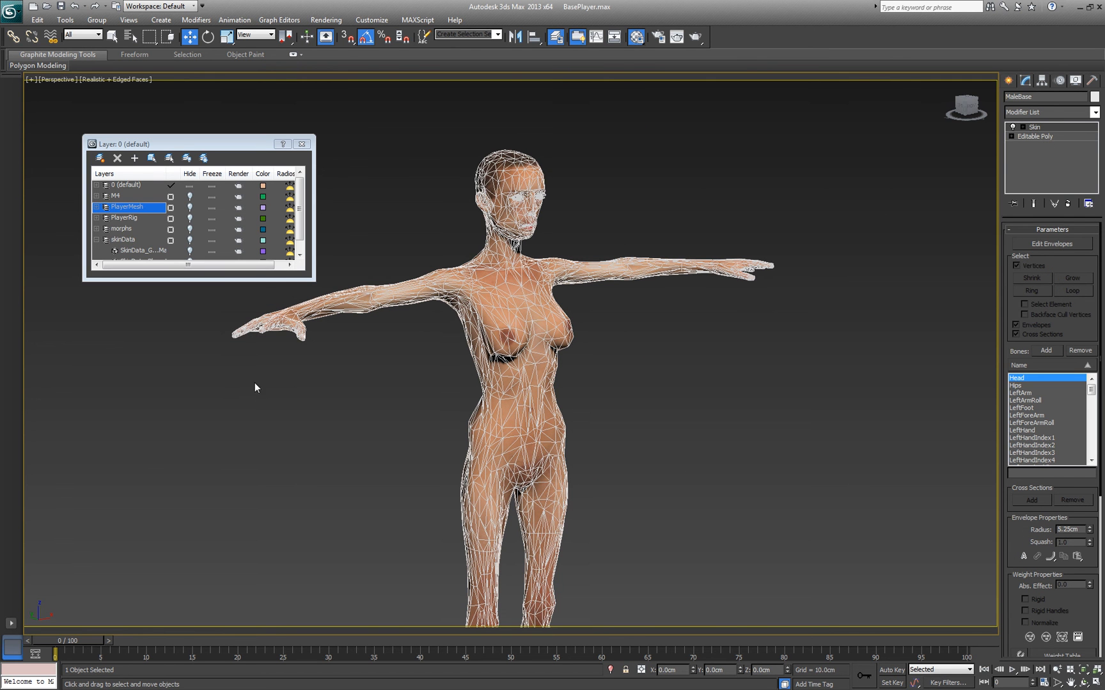
{"action": "mouse_move", "coordinate": [318, 390]}
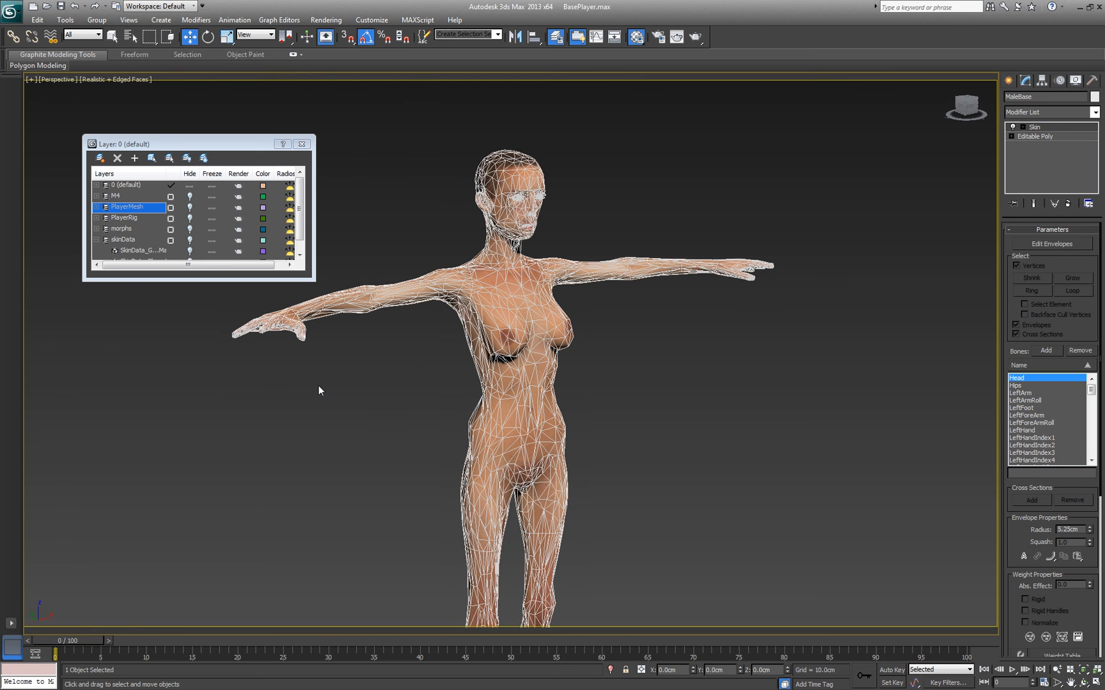